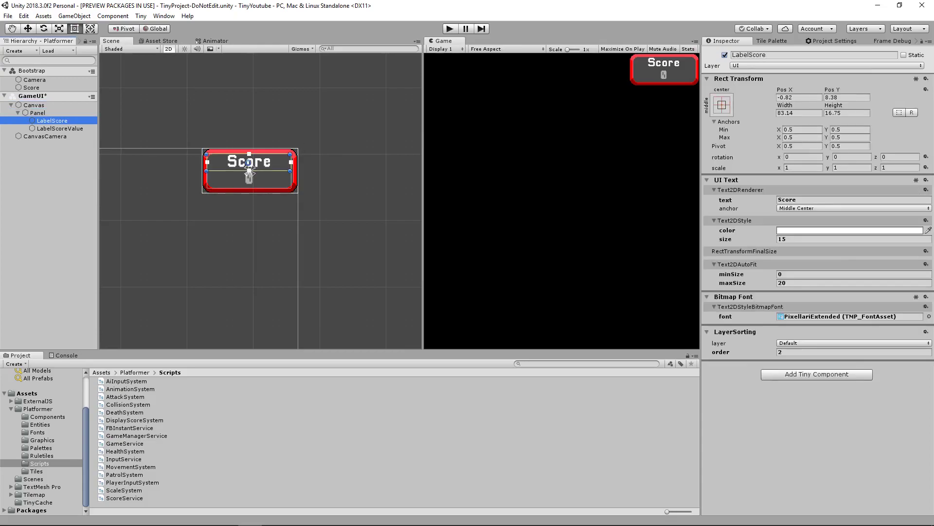
Switch to the browser tab at localhost:19050 running the built Platformer game.
{"action": "left_click", "coordinate": [45, 137]}
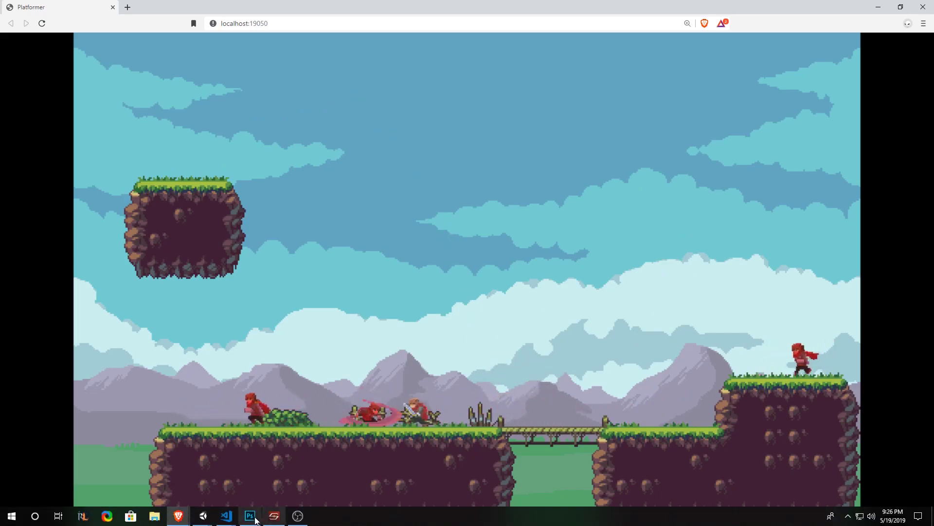
Return from the browser to the Unity editor with the empty GameUI scene.
{"action": "left_click", "coordinate": [202, 515]}
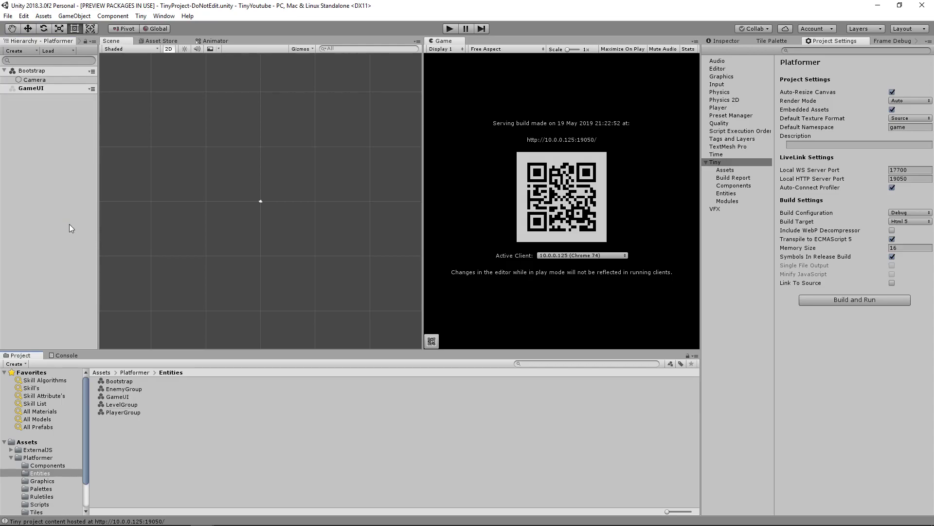
Add a UI Canvas with its camera under GameUI and a Panel inside the canvas.
{"action": "right_click", "coordinate": [31, 88]}
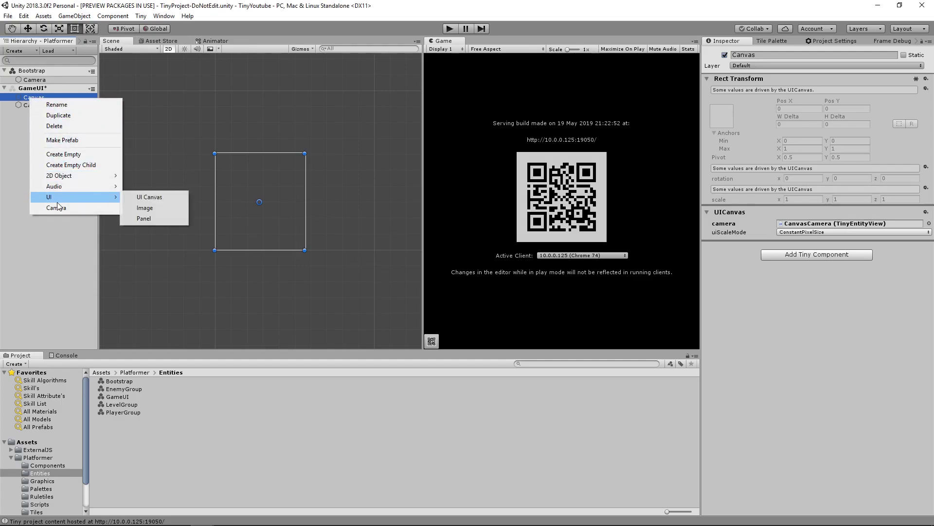
{"action": "left_click", "coordinate": [143, 218]}
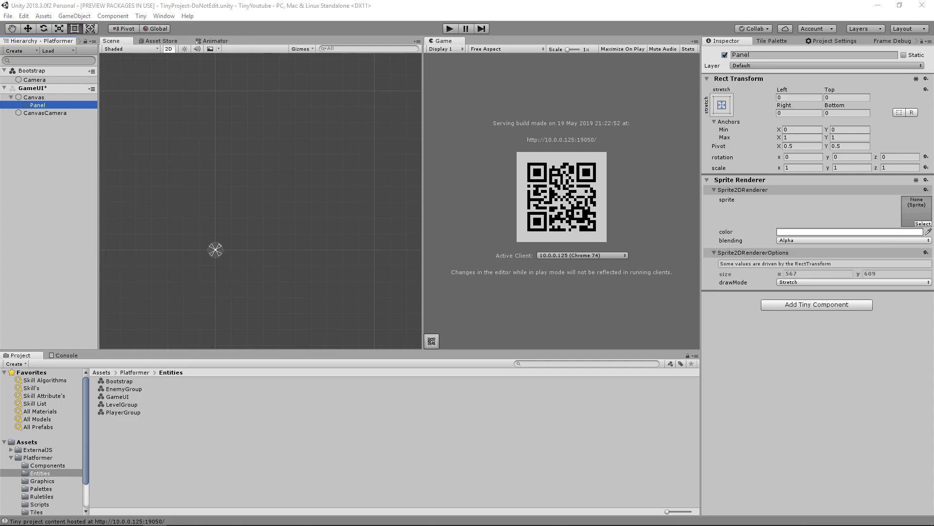
Import Container.png into Graphics with 1 pixel per unit and point filtering, ready for sprite editing.
{"action": "left_click", "coordinate": [42, 480]}
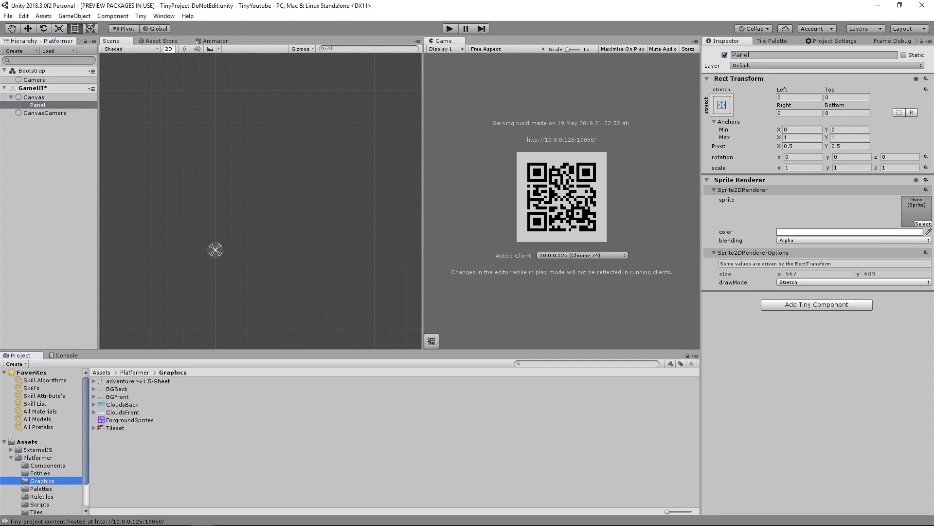
{"action": "left_click", "coordinate": [120, 419]}
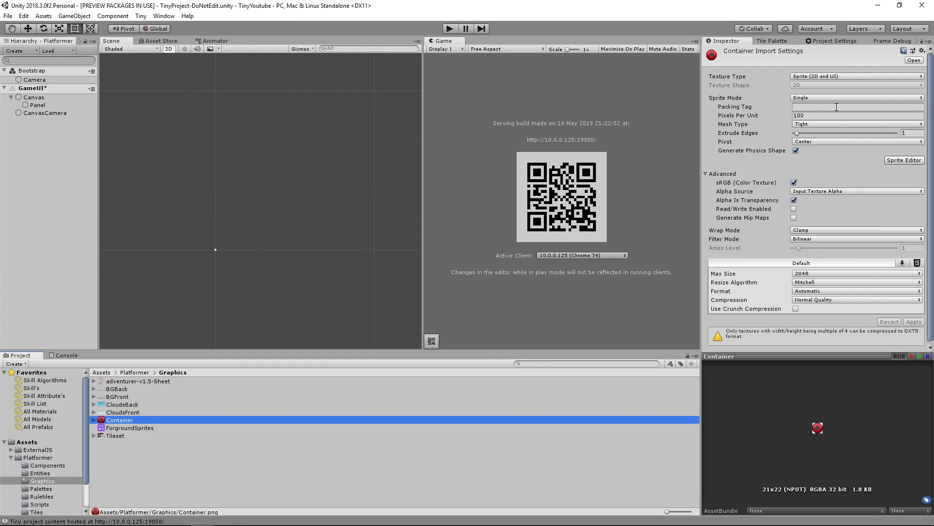
{"action": "left_click", "coordinate": [857, 115]}
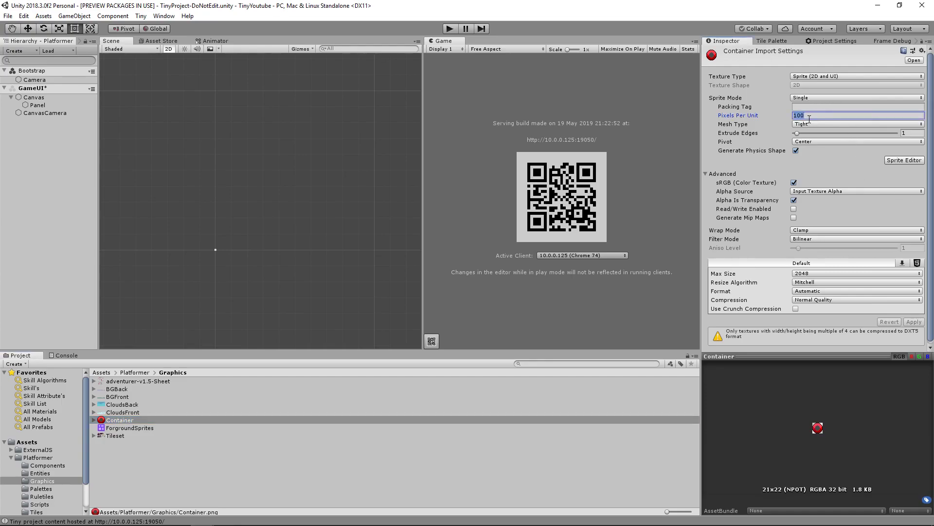
{"action": "left_click", "coordinate": [857, 240]}
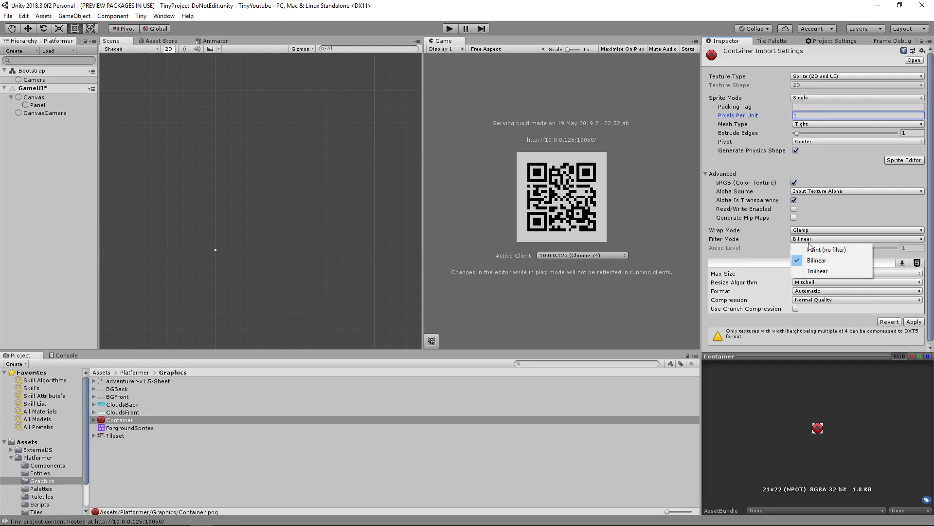
{"action": "left_click", "coordinate": [825, 249]}
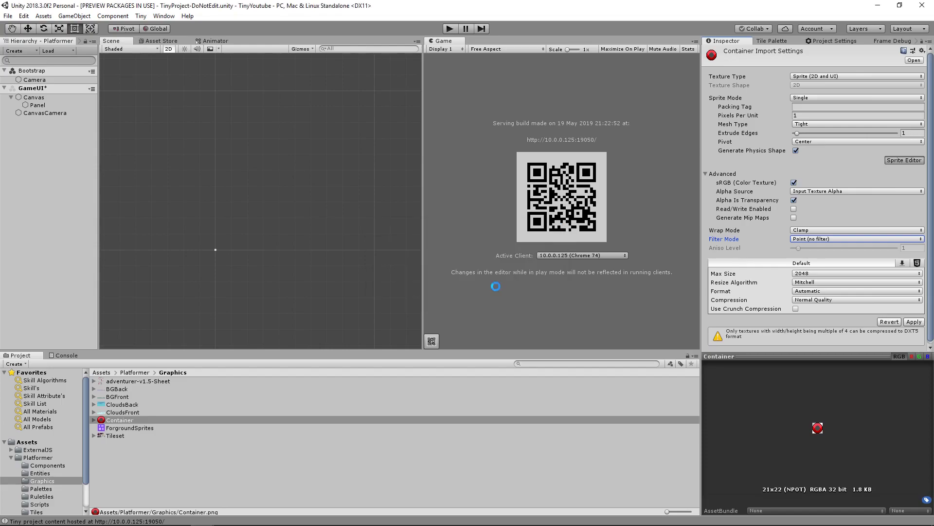
{"action": "left_click", "coordinate": [903, 160]}
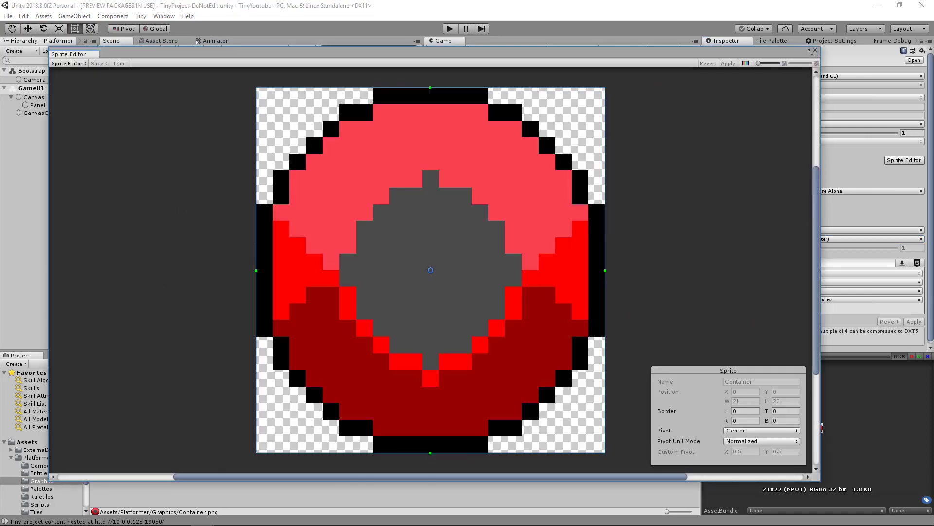
Drag the Container sprite's slice borders in to 10 pixels and use it on the Panel.
{"action": "left_click_drag", "start_coordinate": [256, 270], "coordinate": [389, 272]}
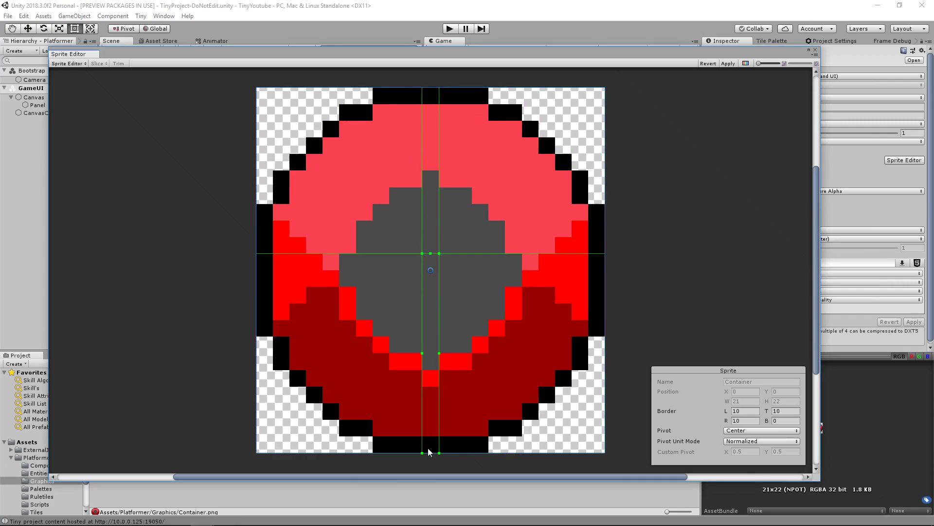
{"action": "left_click_drag", "start_coordinate": [437, 451], "coordinate": [437, 269]}
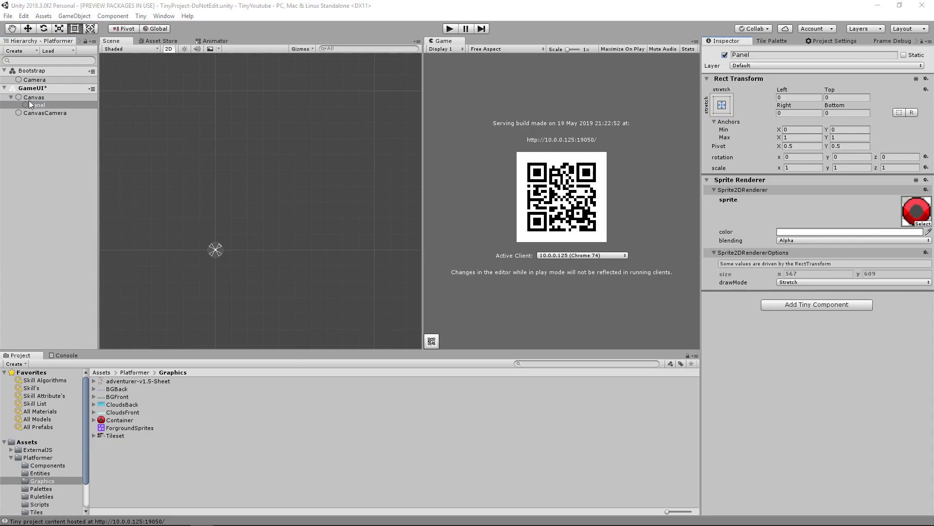
Resize the red Panel into a small bar tucked in the canvas's top-right corner.
{"action": "left_click", "coordinate": [37, 105]}
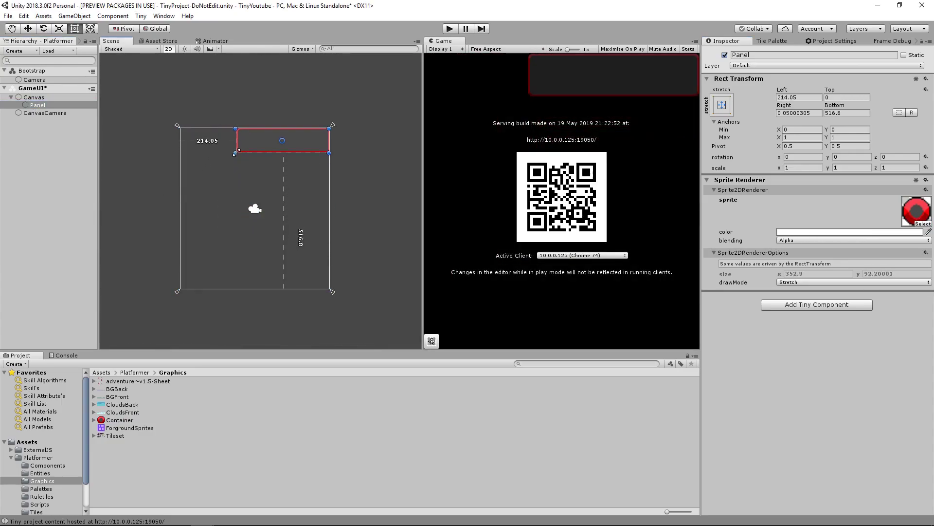
{"action": "left_click_drag", "start_coordinate": [235, 140], "coordinate": [292, 135]}
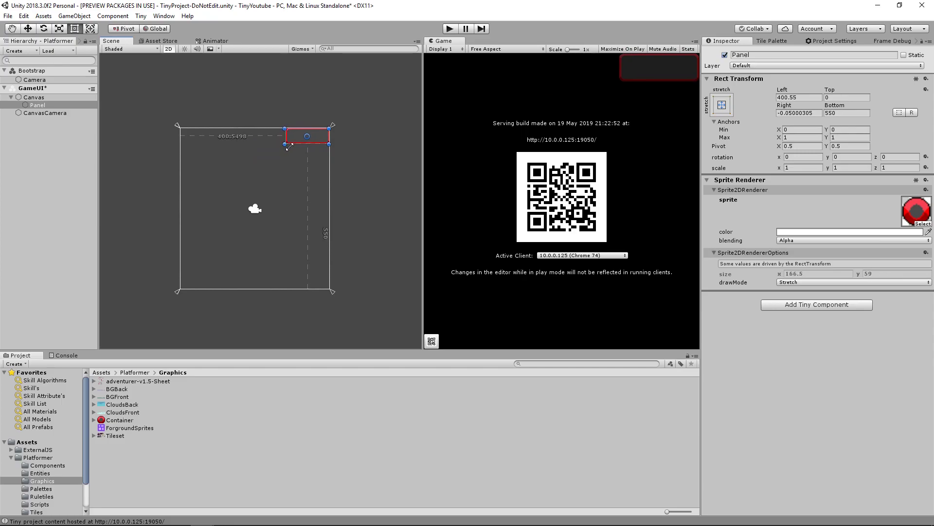
{"action": "left_click_drag", "start_coordinate": [307, 137], "coordinate": [272, 181]}
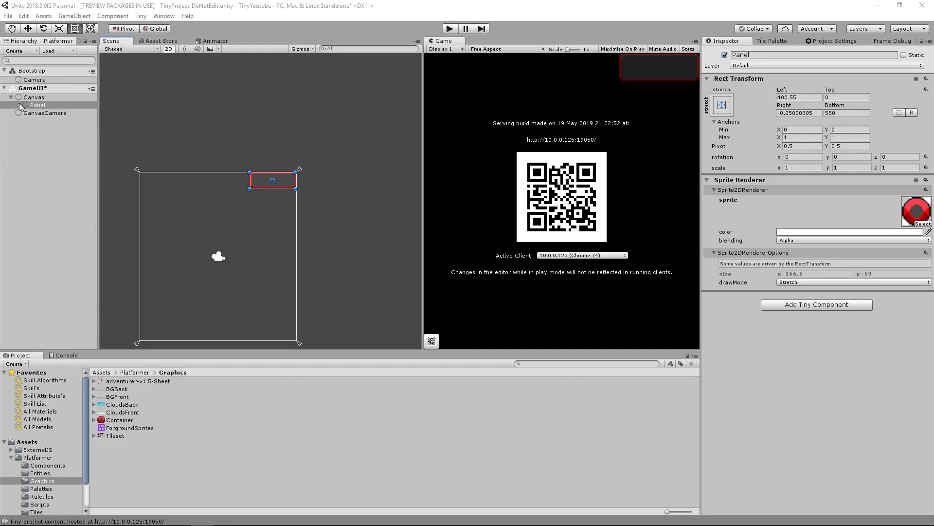
Create an Image under Panel, remove its sprite renderer, and stretch it to fill the red box.
{"action": "right_click", "coordinate": [38, 105]}
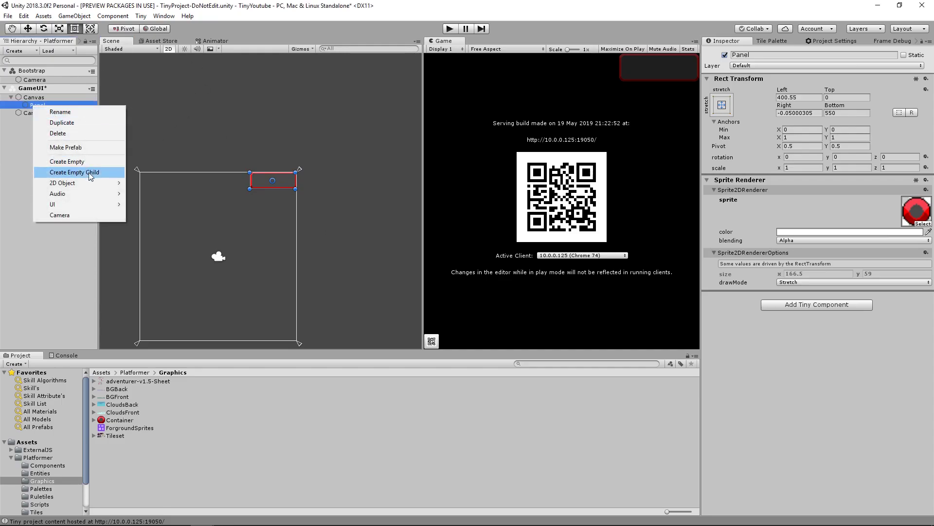
{"action": "mouse_move", "coordinate": [52, 204]}
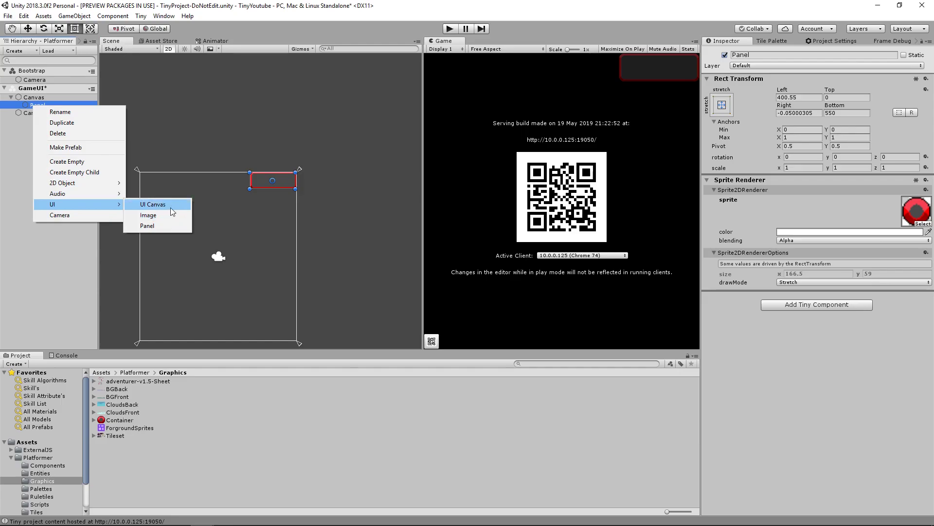
{"action": "left_click", "coordinate": [147, 214]}
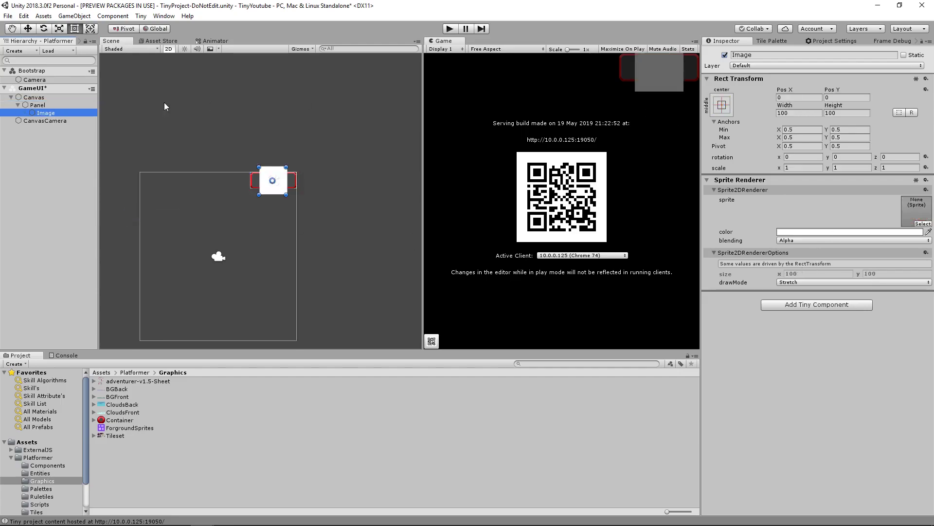
{"action": "right_click", "coordinate": [742, 190]}
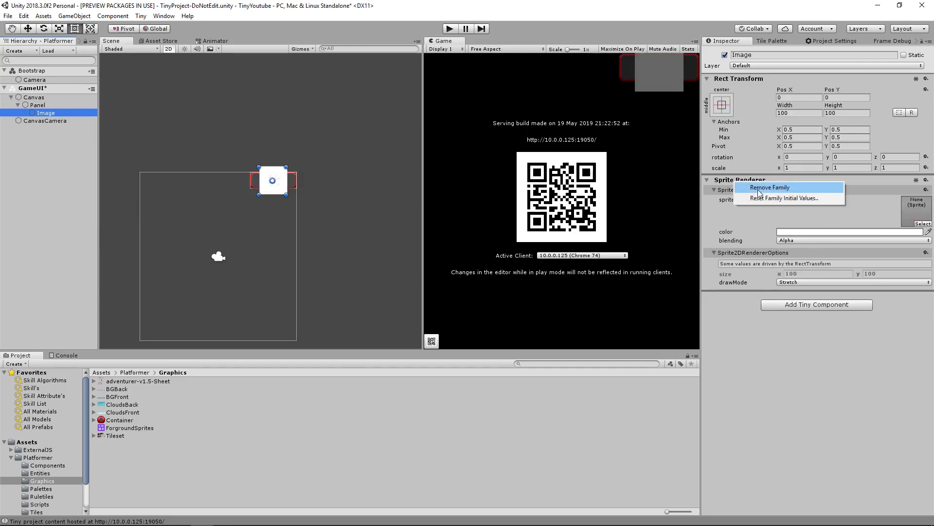
{"action": "left_click", "coordinate": [768, 187]}
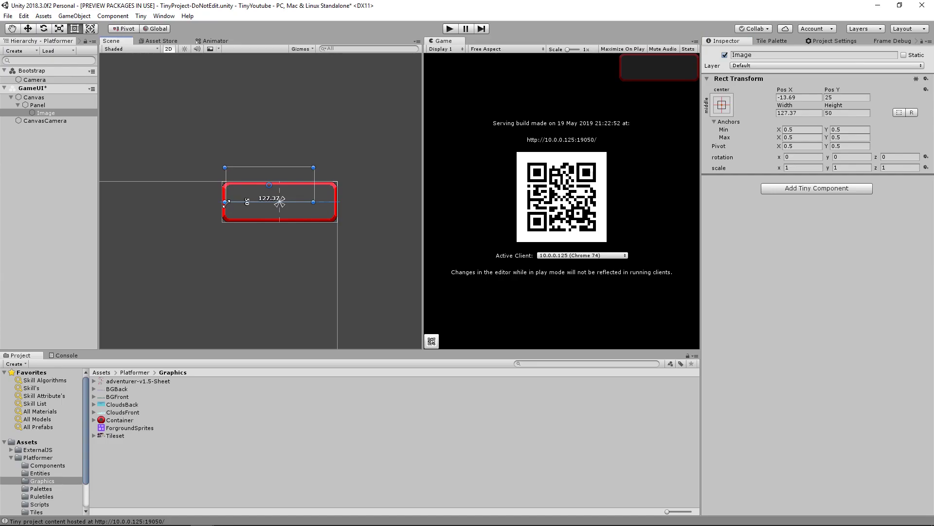
{"action": "left_click_drag", "start_coordinate": [314, 202], "coordinate": [334, 201]}
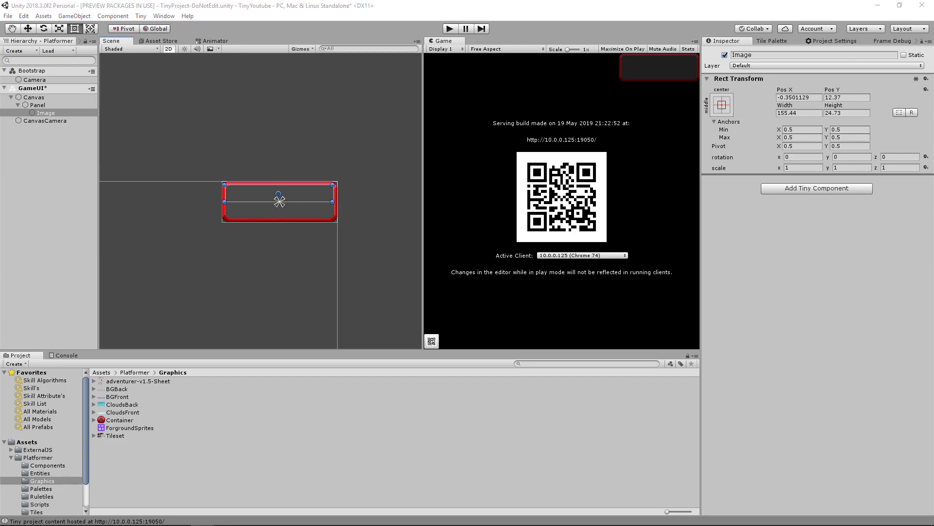
Add Text2DRenderer, Text2DStyle, bitmap font and final-size components to the Image.
{"action": "left_click", "coordinate": [817, 188]}
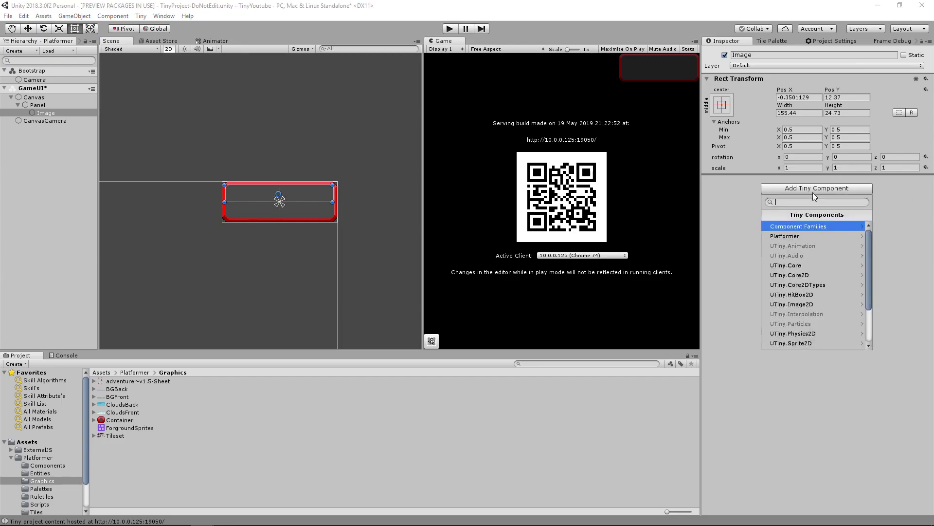
{"action": "type", "text": "text"}
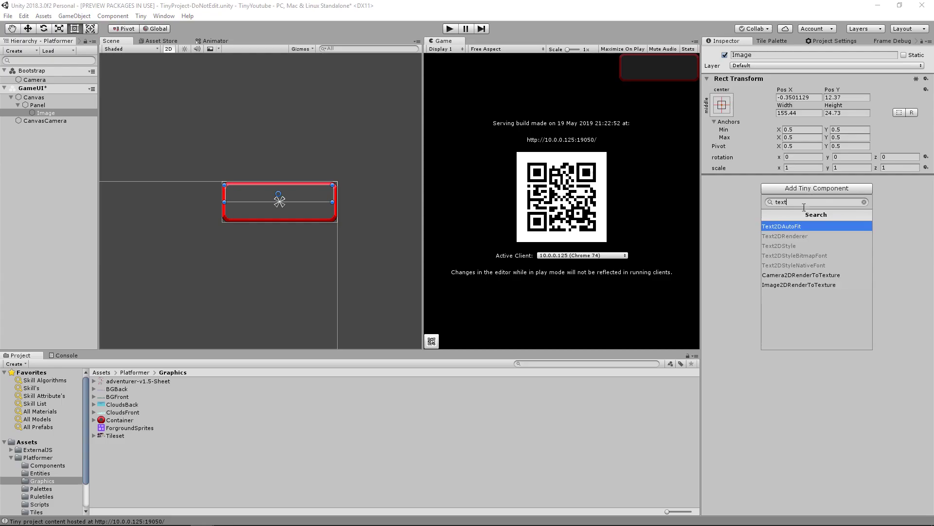
{"action": "left_click", "coordinate": [785, 235]}
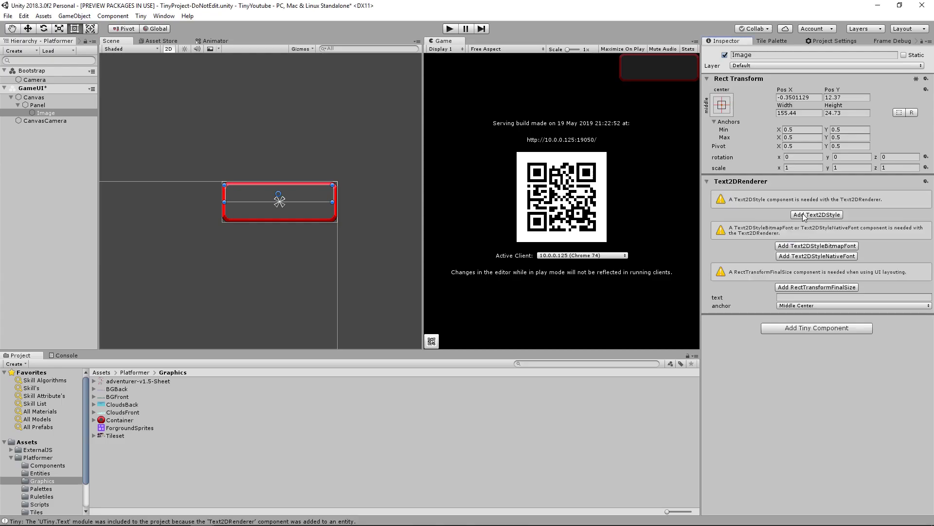
{"action": "mouse_move", "coordinate": [856, 208]}
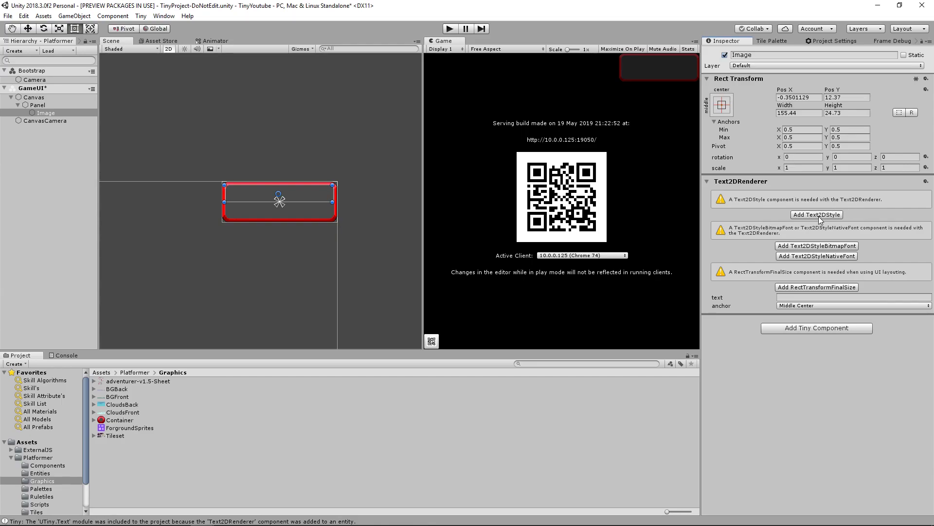
{"action": "left_click", "coordinate": [816, 214]}
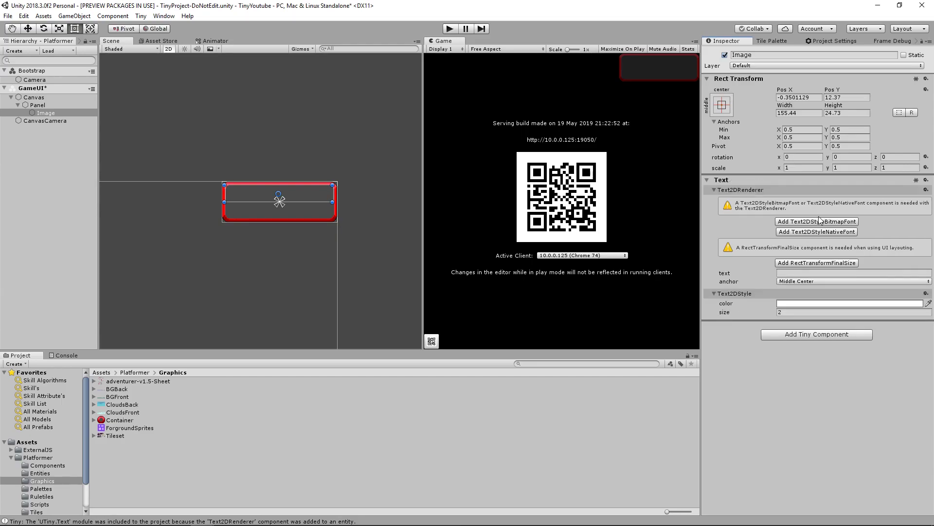
{"action": "left_click", "coordinate": [817, 221]}
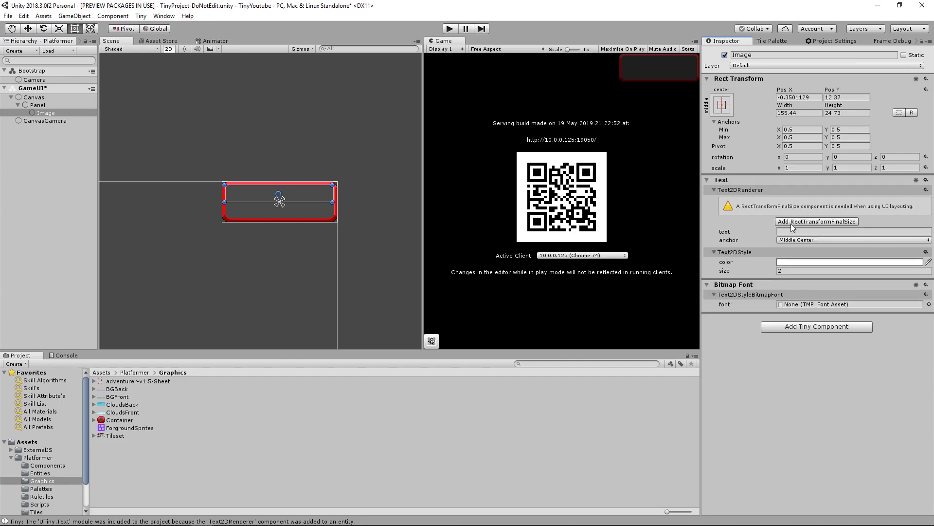
{"action": "left_click", "coordinate": [816, 221]}
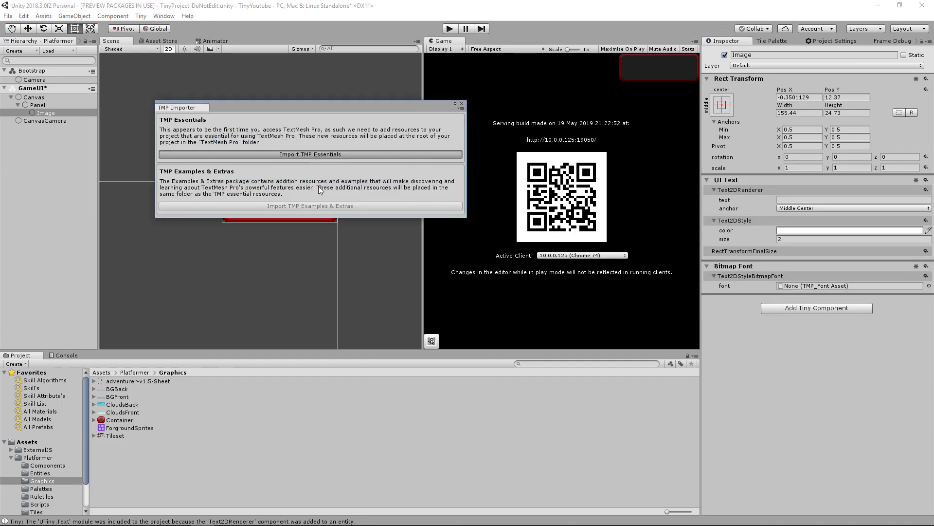
Import the TMP Essentials and the TMP Examples & Extras into the project.
{"action": "left_click", "coordinate": [310, 154]}
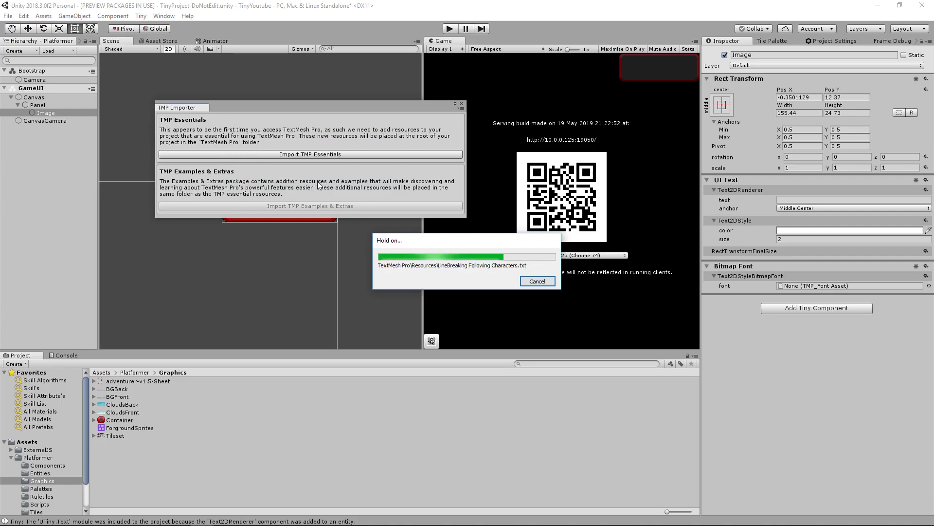
{"action": "left_click", "coordinate": [309, 154]}
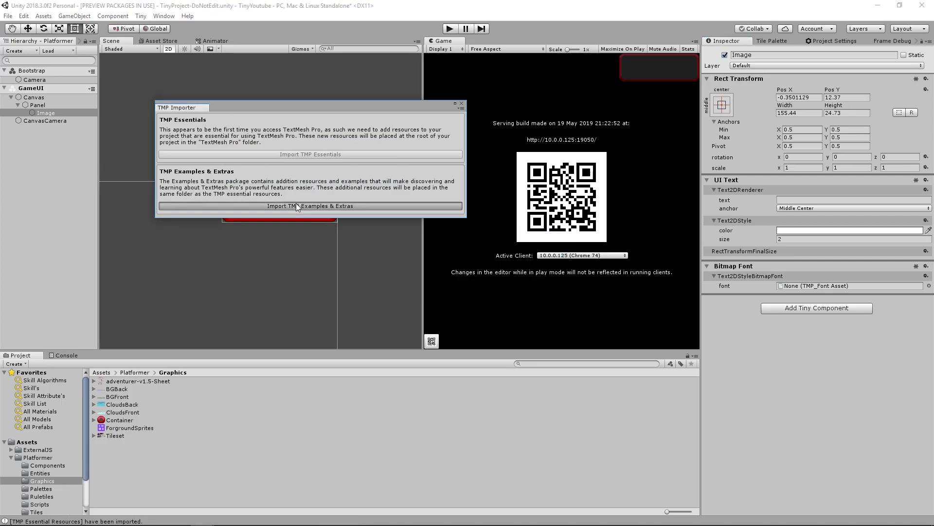
{"action": "left_click", "coordinate": [309, 154]}
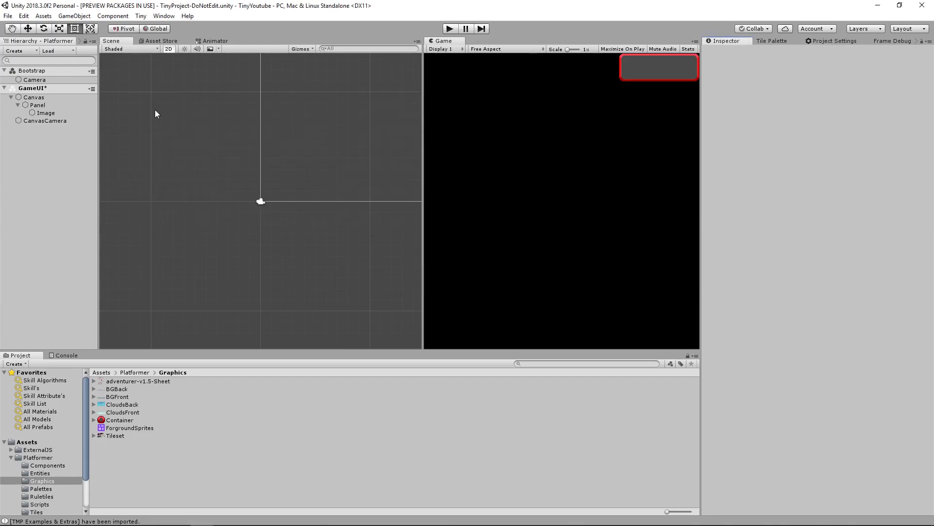
Rename Image to LabelScore with text 'Score' at size 15.
{"action": "left_click", "coordinate": [47, 113]}
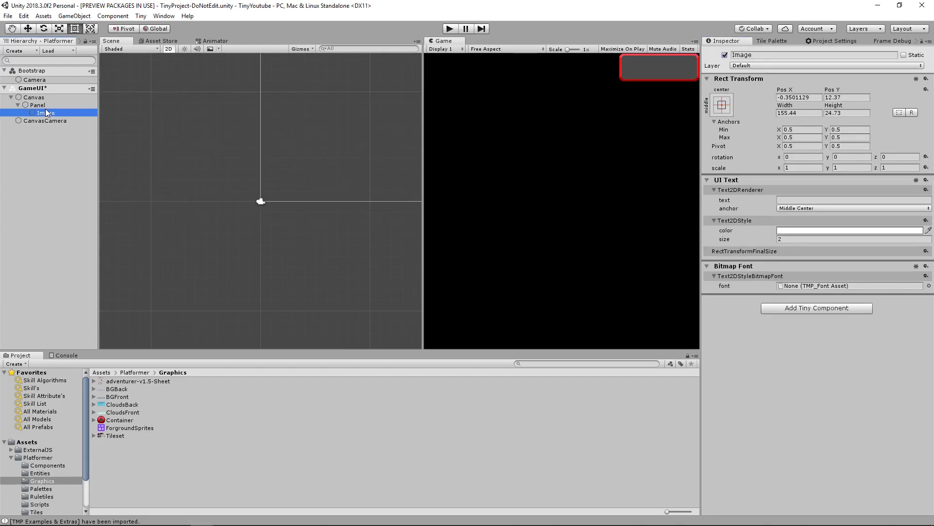
{"action": "double_click", "coordinate": [741, 55]}
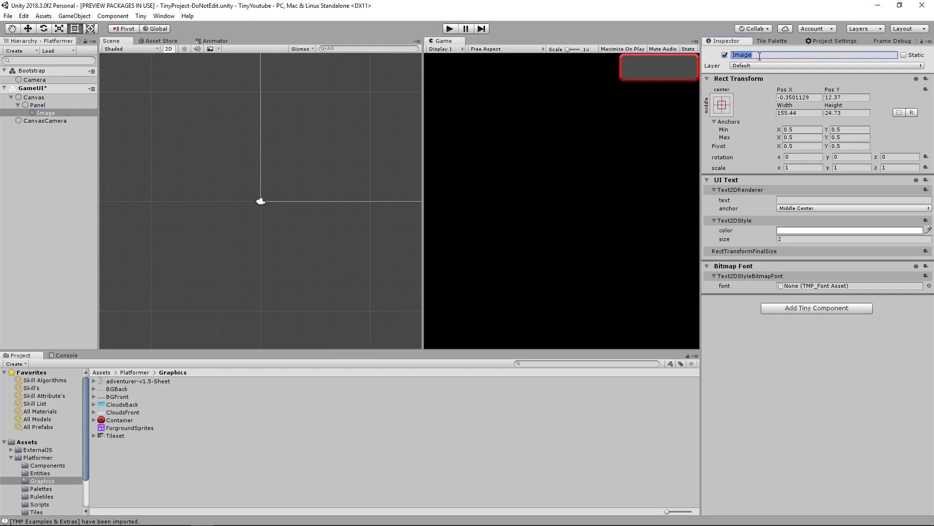
{"action": "type", "text": "LabelScore"}
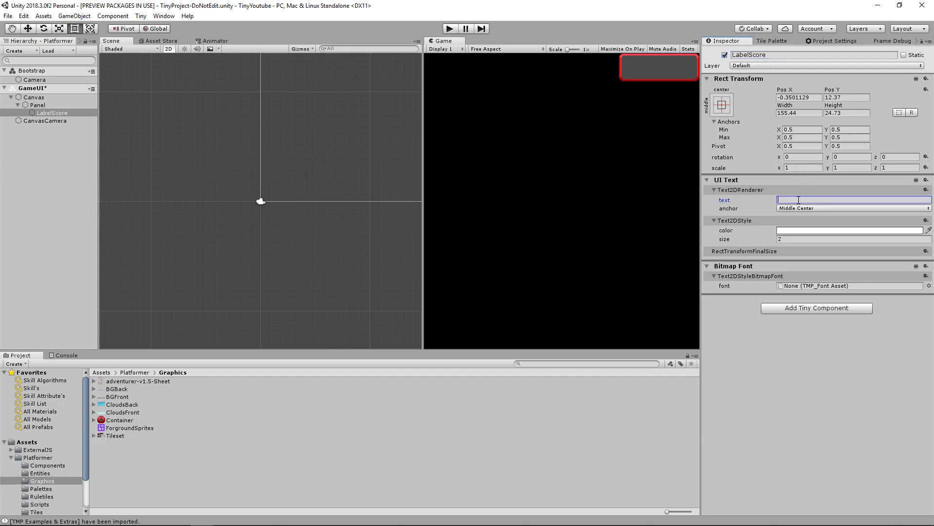
{"action": "type", "text": "Score"}
{"action": "left_click", "coordinate": [854, 238]}
{"action": "type", "text": "1"}
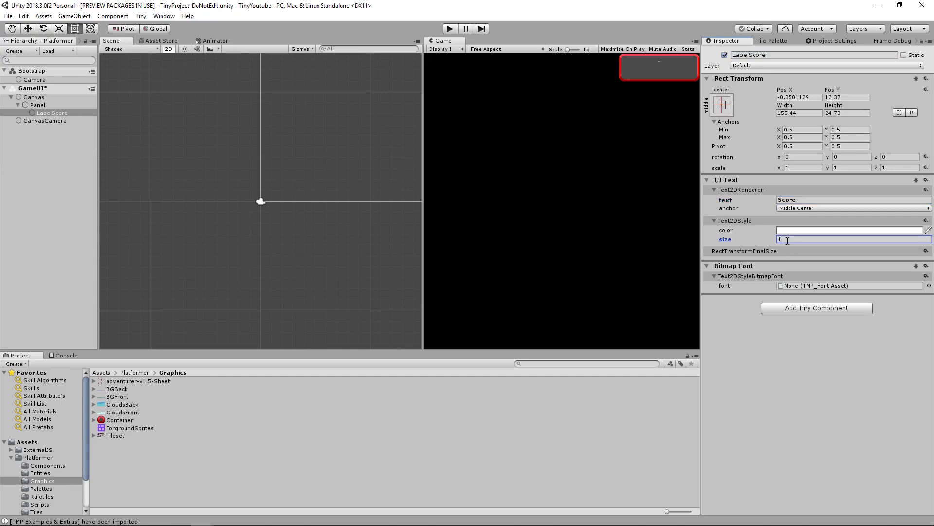
{"action": "type", "text": "5"}
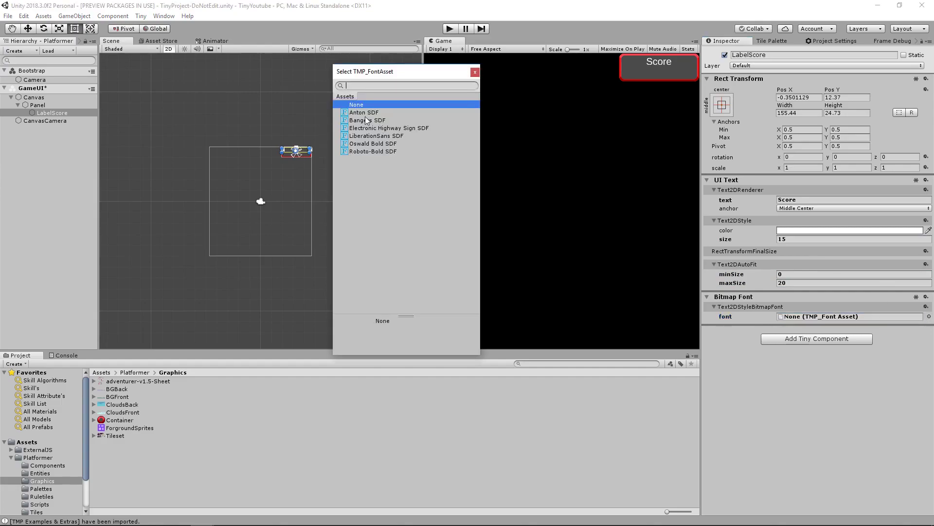
Try Anton and Oswald Bold, then settle on the Electronic Highway Sign SDF font.
{"action": "left_click", "coordinate": [364, 112]}
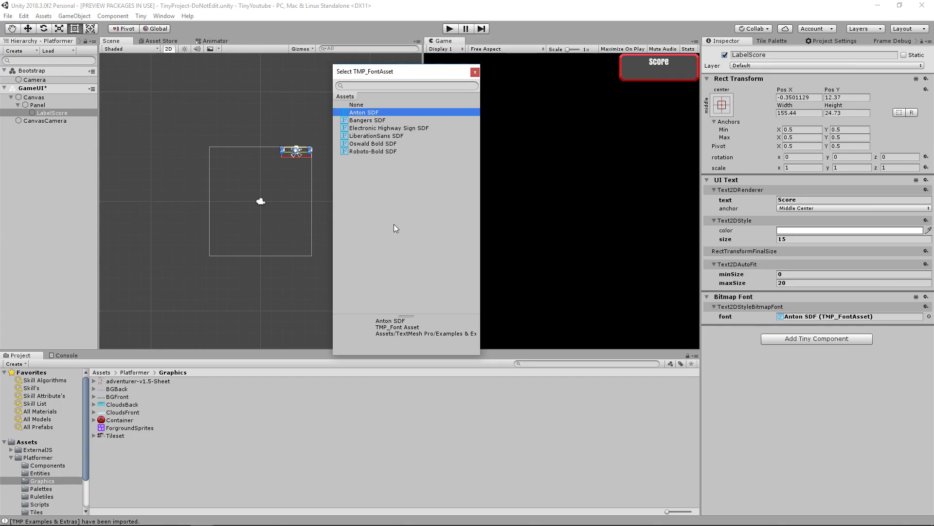
{"action": "left_click", "coordinate": [373, 143]}
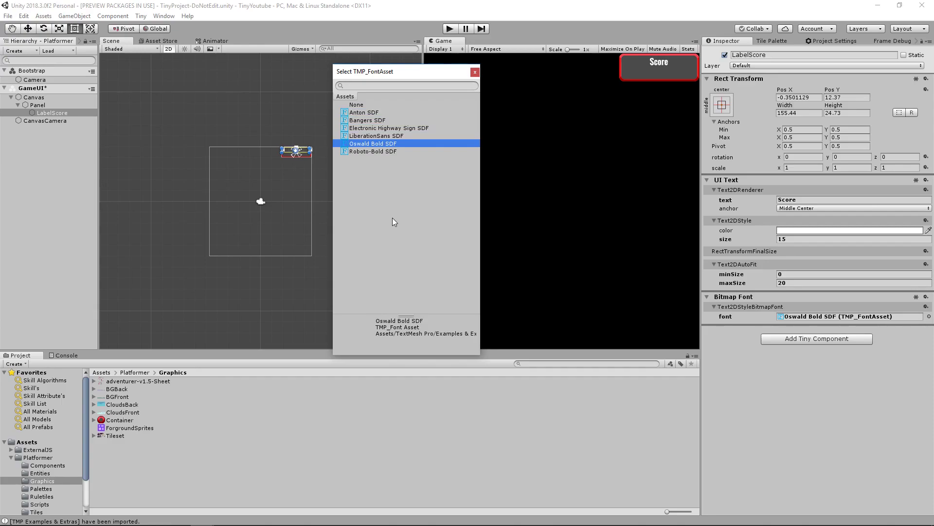
{"action": "left_click", "coordinate": [389, 127]}
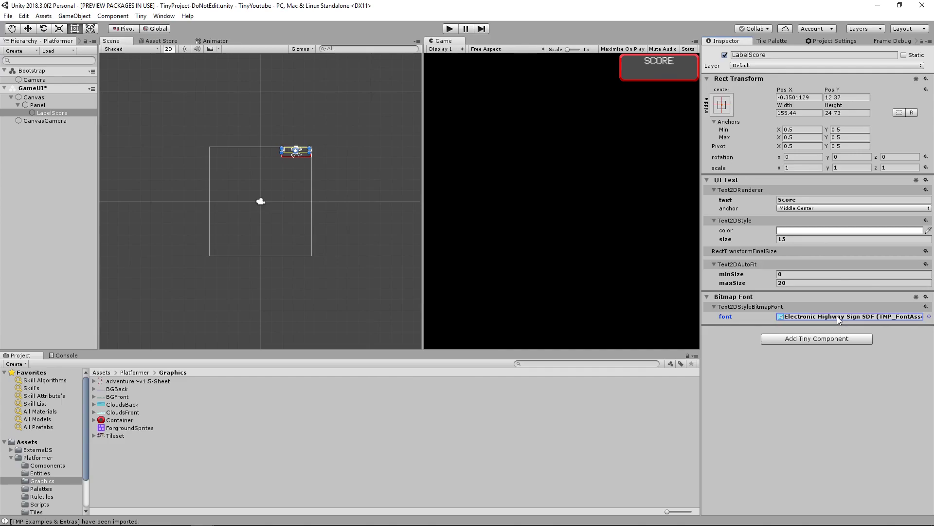
Add LayerSorting order 2 on LabelScore and set the Panel's sorting order to 1.
{"action": "left_click", "coordinate": [925, 190]}
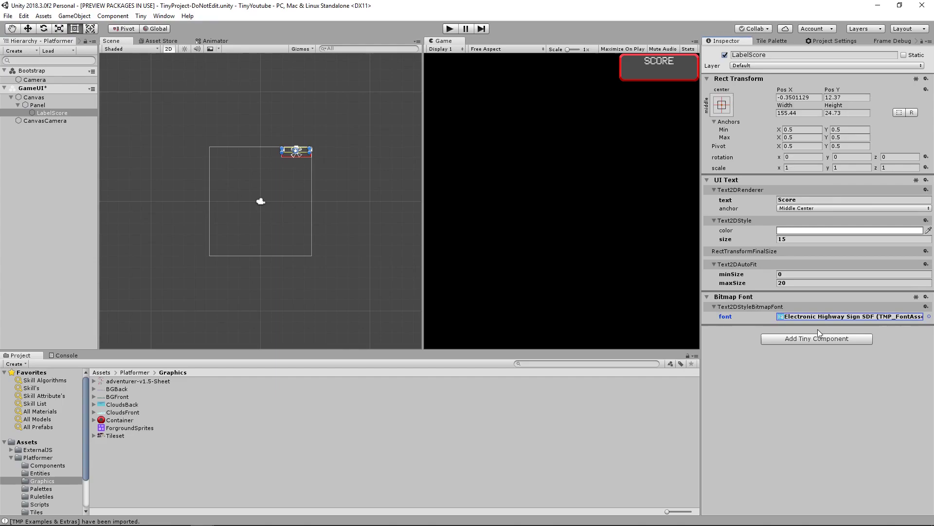
{"action": "left_click", "coordinate": [817, 338]}
{"action": "type", "text": "2"}
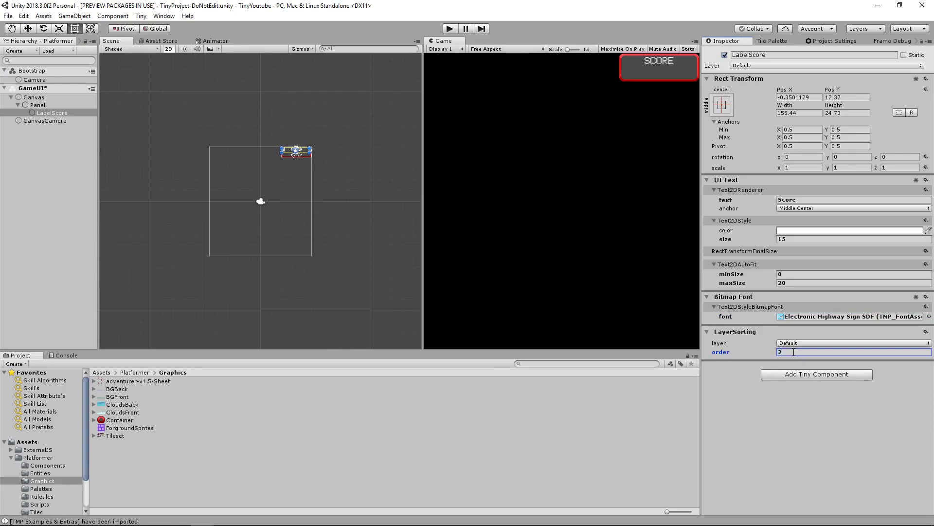
{"action": "left_click", "coordinate": [37, 105]}
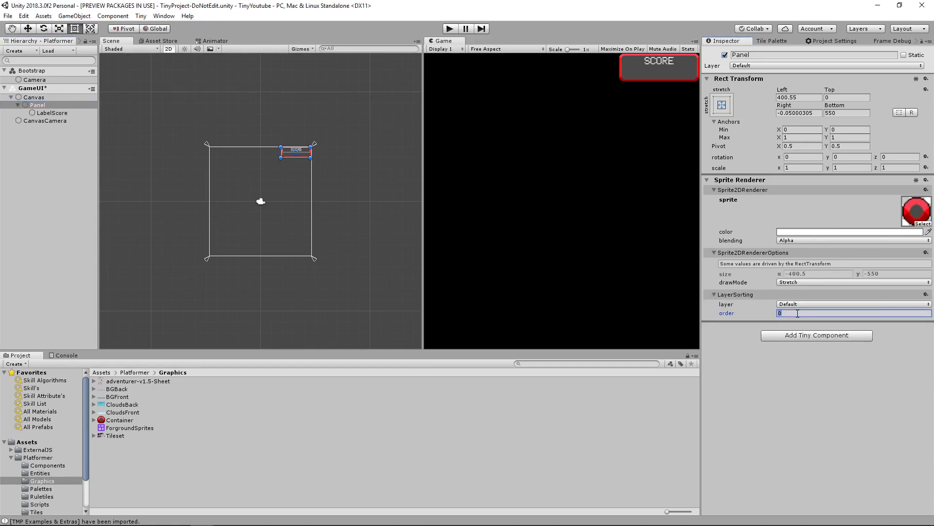
{"action": "type", "text": "1"}
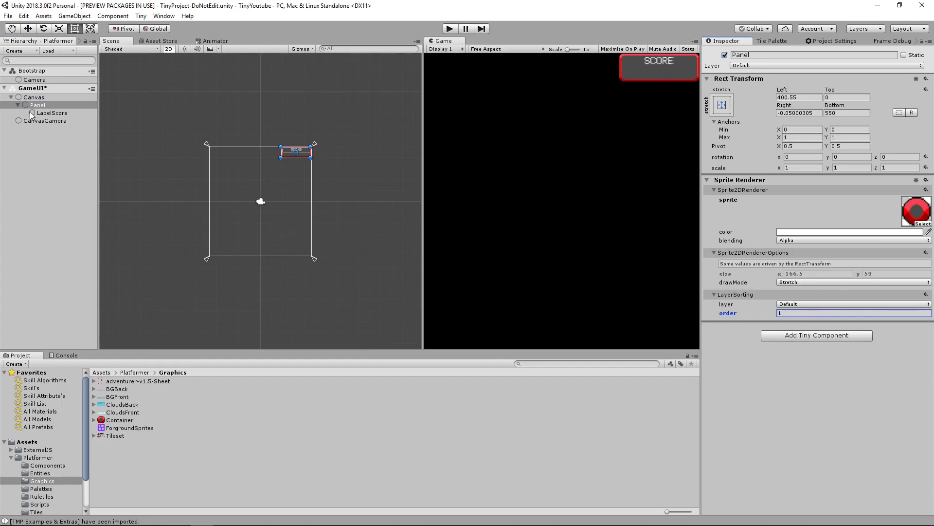
{"action": "left_click", "coordinate": [53, 113]}
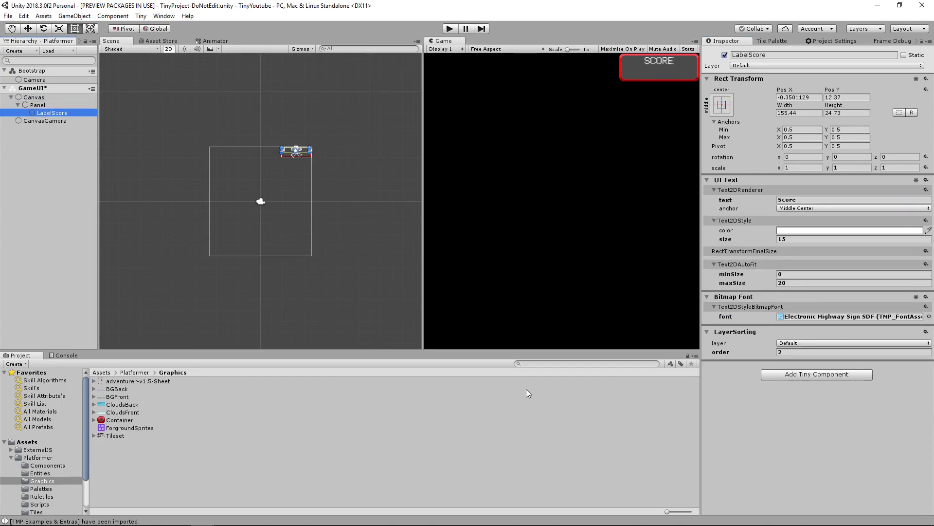
Duplicate LabelScore as LabelScoreValue, place it below the SCORE text, and set its text to 99999.
{"action": "double_click", "coordinate": [52, 113]}
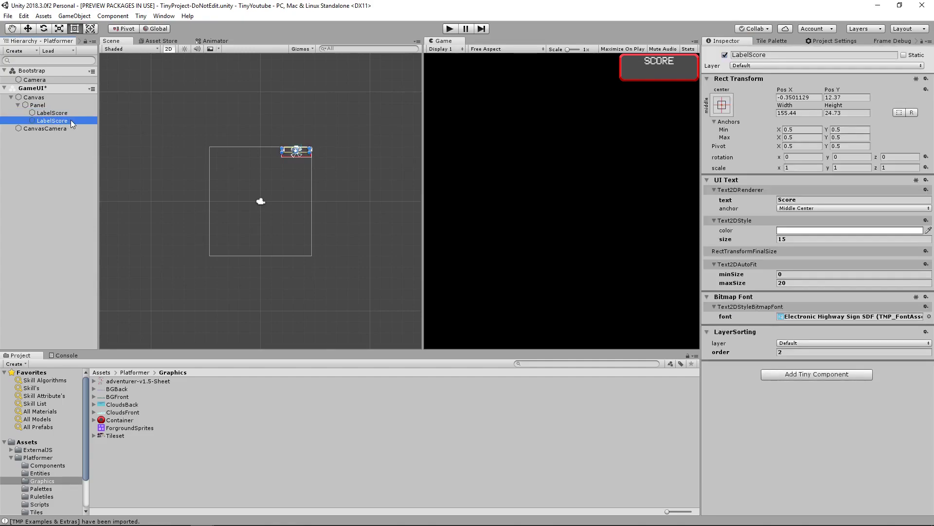
{"action": "double_click", "coordinate": [52, 121]}
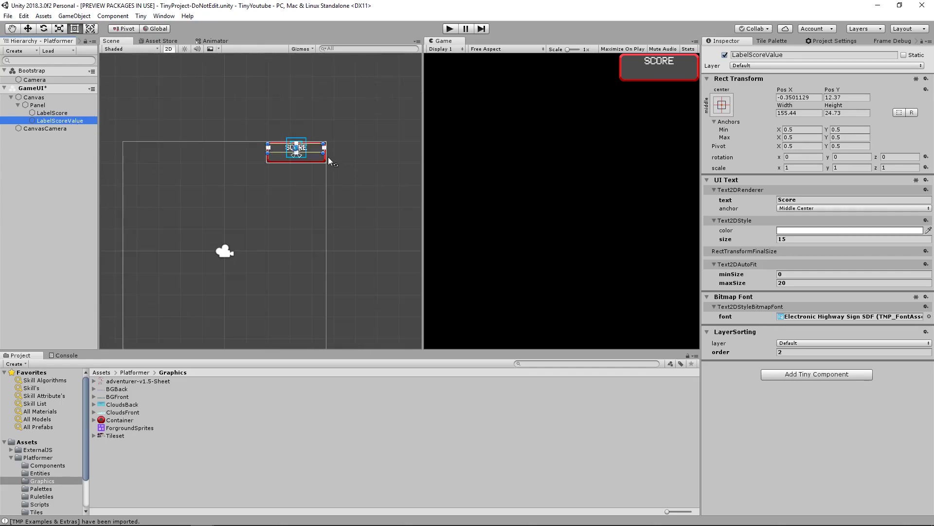
{"action": "left_click_drag", "start_coordinate": [296, 148], "coordinate": [269, 180]}
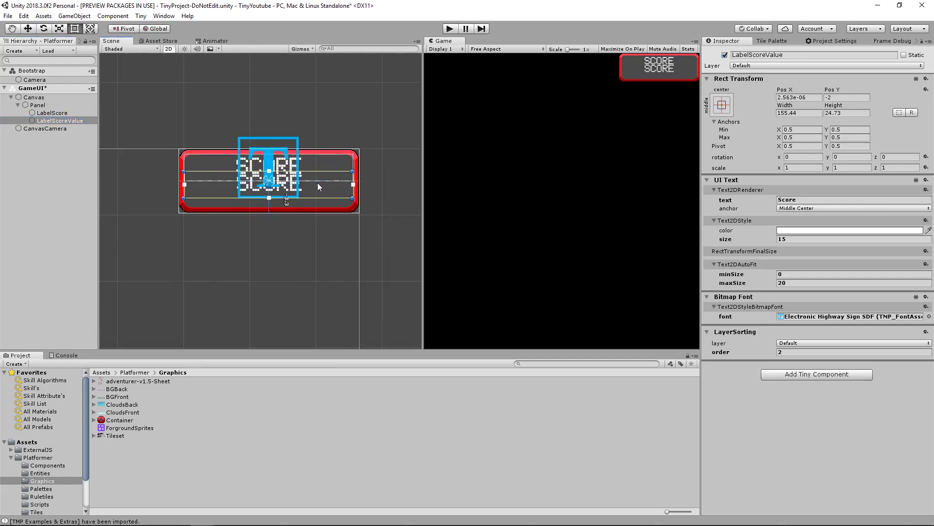
{"action": "left_click_drag", "start_coordinate": [269, 173], "coordinate": [268, 191]}
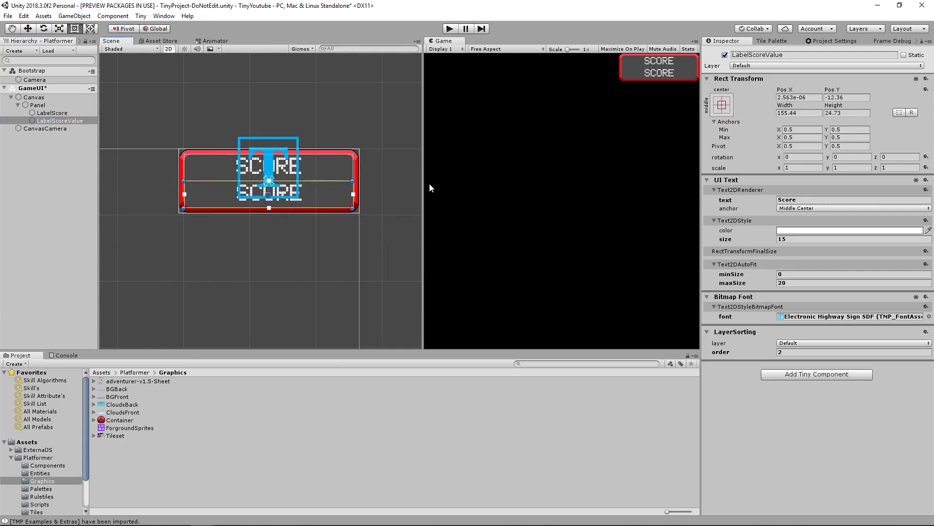
{"action": "type", "text": "9"}
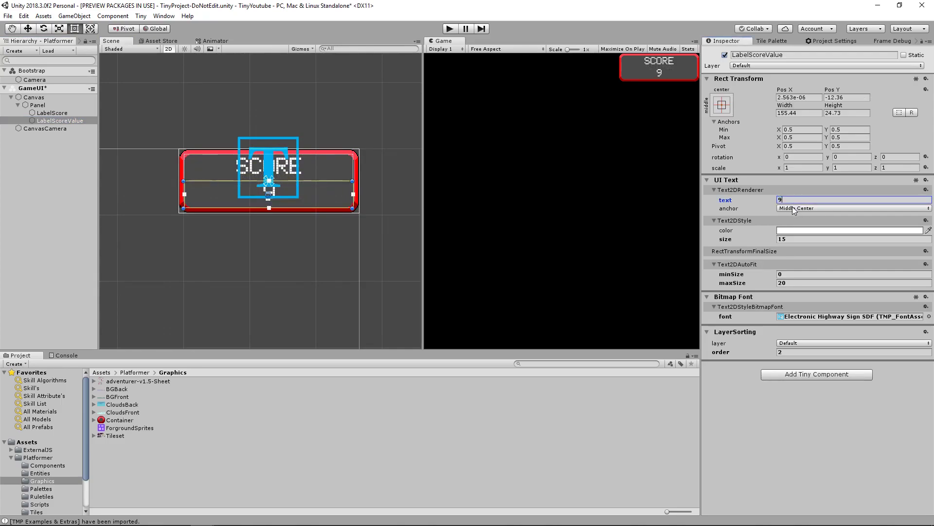
{"action": "type", "text": "99999"}
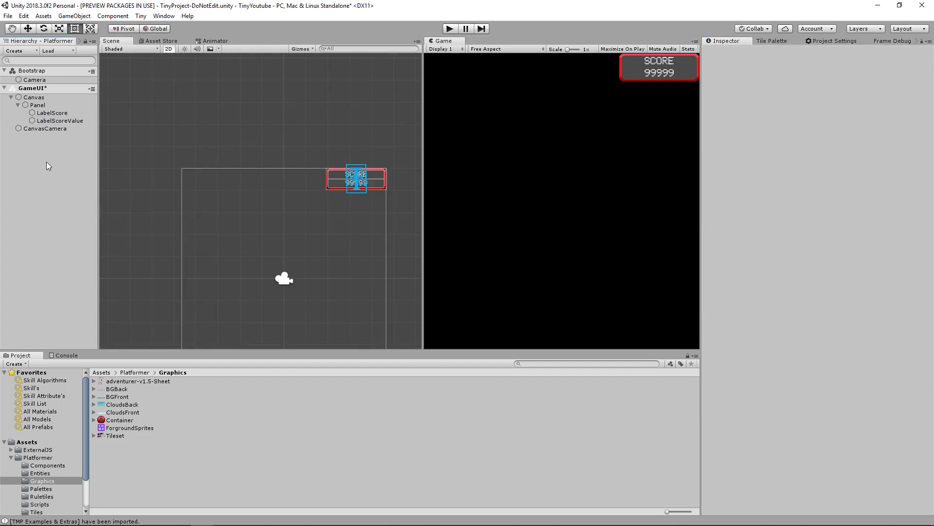
{"action": "mouse_move", "coordinate": [49, 143]}
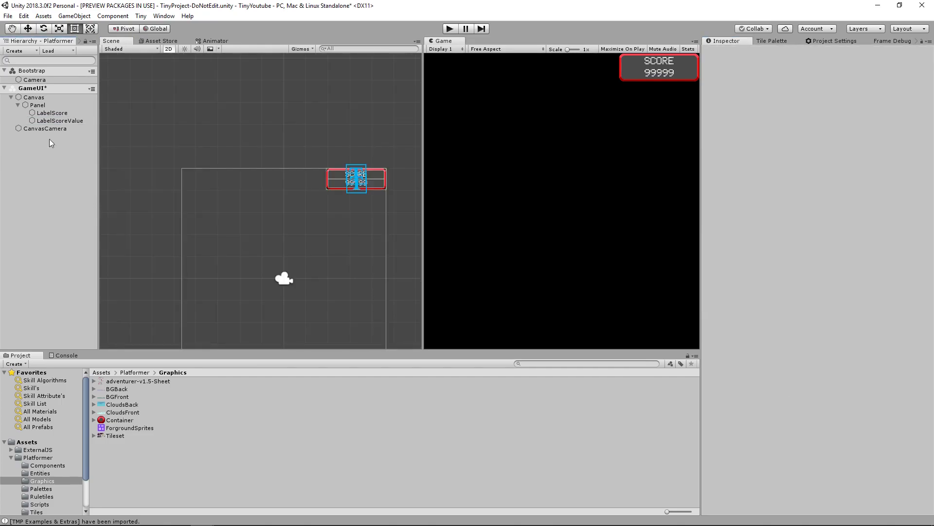
Select the GameUI entity and browse to the Platformer Scripts folder.
{"action": "left_click", "coordinate": [33, 89]}
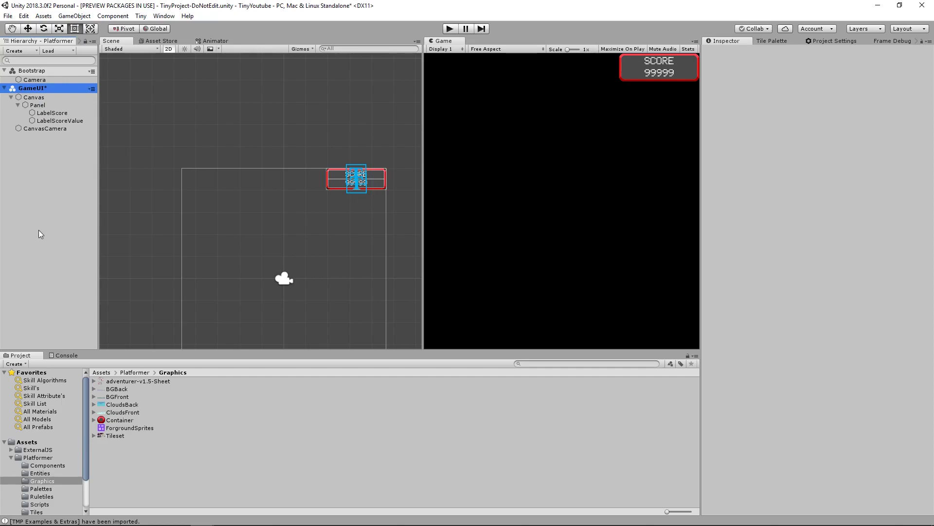
{"action": "mouse_move", "coordinate": [39, 246]}
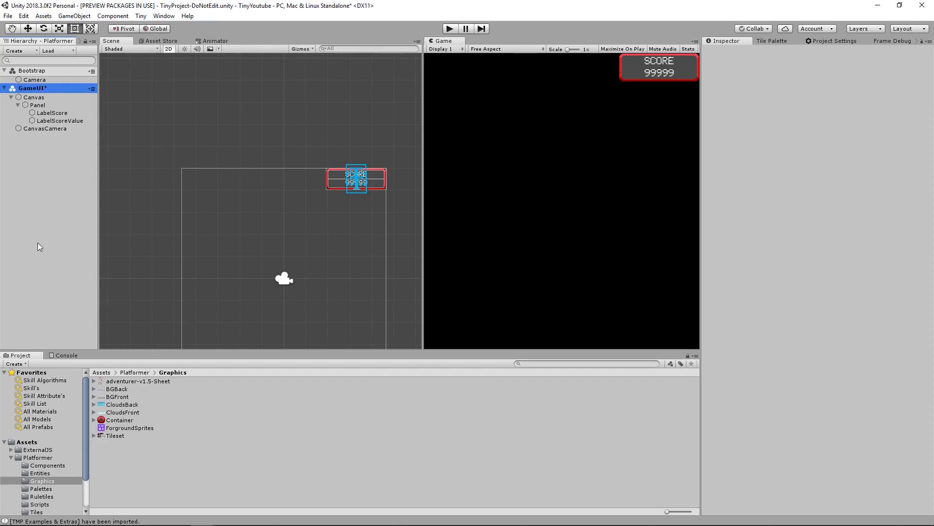
{"action": "left_click", "coordinate": [38, 503]}
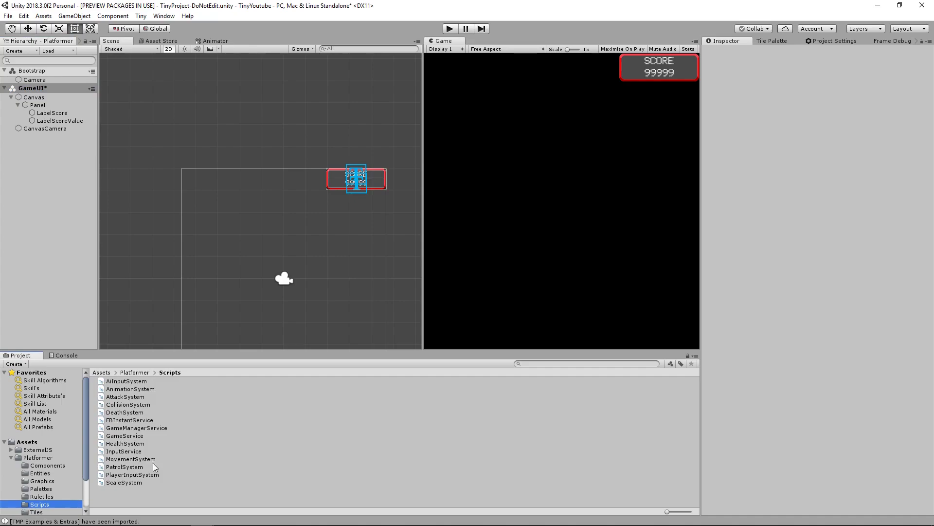
In GameService.ts, add a public static ui_Game string set to 'game.GameUI' and save.
{"action": "left_click", "coordinate": [124, 436]}
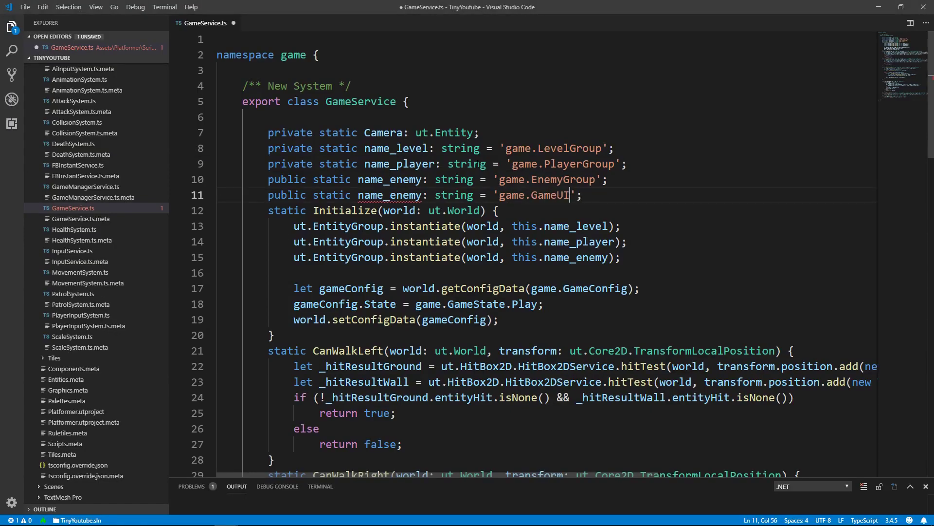
{"action": "double_click", "coordinate": [390, 195]}
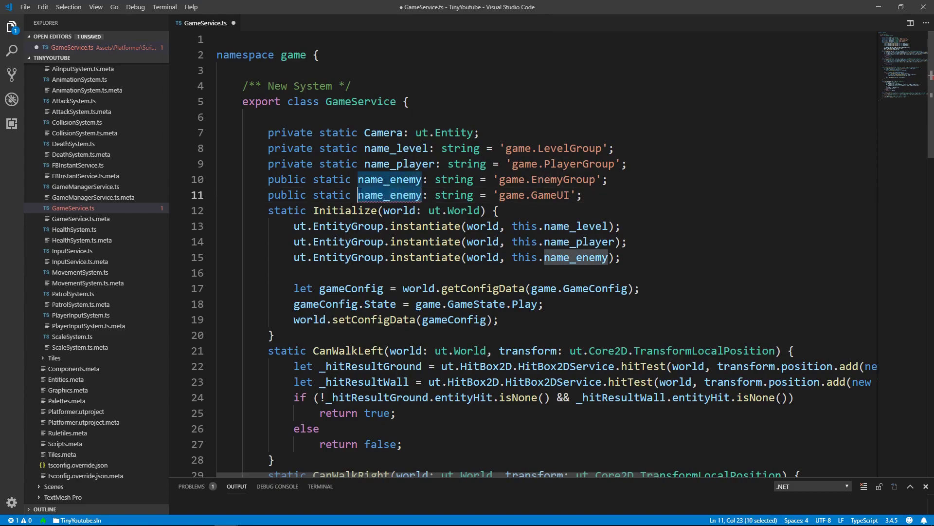
{"action": "key", "text": "Delete"}
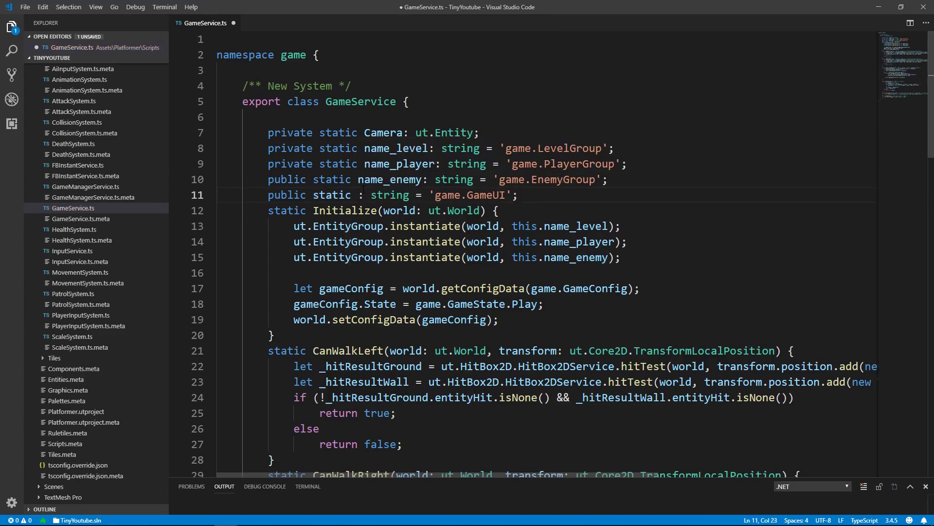
{"action": "type", "text": "ui_Game"}
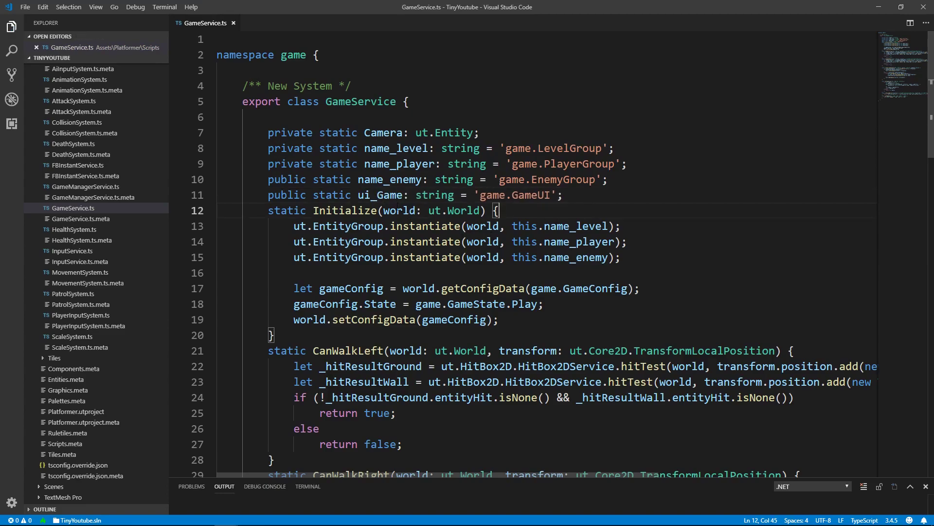
{"action": "double_click", "coordinate": [380, 194]}
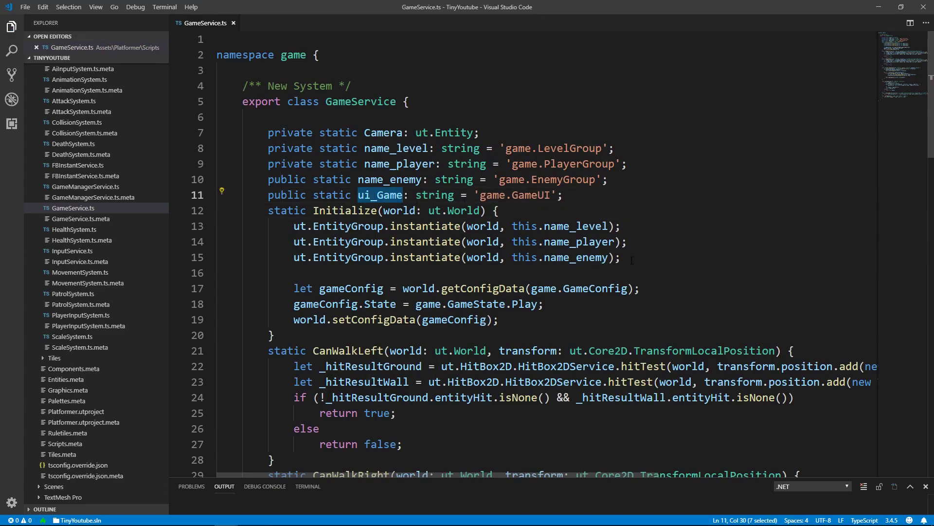
{"action": "left_click", "coordinate": [622, 257]}
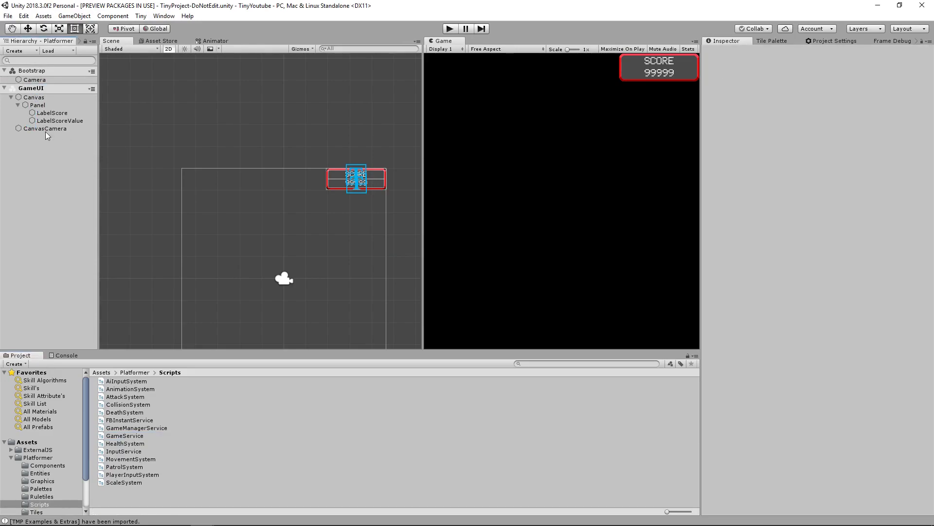
Give CanvasCamera a UI-only culling mask, halfVerticalSize 10 and depth 1.
{"action": "left_click", "coordinate": [45, 128]}
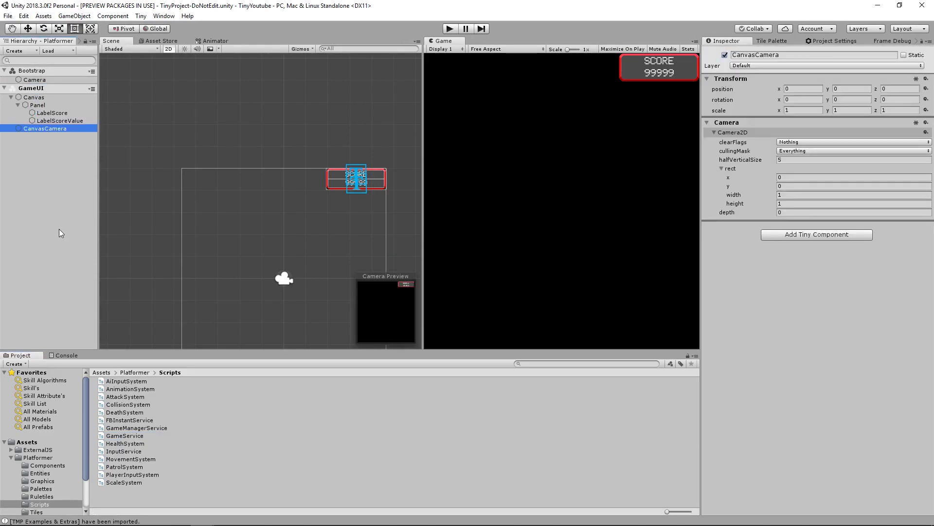
{"action": "left_click", "coordinate": [852, 150]}
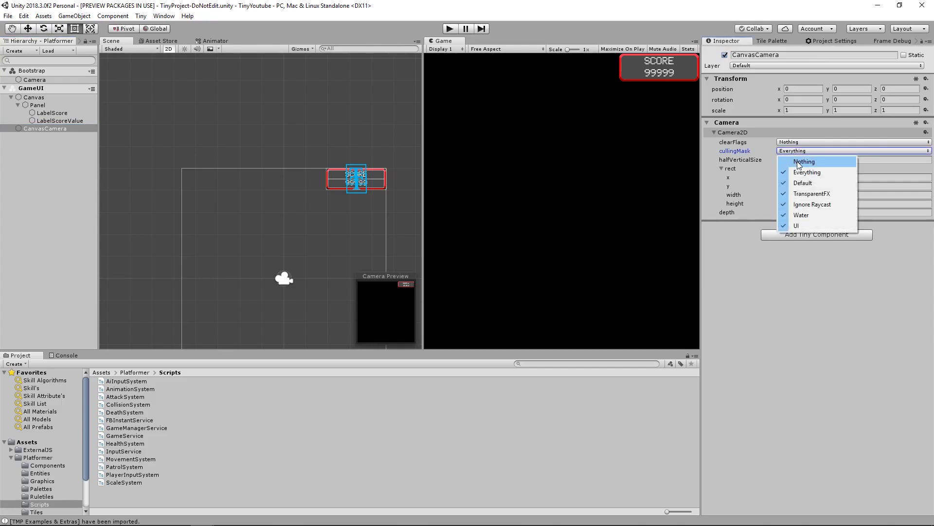
{"action": "left_click", "coordinate": [800, 225]}
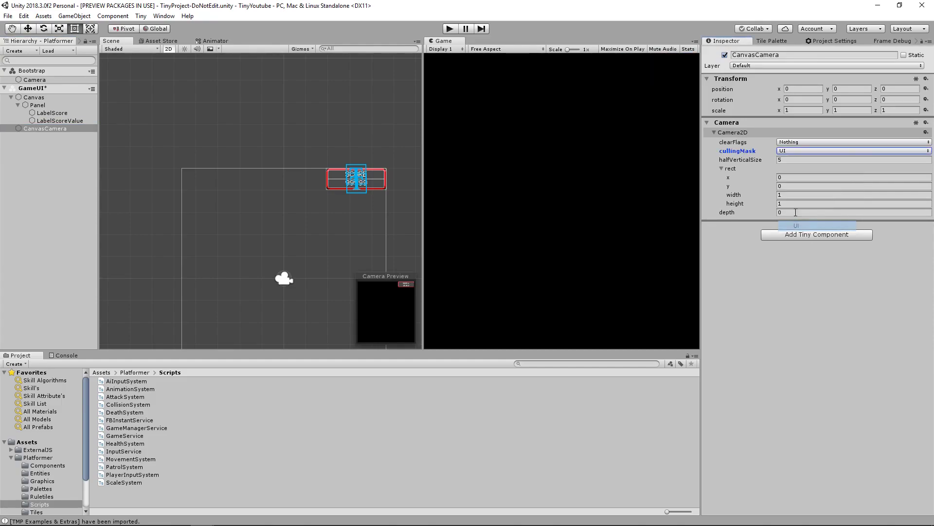
{"action": "left_click", "coordinate": [852, 158]}
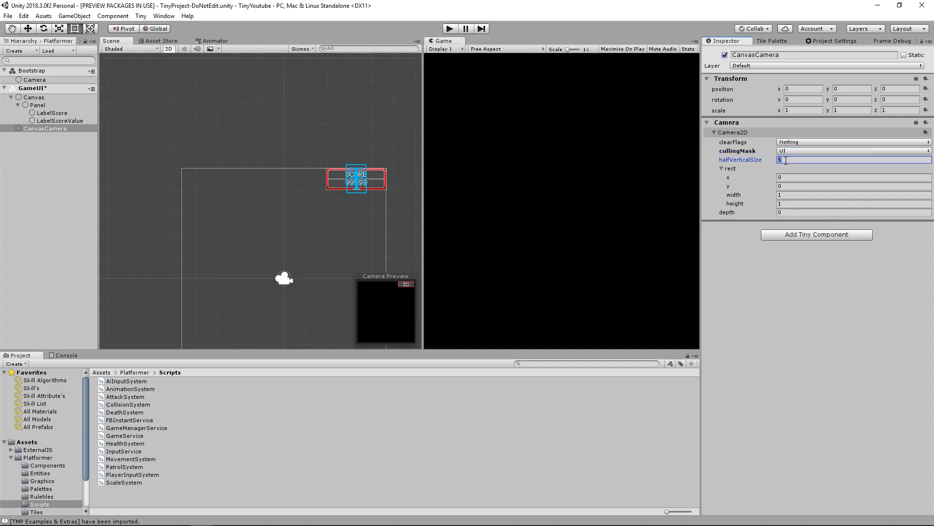
{"action": "type", "text": "10"}
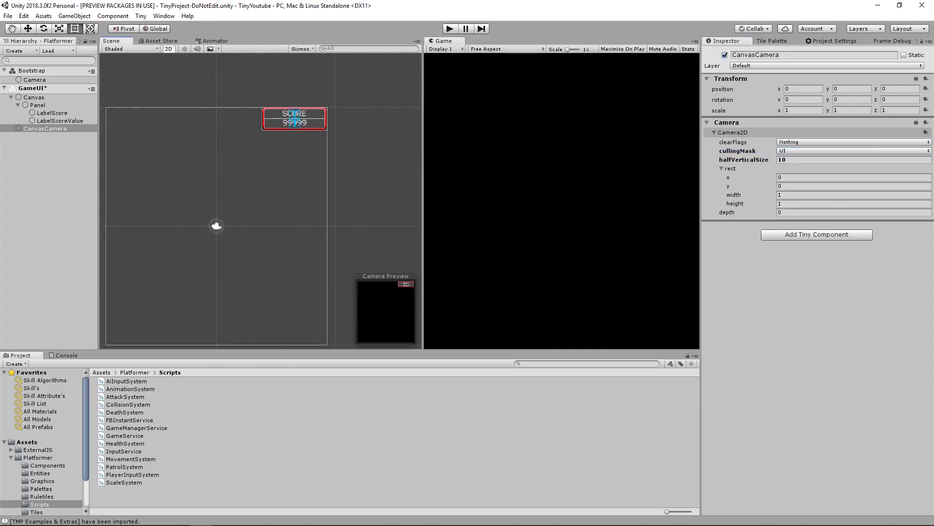
{"action": "left_click", "coordinate": [852, 212]}
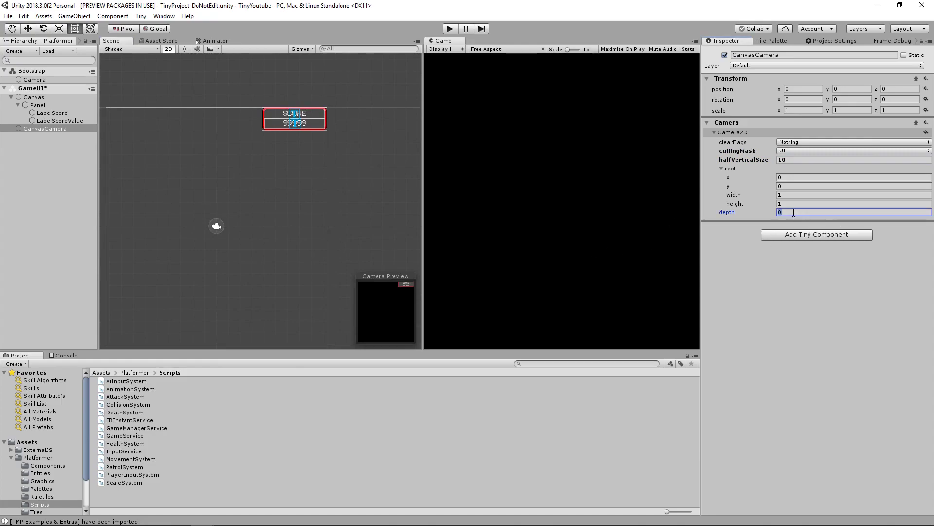
{"action": "type", "text": "1"}
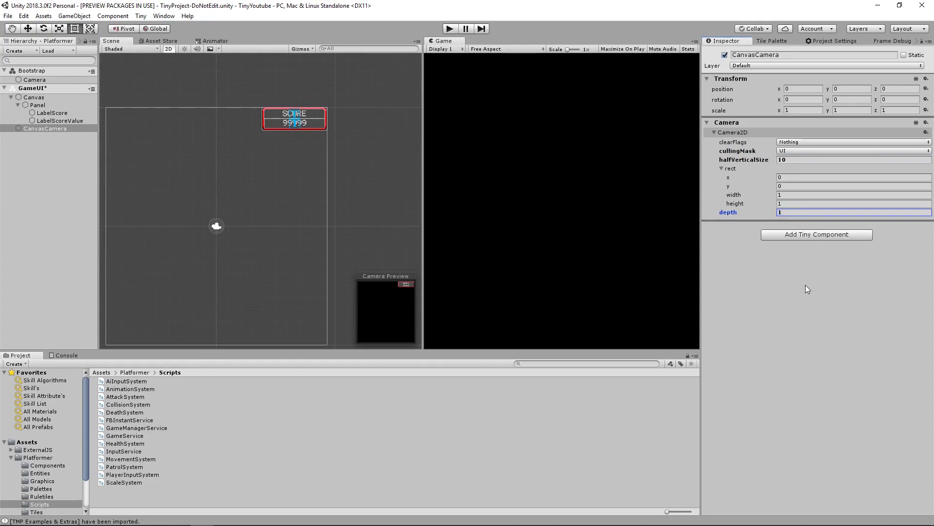
Put CanvasCamera, the Canvas and all its score labels on the UI layer.
{"action": "left_click", "coordinate": [824, 65]}
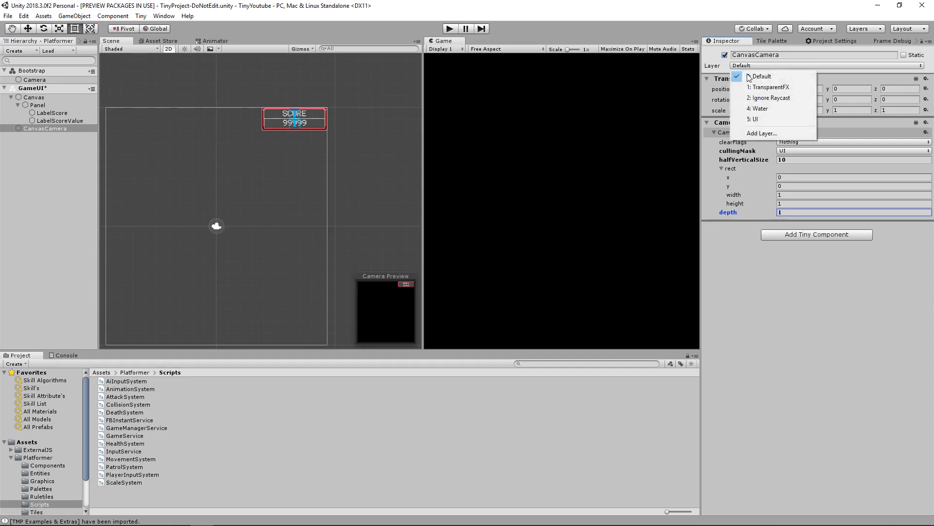
{"action": "left_click", "coordinate": [57, 120]}
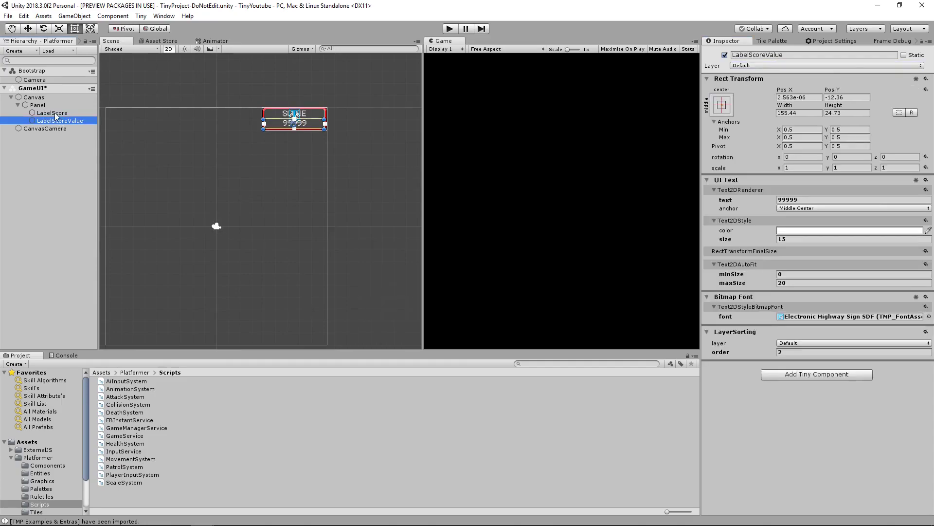
{"action": "left_click", "coordinate": [829, 65]}
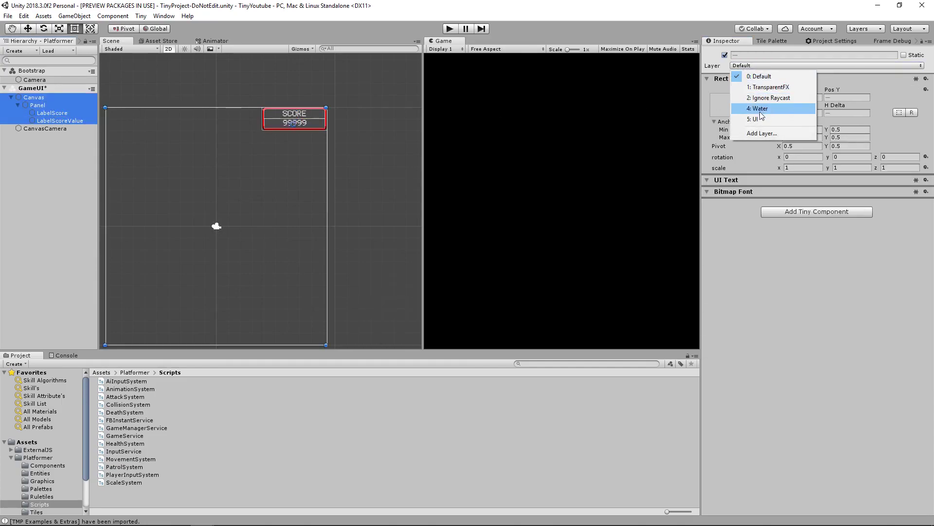
{"action": "left_click", "coordinate": [44, 129]}
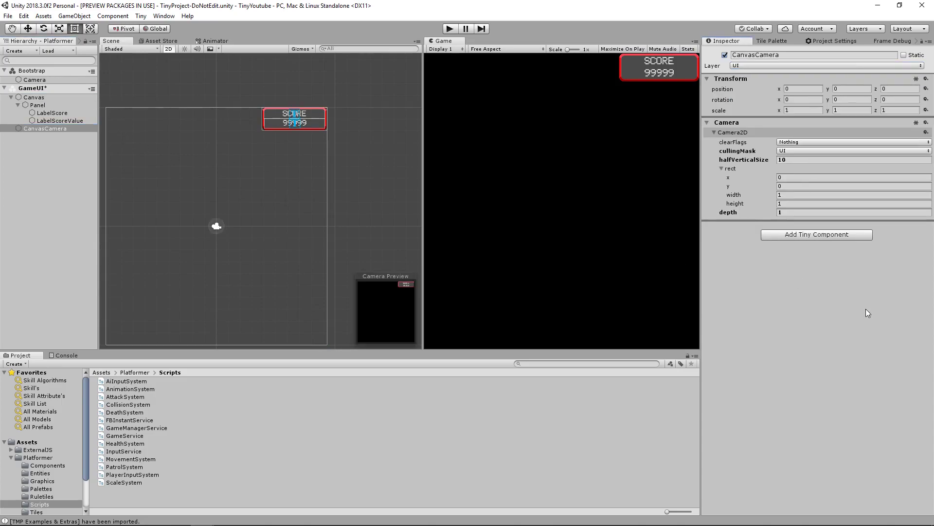
{"action": "left_click", "coordinate": [31, 89]}
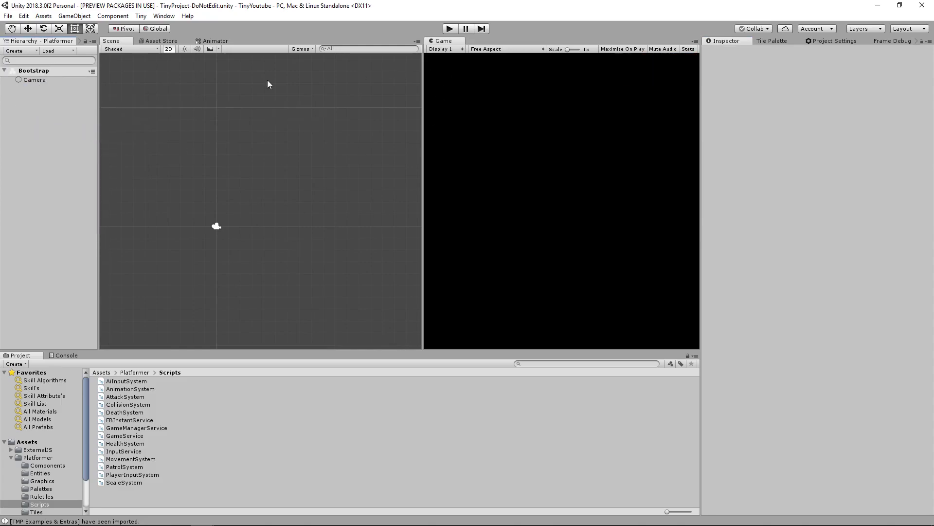
Serve the build with Play, reload GameUI from the Entities folder and select its Canvas.
{"action": "left_click", "coordinate": [450, 28]}
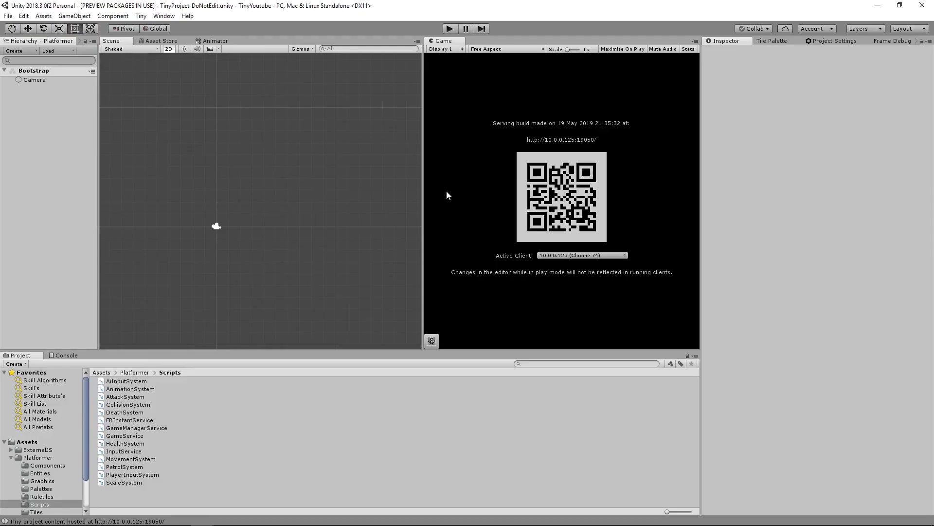
{"action": "left_click", "coordinate": [47, 465]}
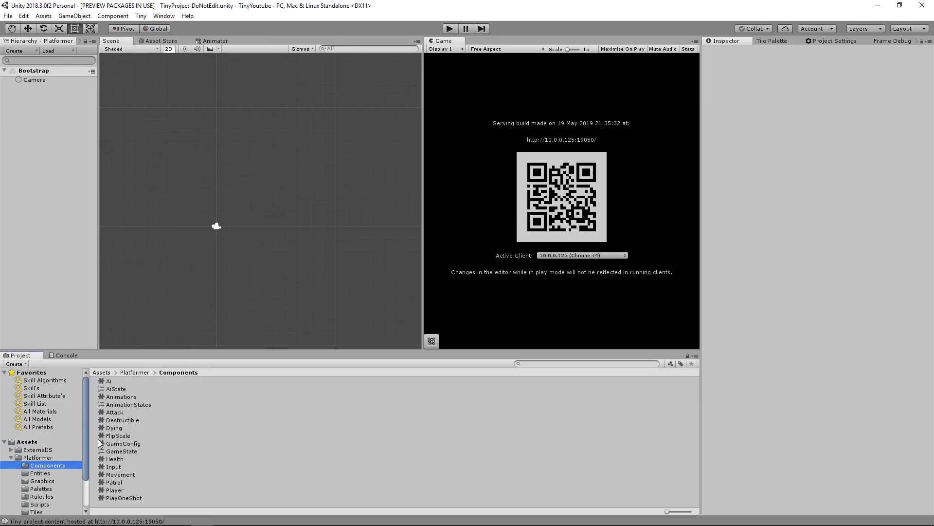
{"action": "left_click", "coordinate": [40, 473]}
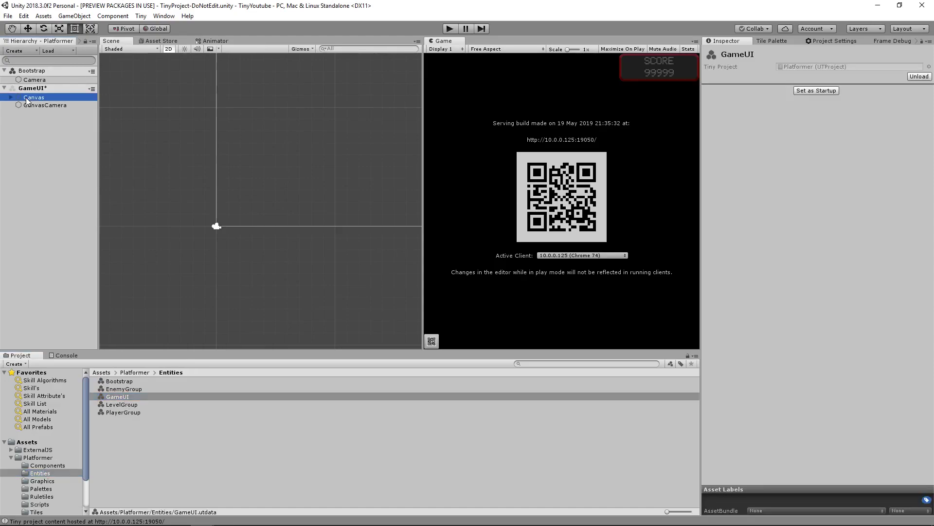
{"action": "left_click", "coordinate": [34, 97]}
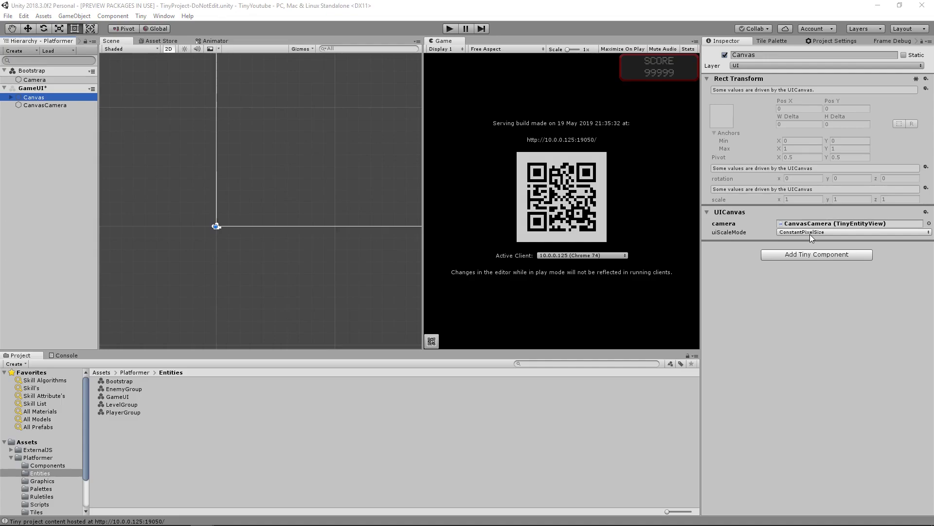
{"action": "mouse_move", "coordinate": [808, 237]}
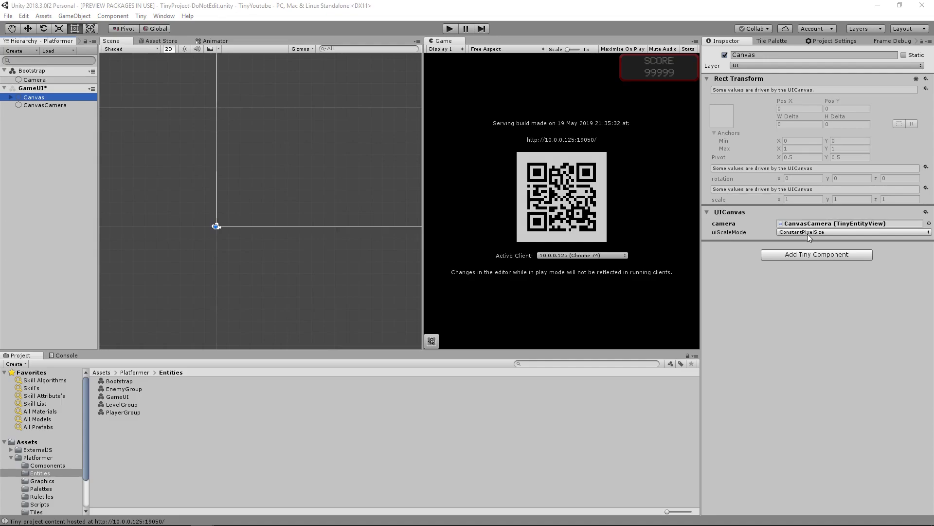
Set the Canvas to ScaleWithScreenSize with a 225×400 reference resolution.
{"action": "left_click", "coordinate": [853, 231]}
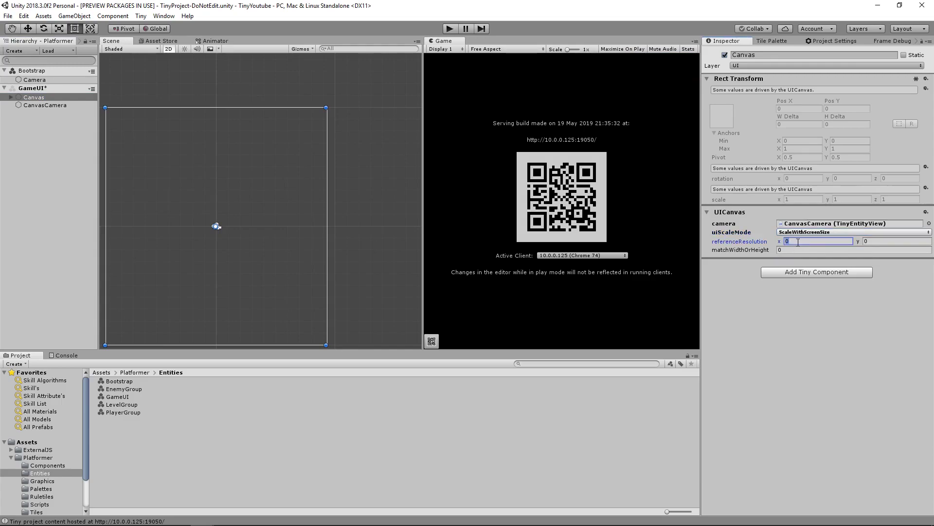
{"action": "type", "text": "22"}
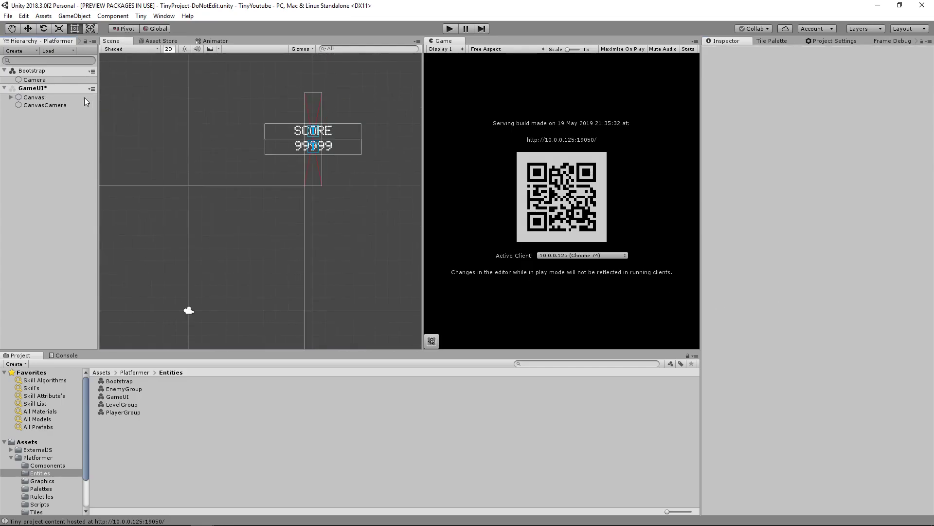
{"action": "left_click", "coordinate": [33, 97]}
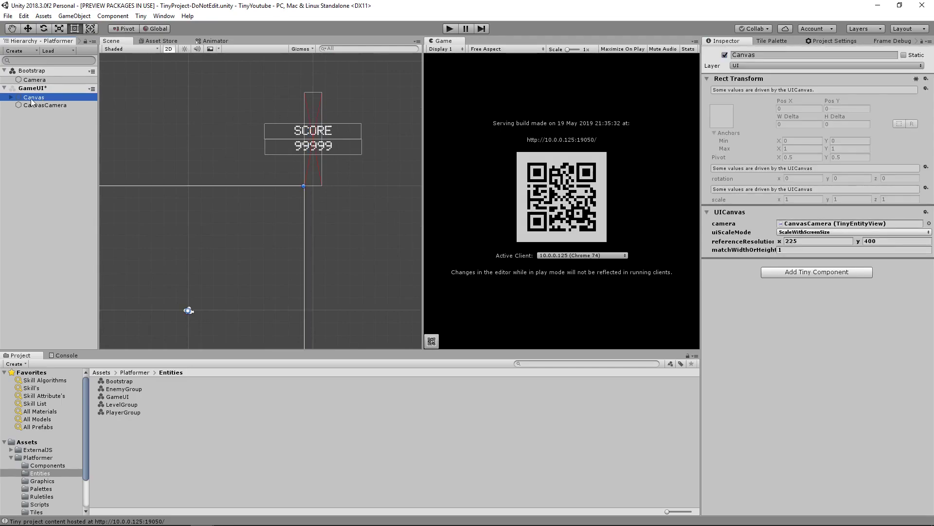
{"action": "left_click", "coordinate": [37, 105]}
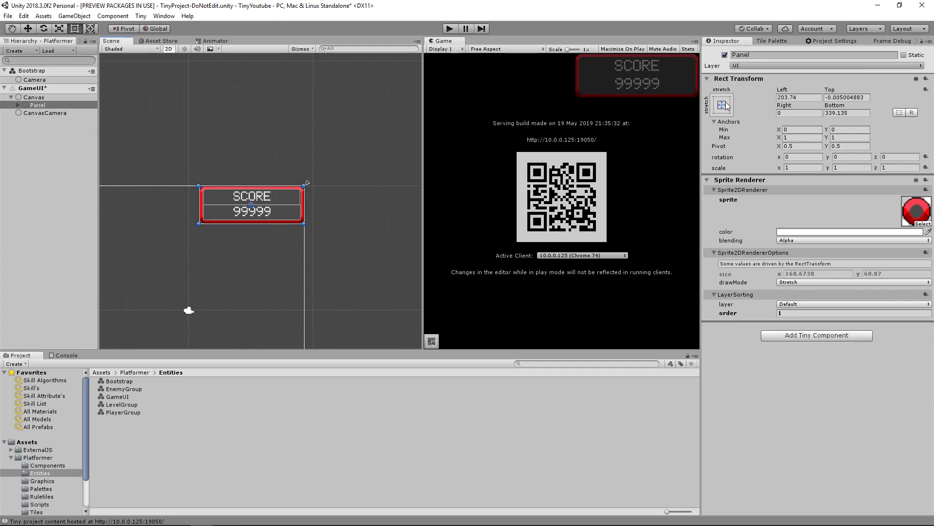
Anchor the score Panel to the top-right and shrink it with the Rect tool.
{"action": "left_click", "coordinate": [721, 105]}
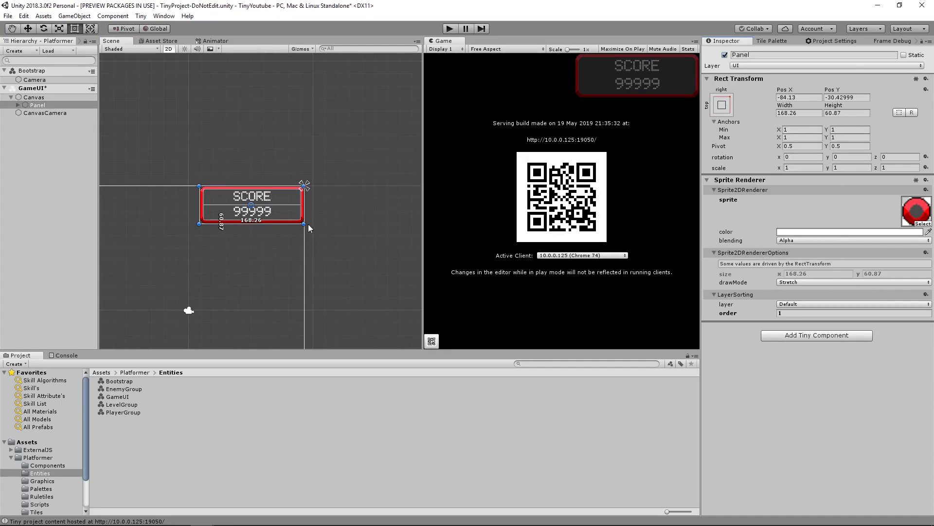
{"action": "left_click_drag", "start_coordinate": [250, 205], "coordinate": [301, 194]}
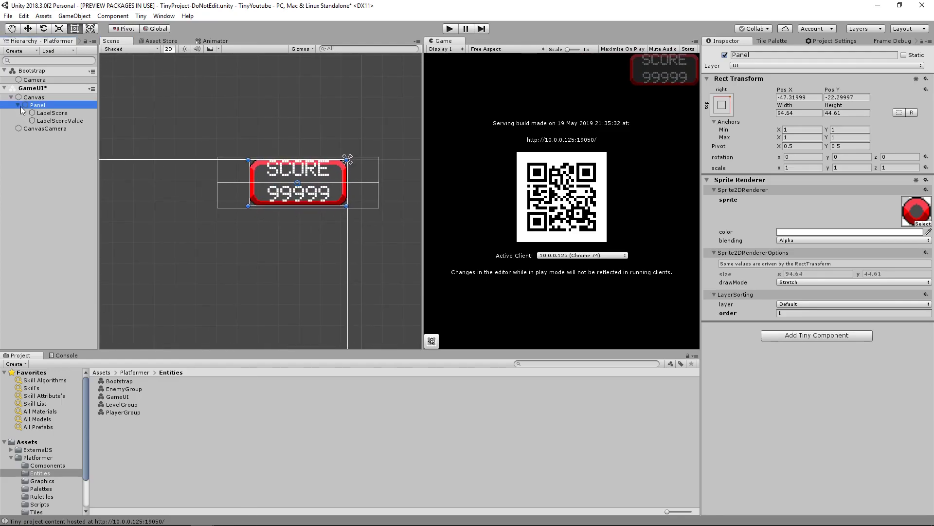
{"action": "left_click", "coordinate": [51, 113]}
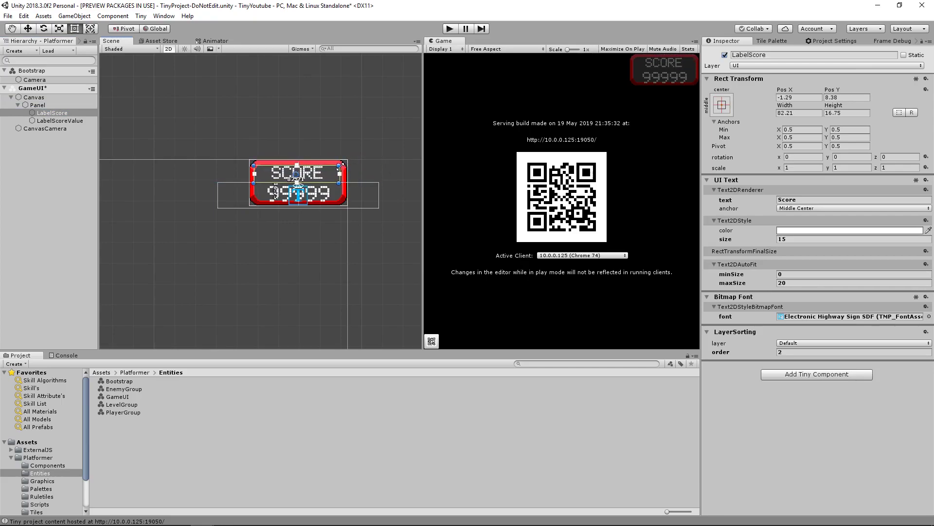
{"action": "left_click", "coordinate": [59, 121]}
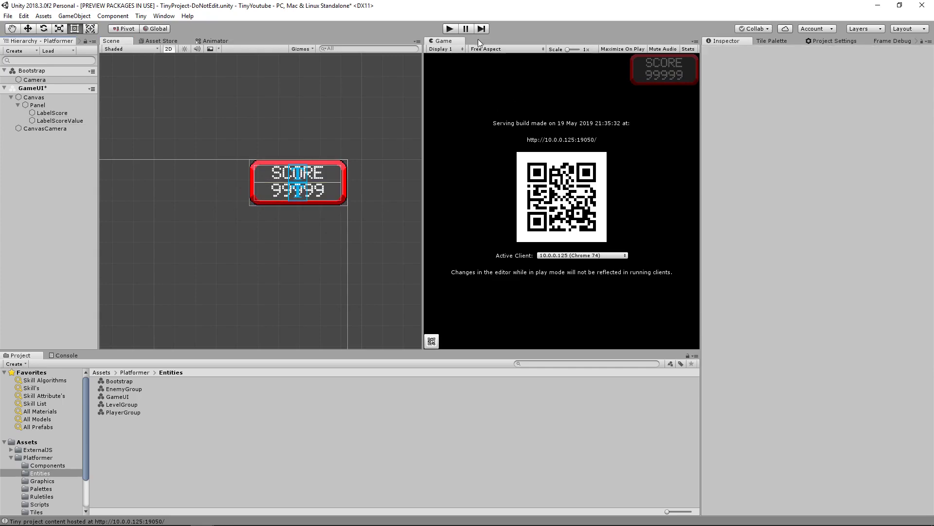
Restart Play to rebuild with the smaller panel, then select both score labels.
{"action": "left_click", "coordinate": [450, 29]}
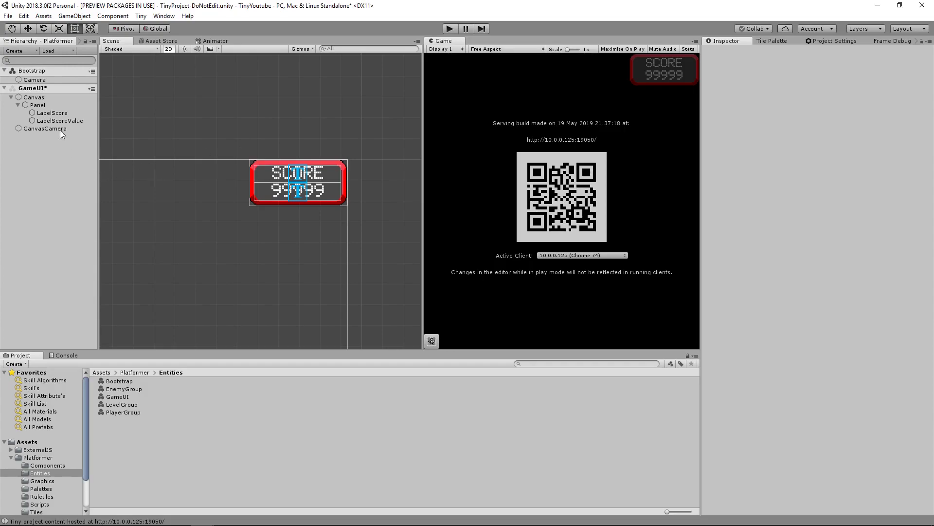
{"action": "left_click", "coordinate": [53, 113]}
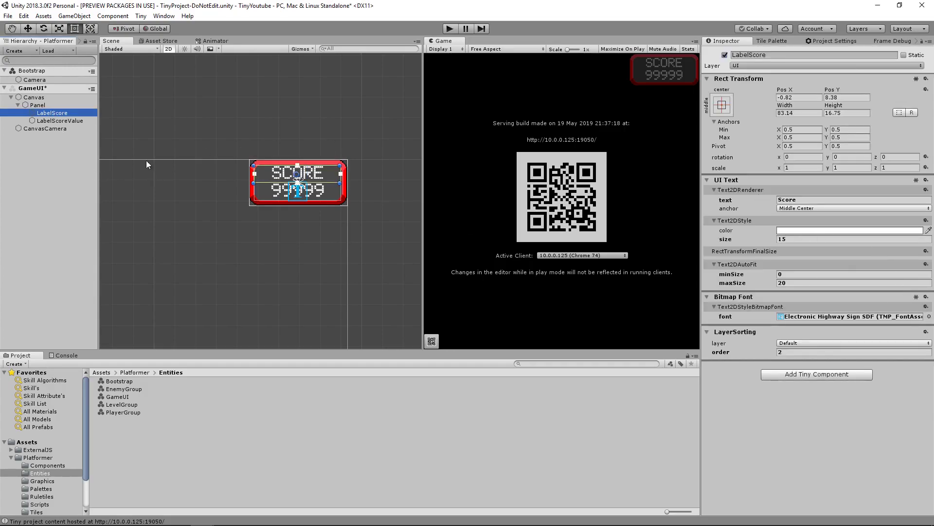
{"action": "left_click", "coordinate": [59, 121]}
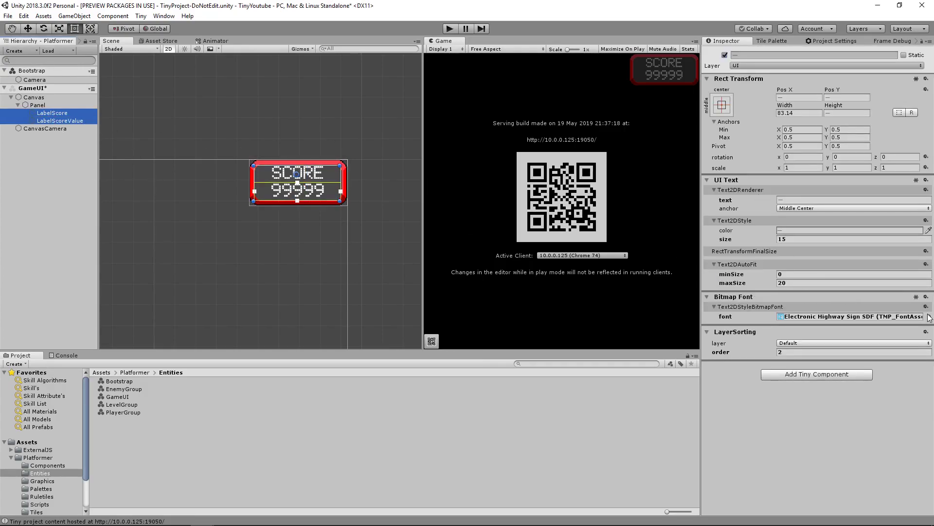
{"action": "left_click", "coordinate": [364, 112]}
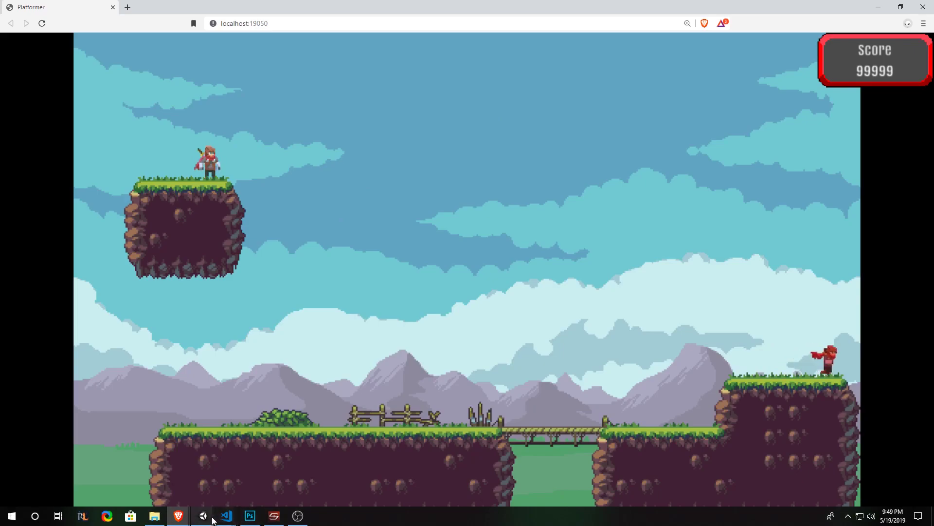
Switch from the Brave game tab back to the Unity editor.
{"action": "left_click", "coordinate": [225, 515]}
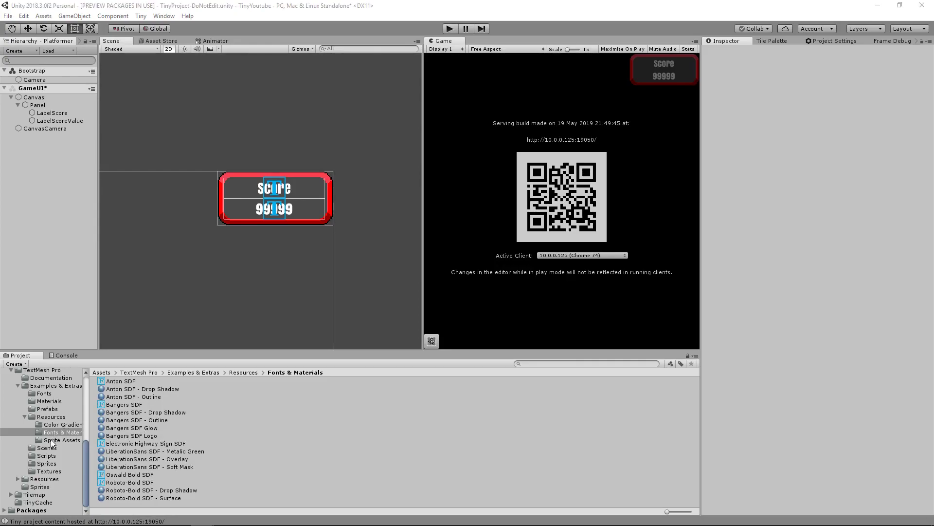
Create a Fonts folder under Platformer holding the imported Pixellari and PixellariExtended fonts.
{"action": "left_click", "coordinate": [37, 458]}
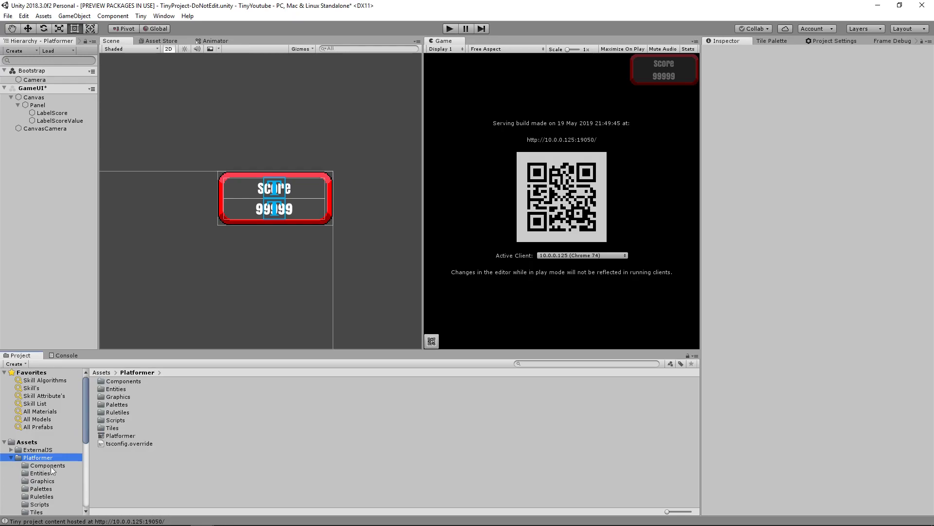
{"action": "right_click", "coordinate": [37, 458]}
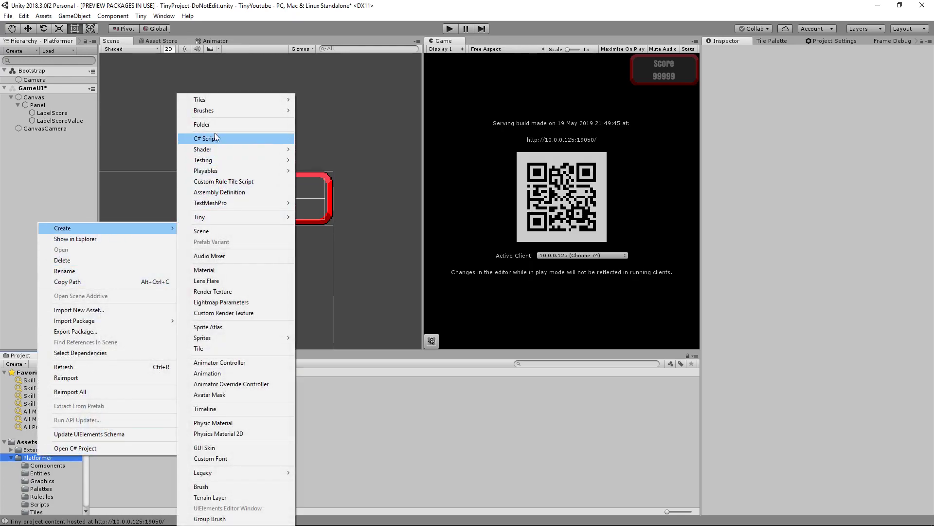
{"action": "left_click", "coordinate": [202, 124]}
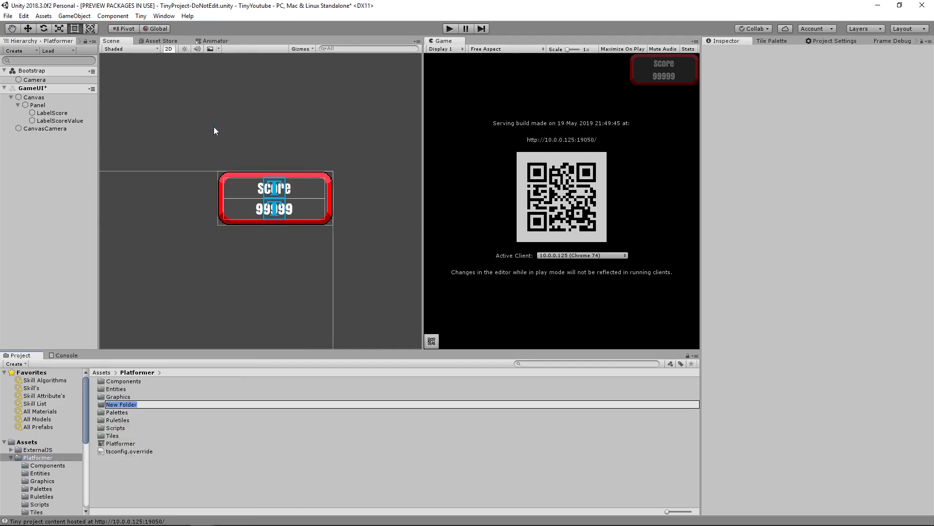
{"action": "type", "text": "Fonts"}
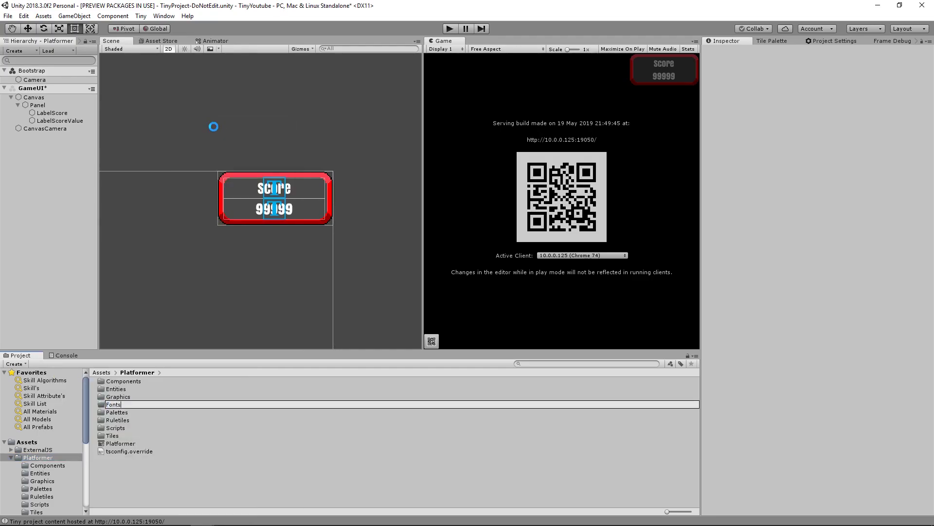
{"action": "left_click", "coordinate": [113, 396]}
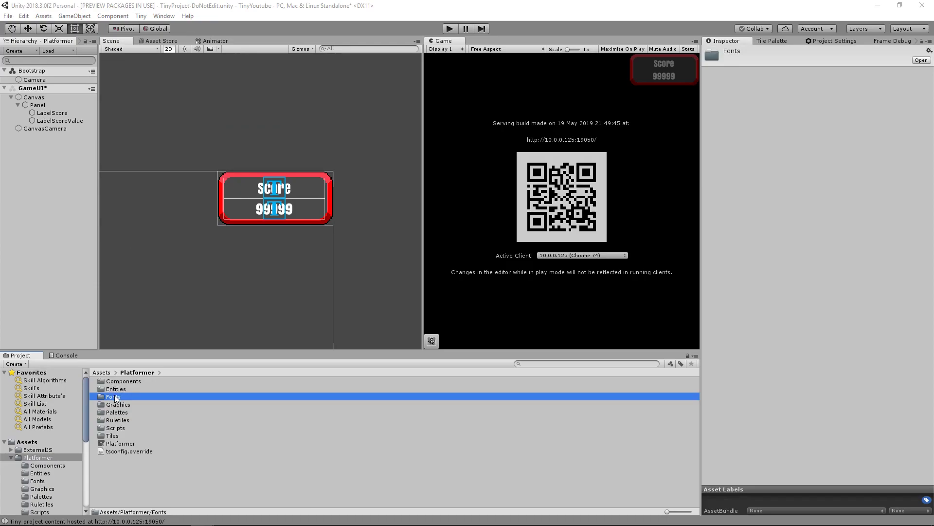
{"action": "double_click", "coordinate": [111, 396]}
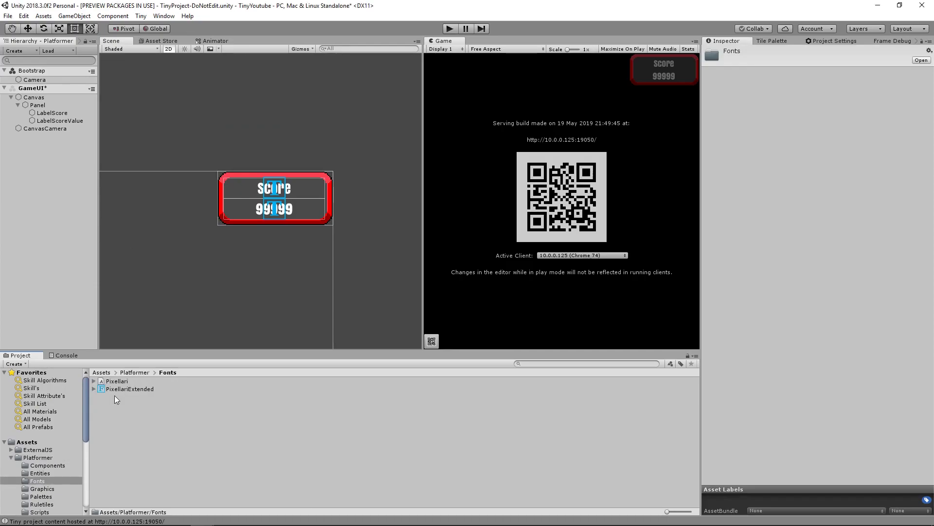
{"action": "left_click", "coordinate": [116, 380]}
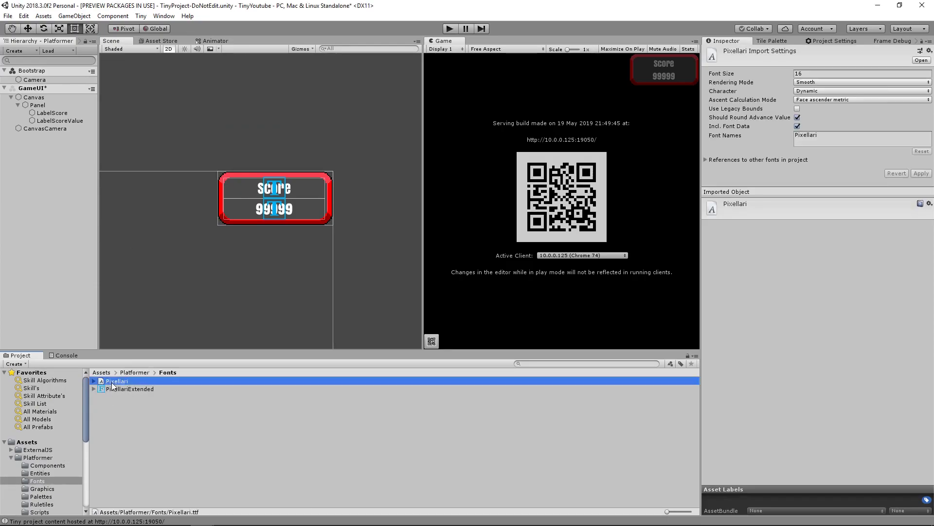
{"action": "left_click", "coordinate": [129, 388]}
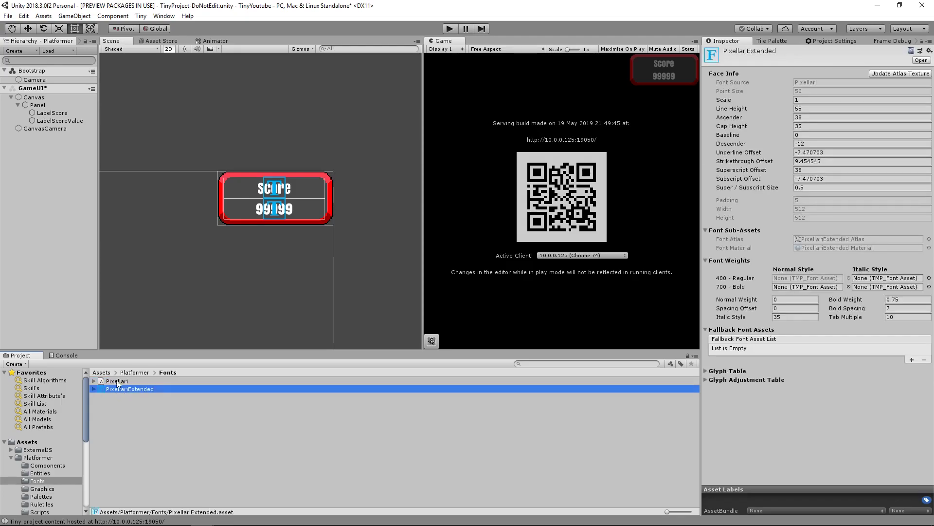
Assign PixellariExtended to the score labels, set the value text to 0, and unload GameUI.
{"action": "left_click", "coordinate": [51, 113]}
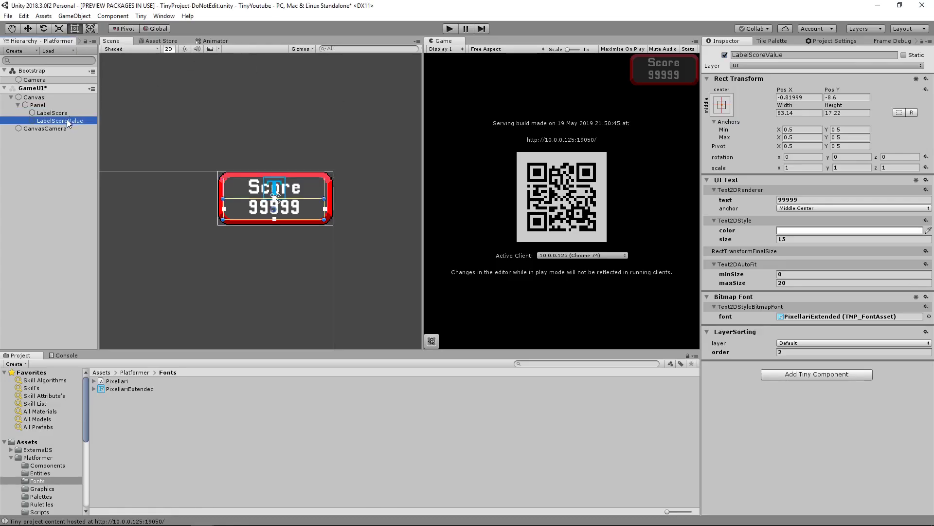
{"action": "left_click", "coordinate": [848, 230]}
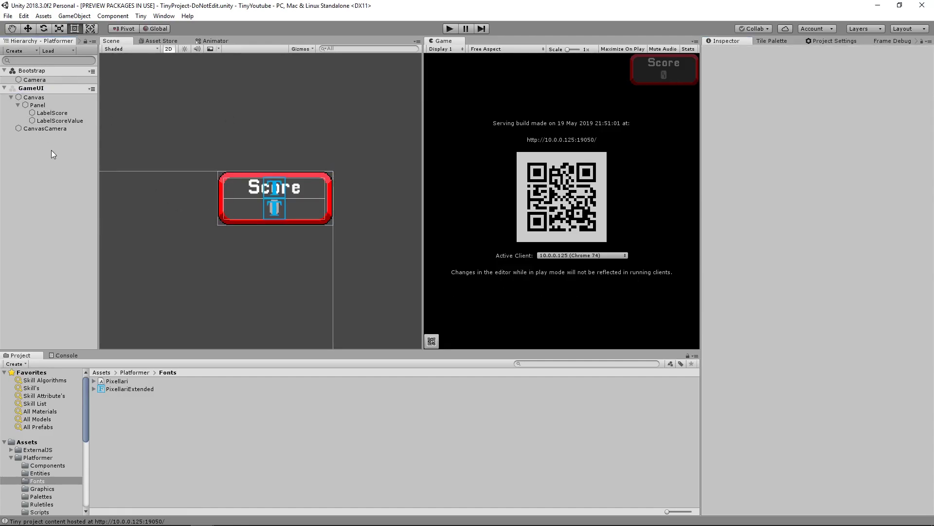
{"action": "left_click", "coordinate": [31, 88]}
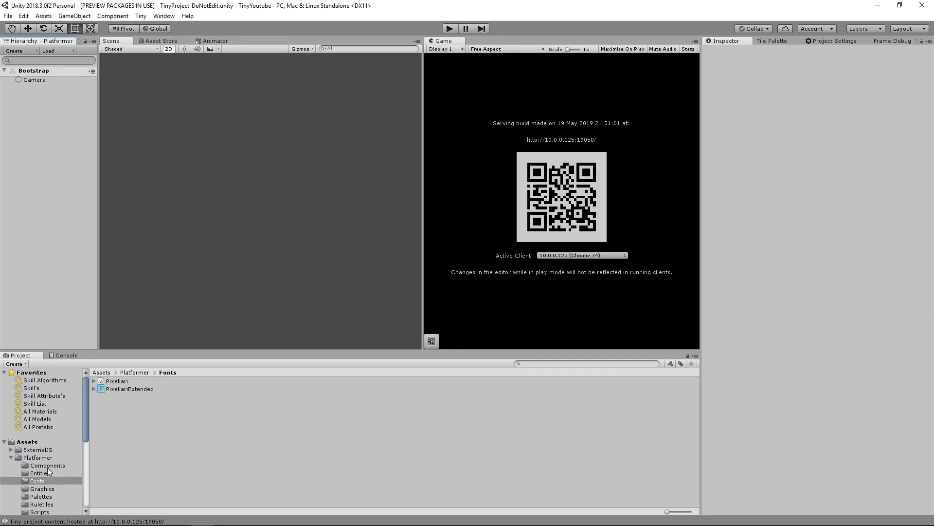
Create a Tiny Score component in Components with an Int16 field named Value.
{"action": "left_click", "coordinate": [47, 465]}
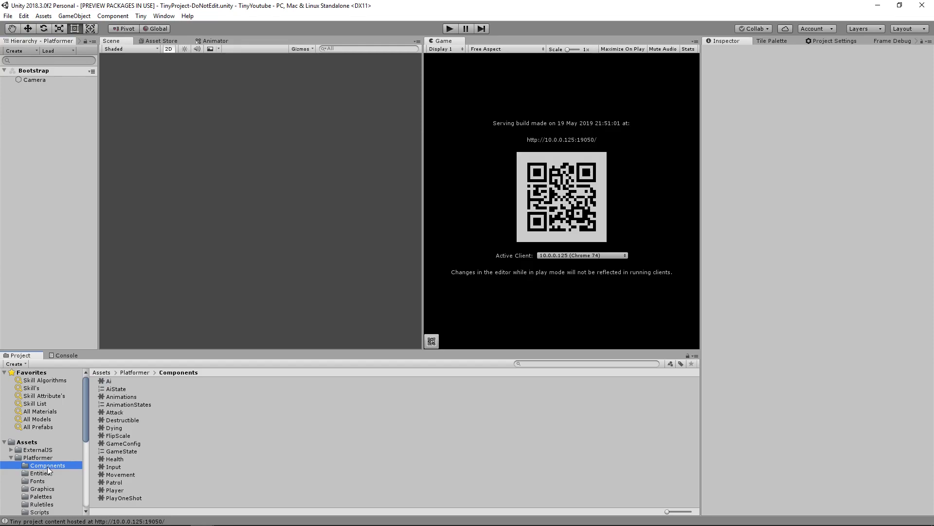
{"action": "right_click", "coordinate": [47, 465]}
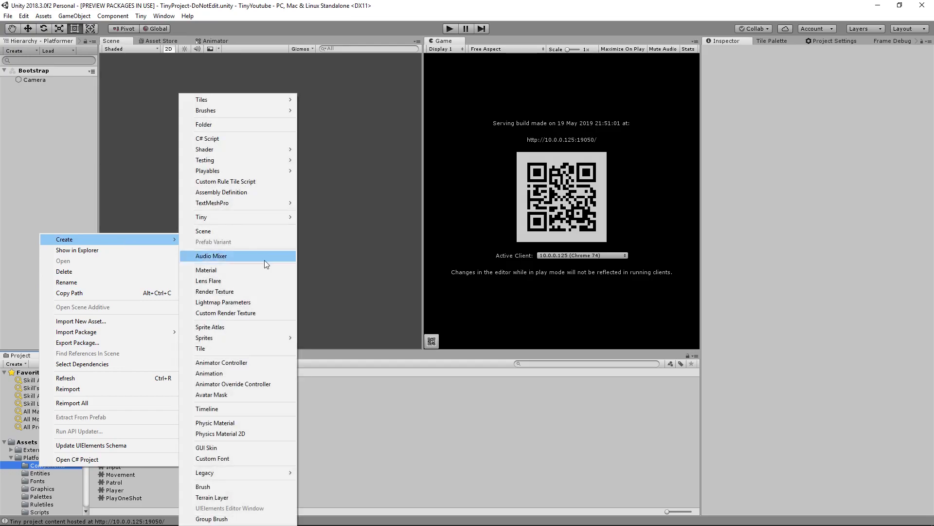
{"action": "mouse_move", "coordinate": [202, 217]}
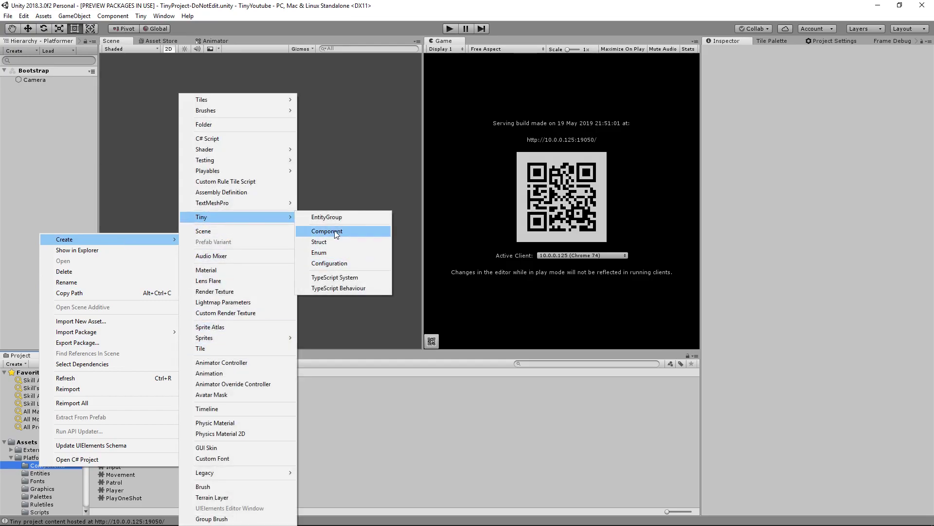
{"action": "left_click", "coordinate": [327, 231]}
{"action": "type", "text": "Score"}
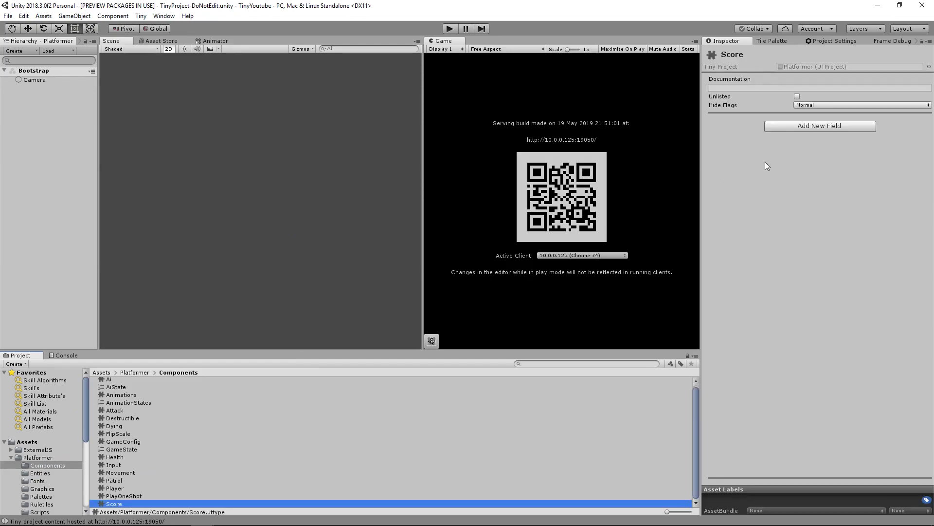
{"action": "left_click", "coordinate": [819, 126]}
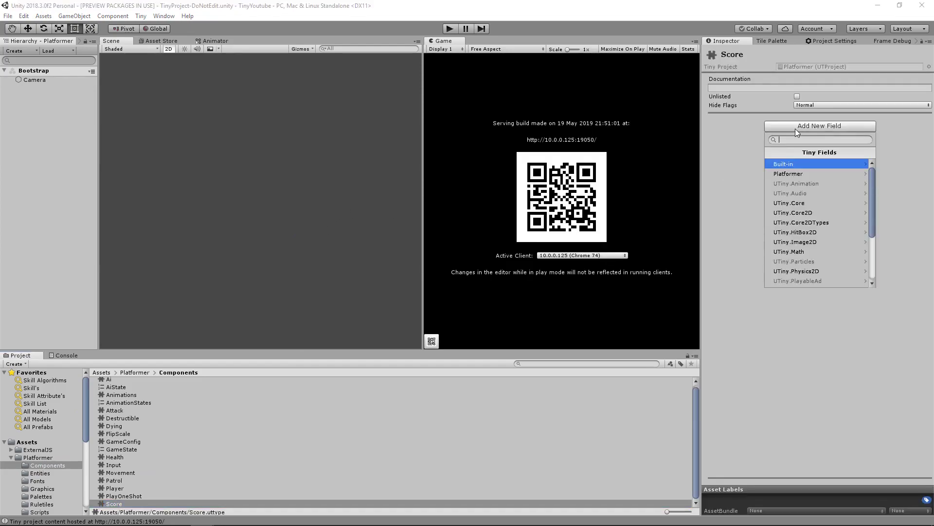
{"action": "type", "text": "int"}
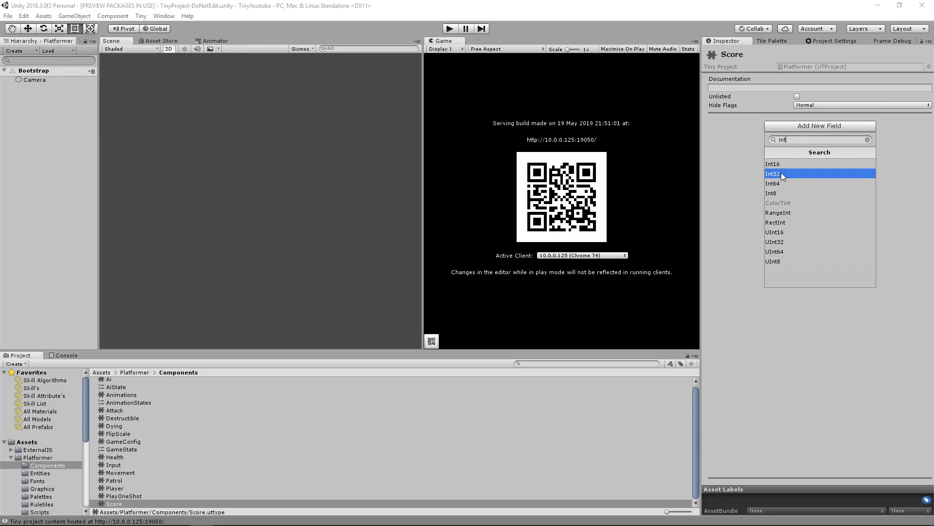
{"action": "left_click", "coordinate": [773, 173]}
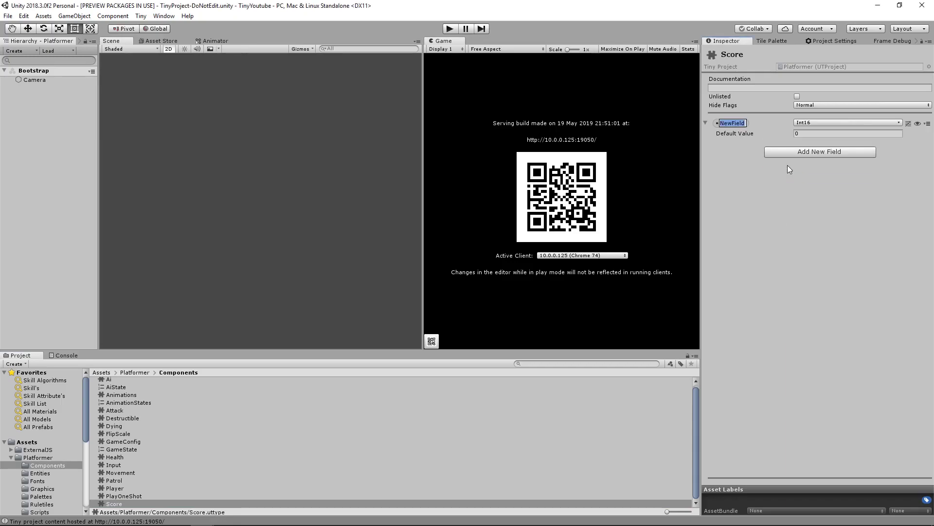
{"action": "type", "text": "Value"}
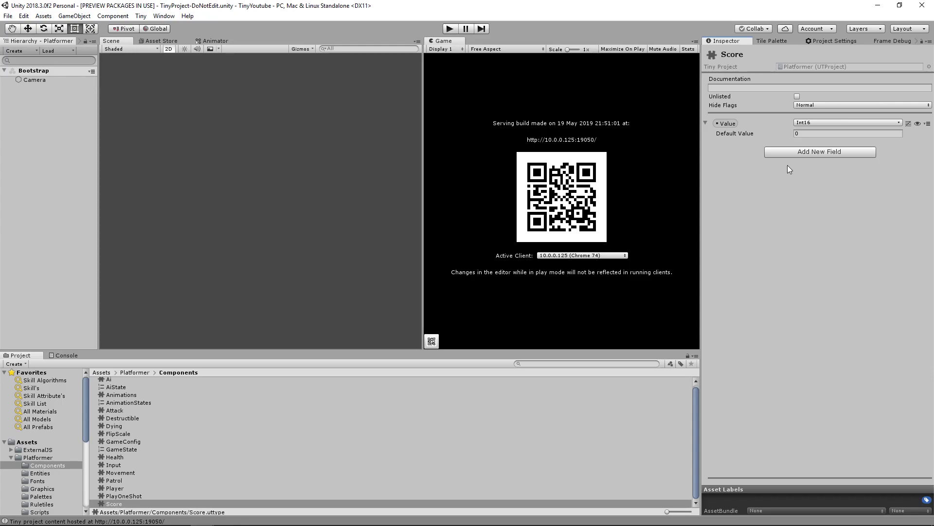
{"action": "right_click", "coordinate": [34, 70]}
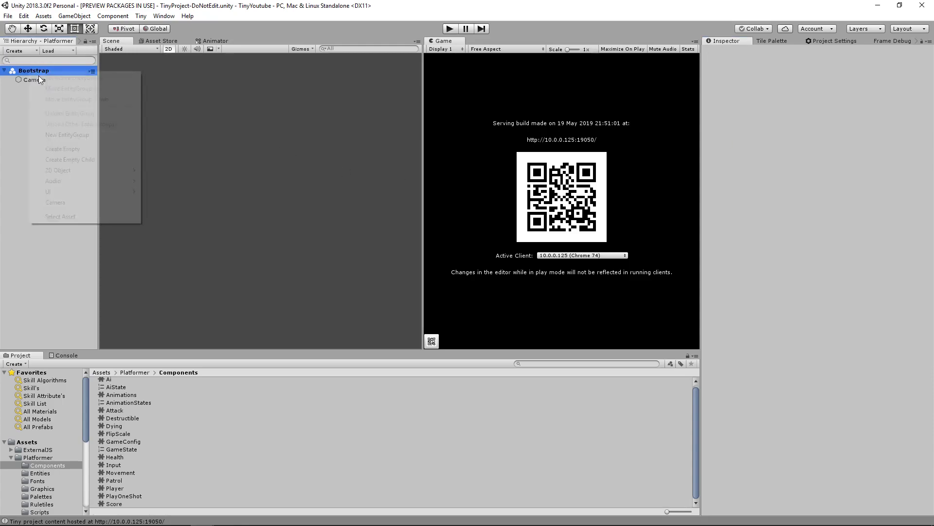
Add a Score entity to Bootstrap carrying the Score component with Value 0.
{"action": "left_click", "coordinate": [62, 148]}
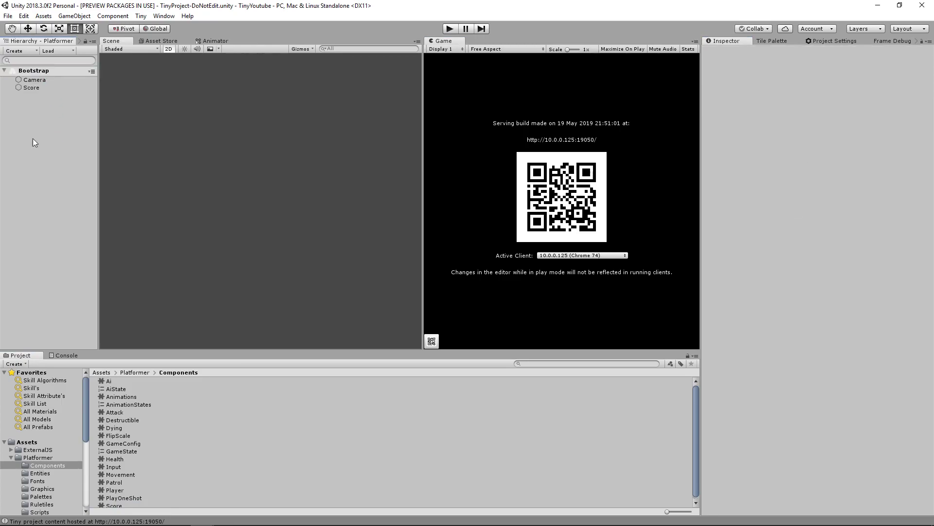
{"action": "left_click", "coordinate": [31, 87]}
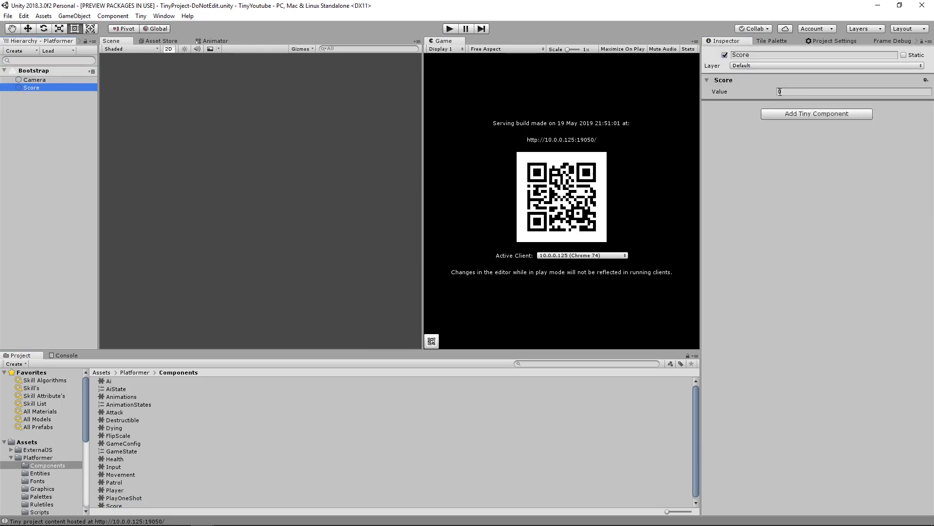
{"action": "left_click", "coordinate": [853, 92]}
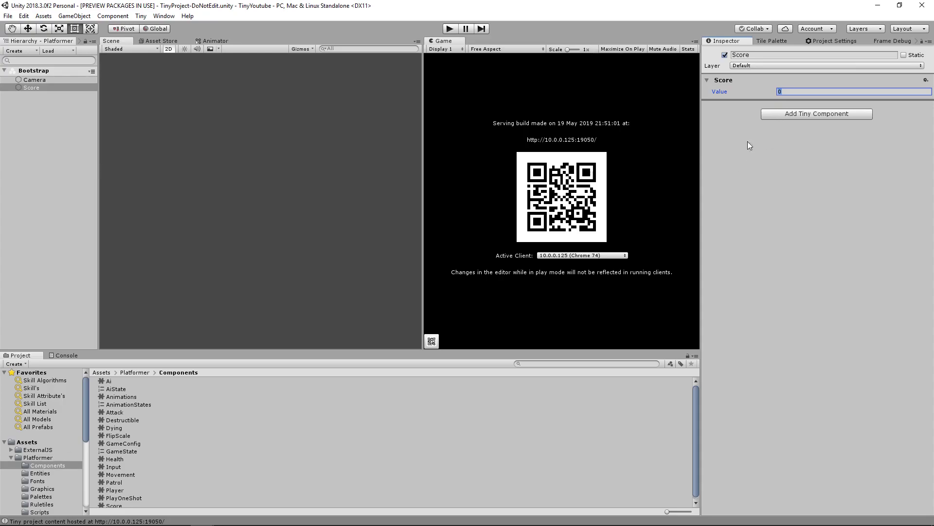
{"action": "left_click", "coordinate": [39, 452]}
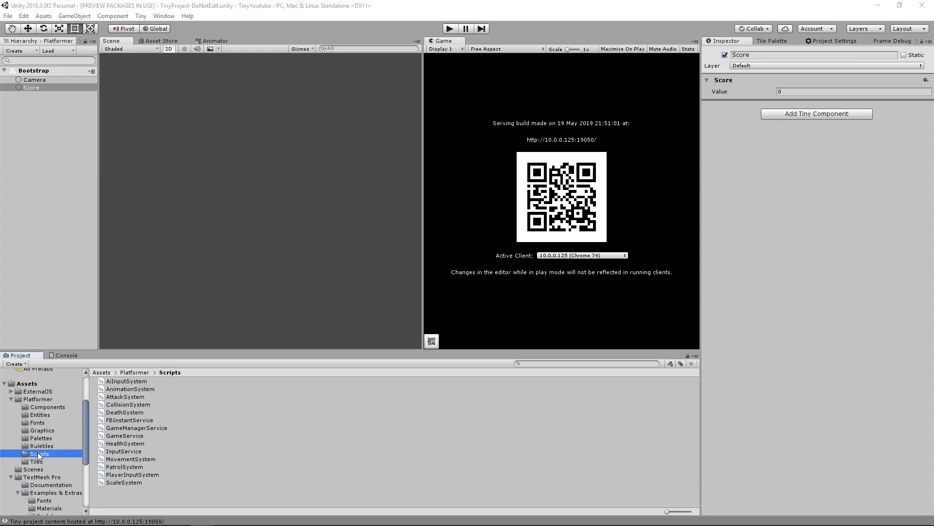
Create a Tiny TypeScript System in Scripts and name it DisplayScoreSystem.
{"action": "right_click", "coordinate": [39, 454]}
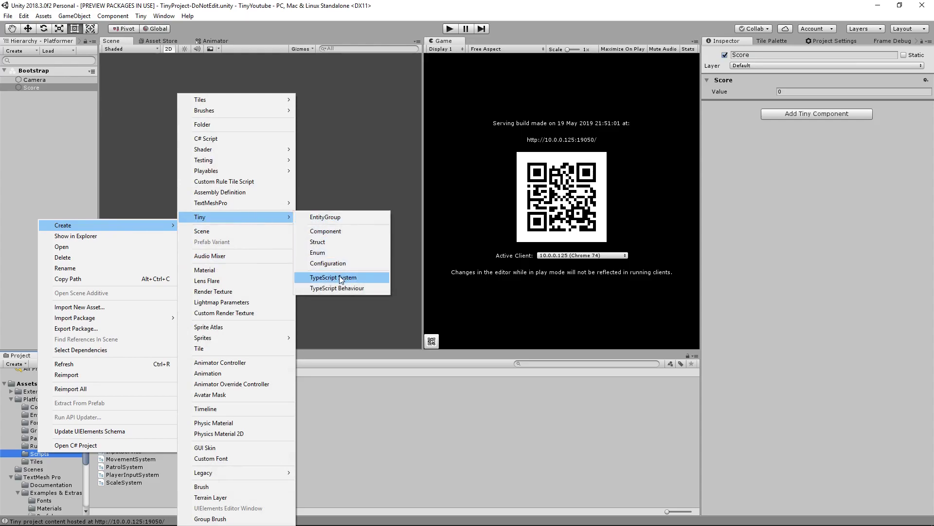
{"action": "left_click", "coordinate": [334, 278]}
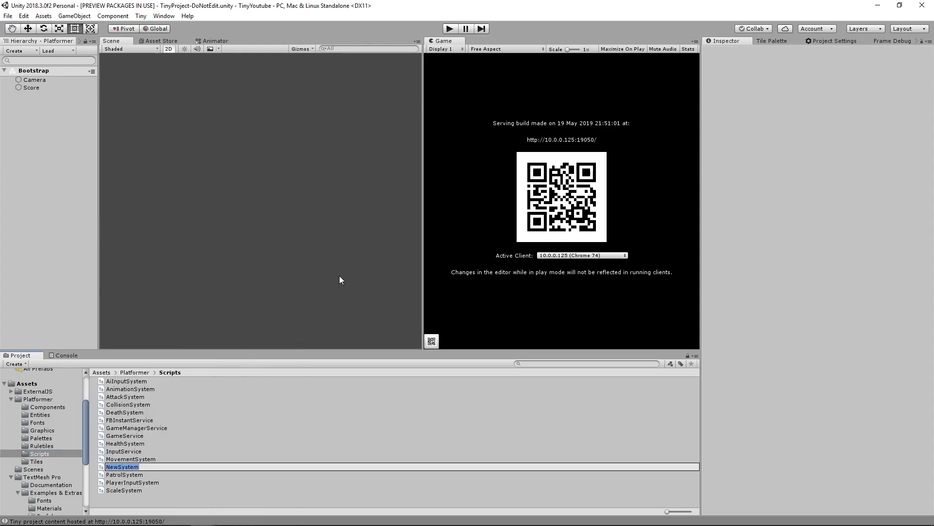
{"action": "type", "text": "DisplayScor"}
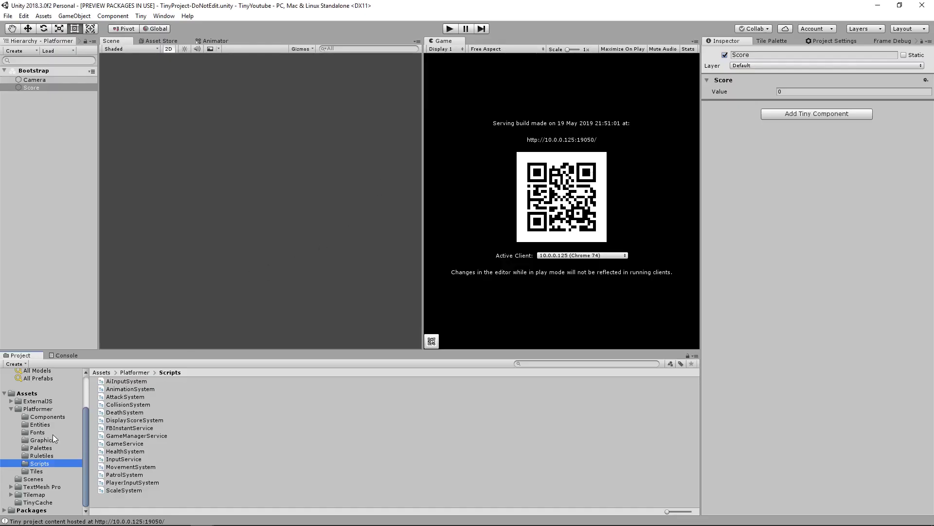
{"action": "left_click", "coordinate": [40, 423]}
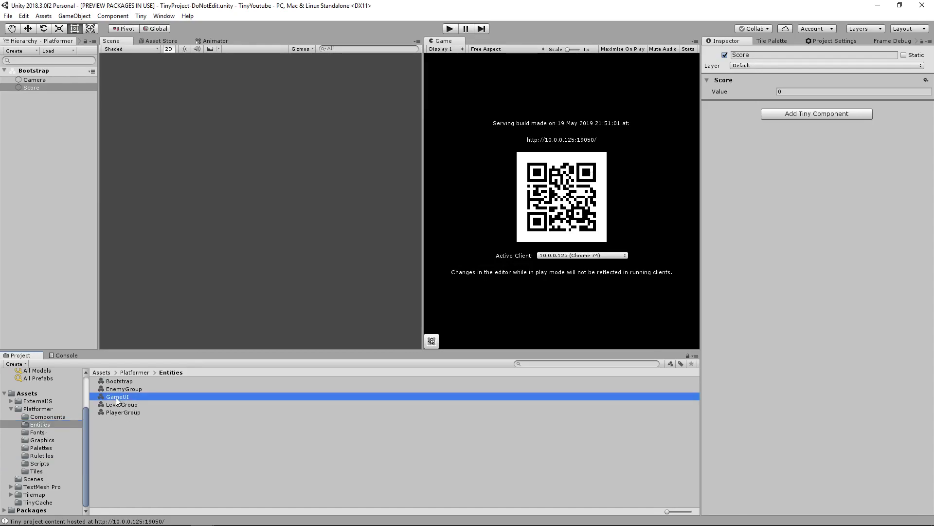
Load the GameUI group, expand the Canvas Panel and browse to Platformer Components.
{"action": "double_click", "coordinate": [118, 396]}
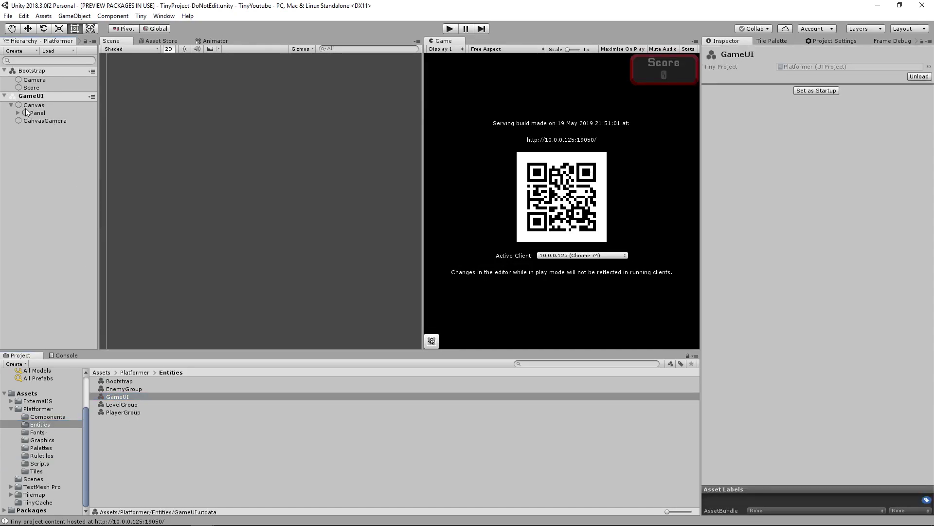
{"action": "left_click", "coordinate": [60, 128]}
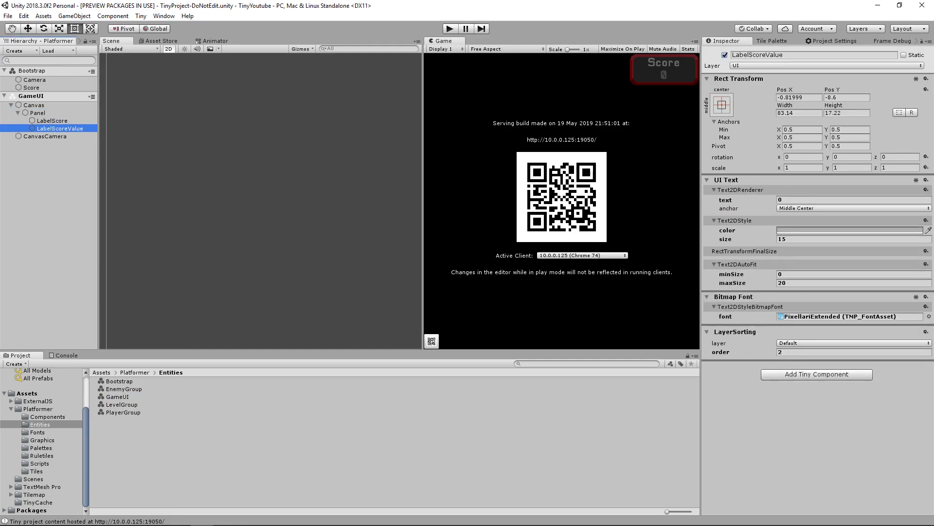
{"action": "left_click", "coordinate": [48, 416]}
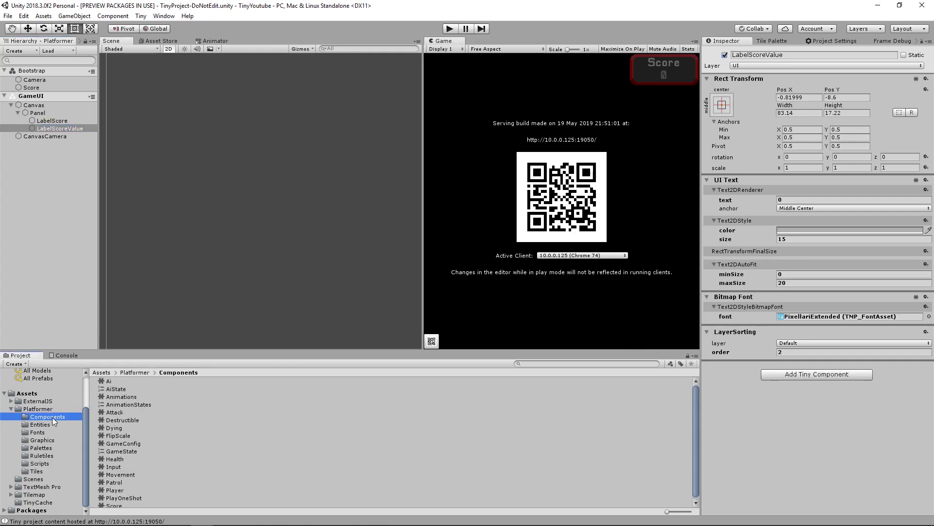
Create a new Tiny Component in the Components folder named ScoreDisplay.
{"action": "right_click", "coordinate": [53, 421]}
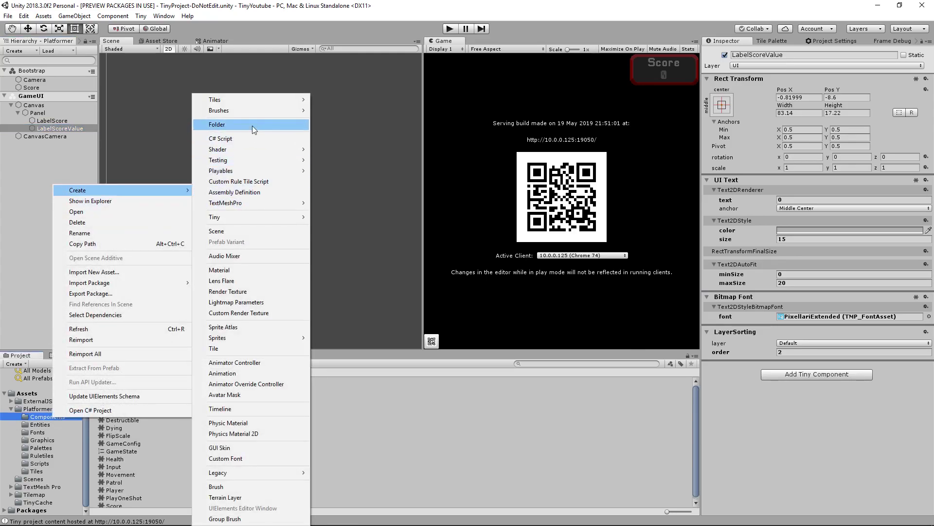
{"action": "mouse_move", "coordinate": [215, 216]}
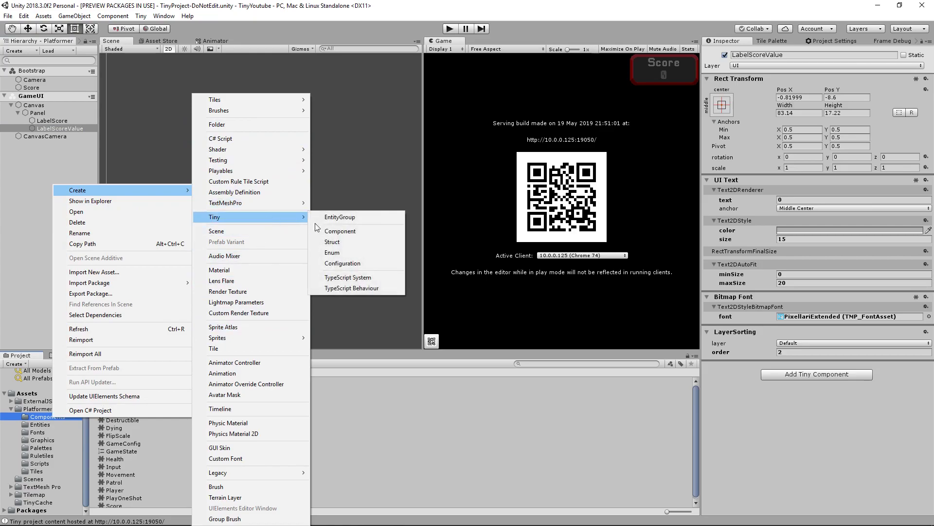
{"action": "left_click", "coordinate": [339, 231]}
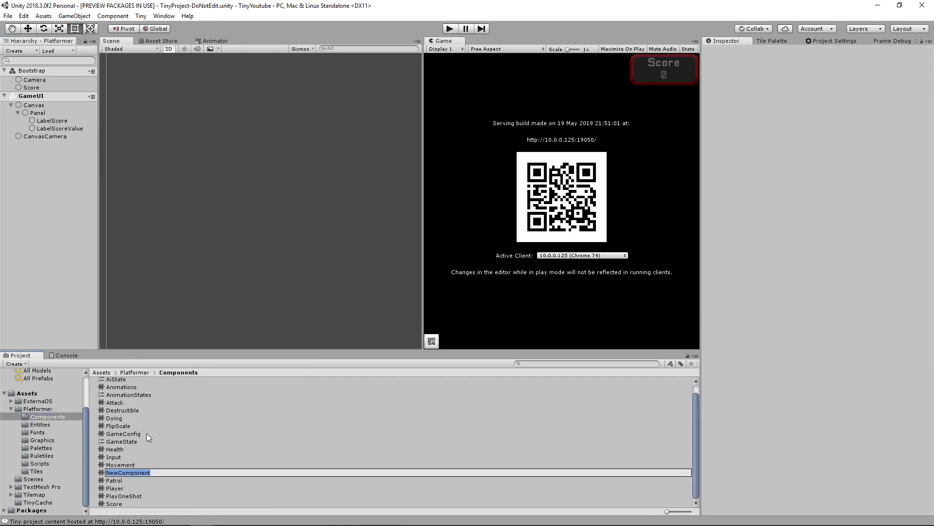
{"action": "type", "text": "Score"}
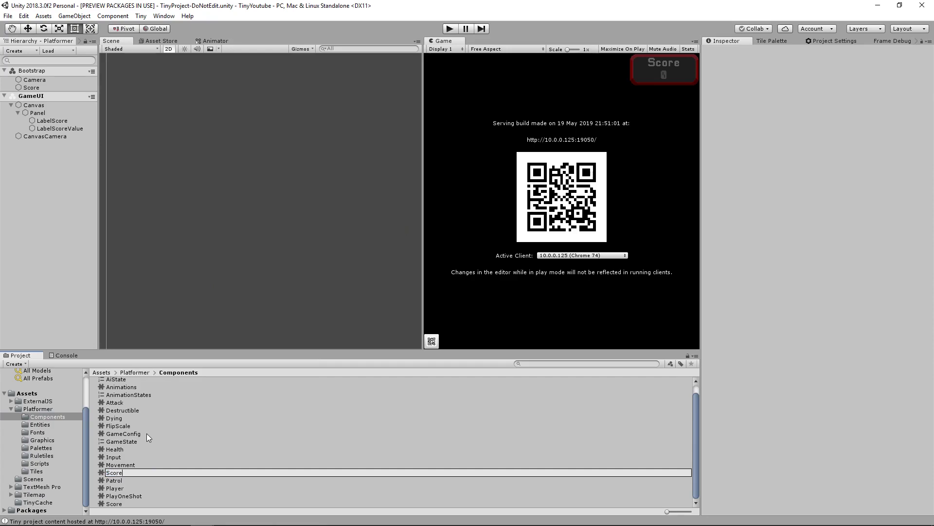
{"action": "type", "text": "Display"}
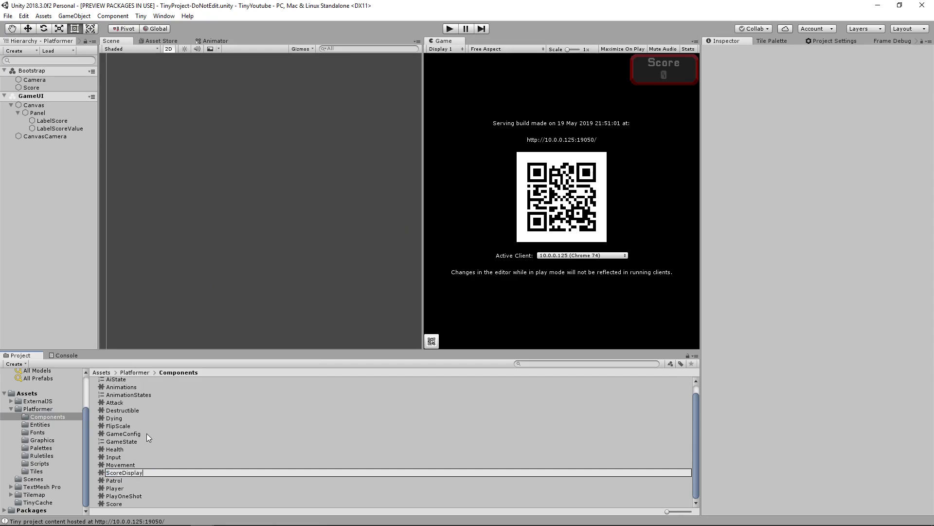
{"action": "left_click", "coordinate": [124, 504]}
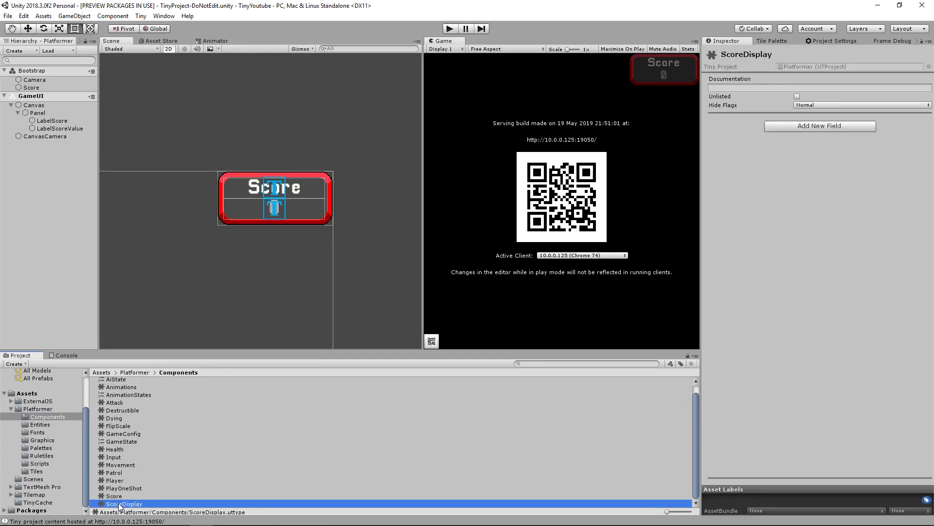
In OnUpdate write this.world.forEach over [game.ScoreDisplay, ut.Text.Text2DRenderer].
{"action": "left_click", "coordinate": [59, 128]}
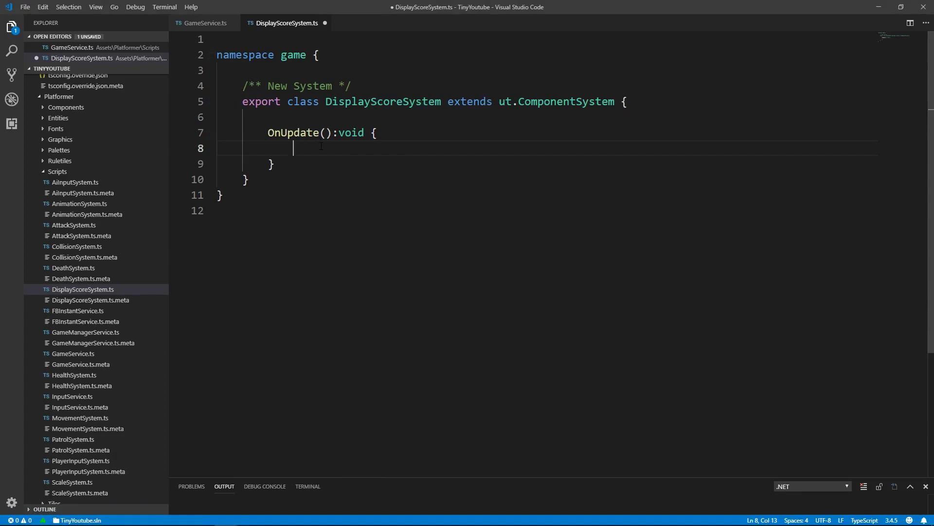
{"action": "type", "text": "thi"}
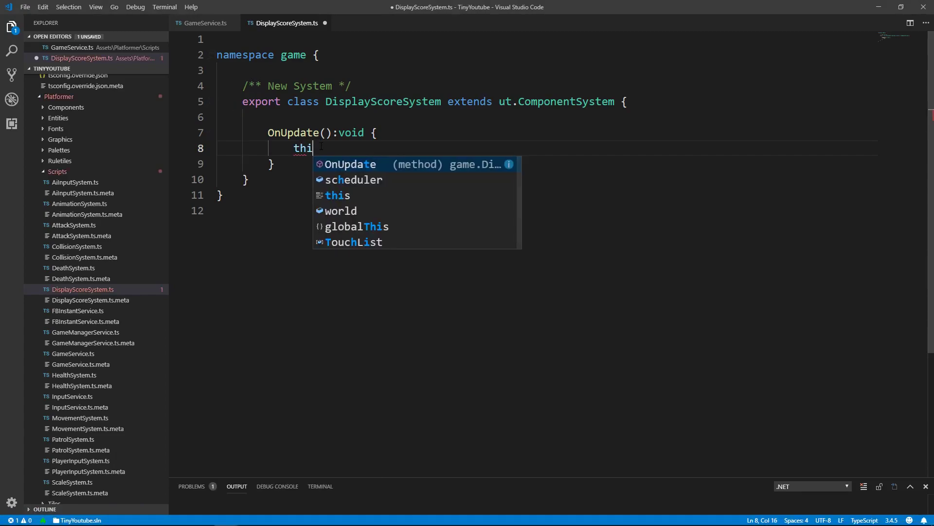
{"action": "type", "text": "s.world"}
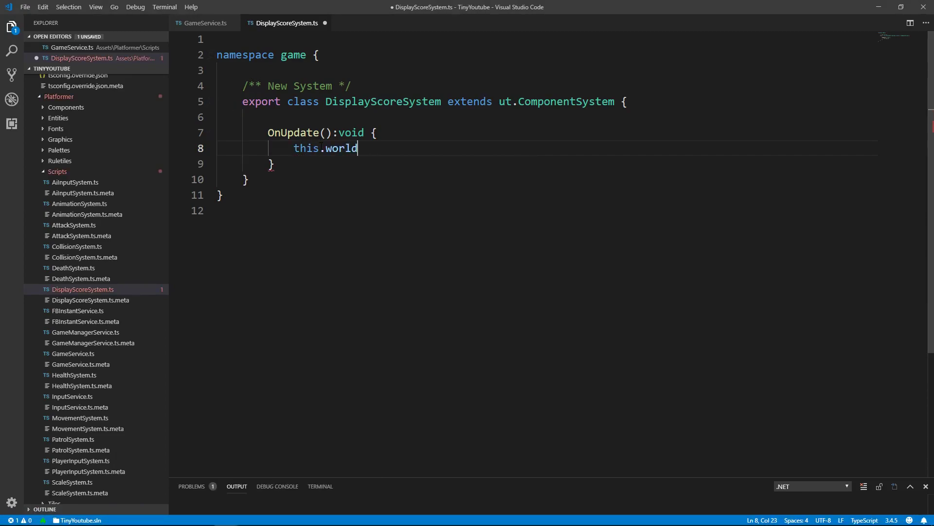
{"action": "type", "text": ".forEach("}
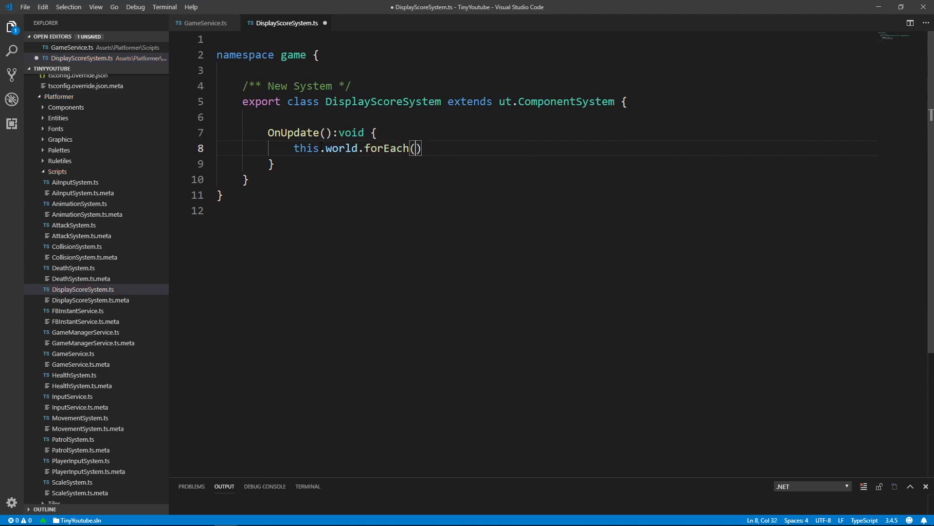
{"action": "type", "text": "["}
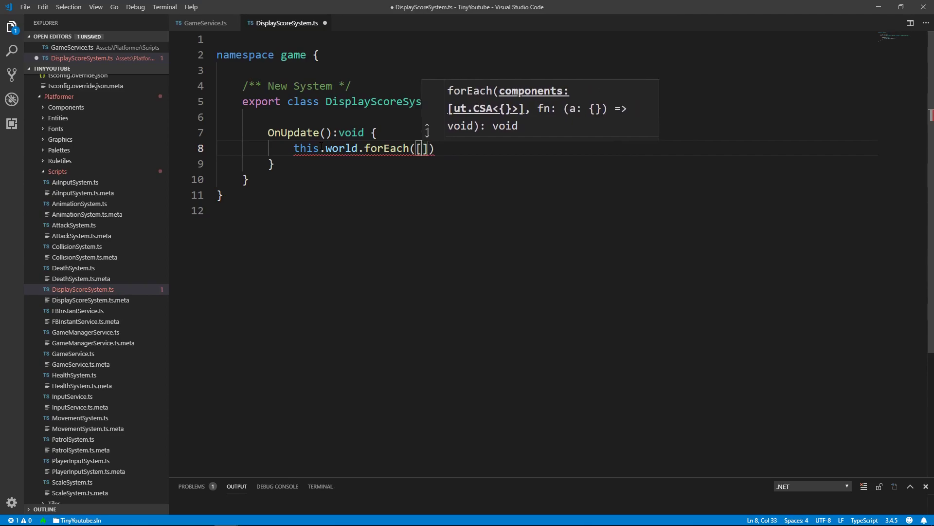
{"action": "type", "text": "game.ScoreDisplay"}
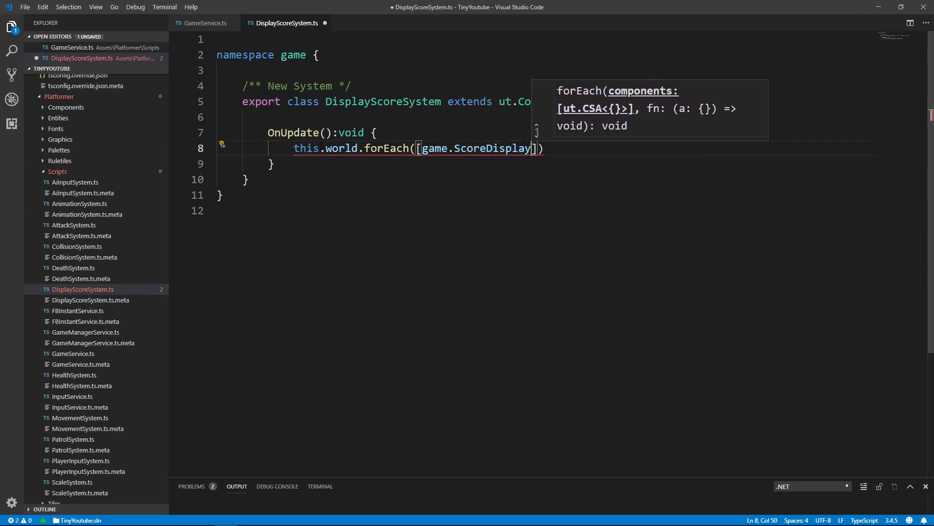
{"action": "type", "text": ","}
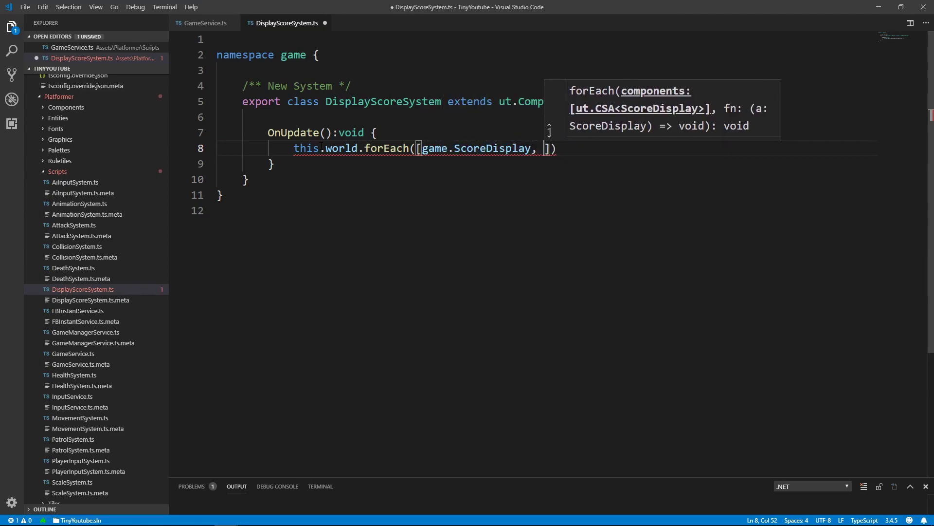
{"action": "type", "text": "ut."}
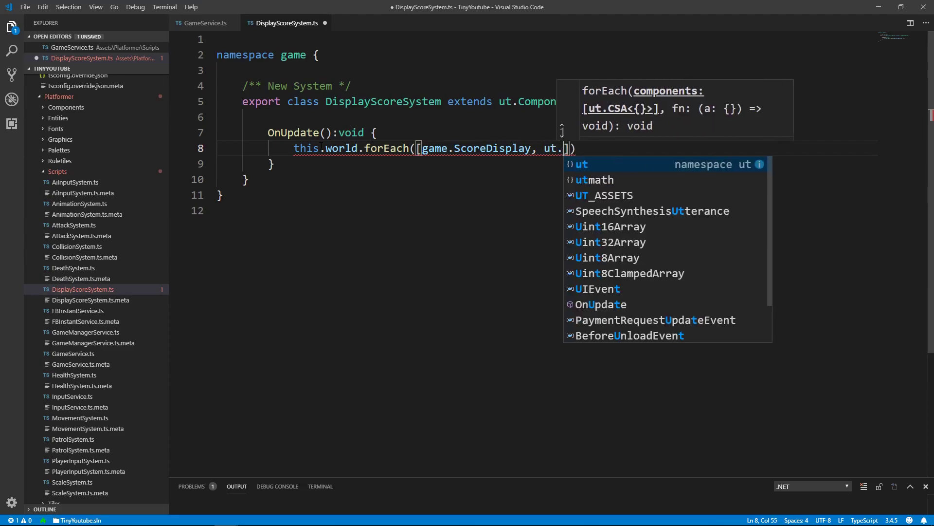
{"action": "type", "text": "Text."}
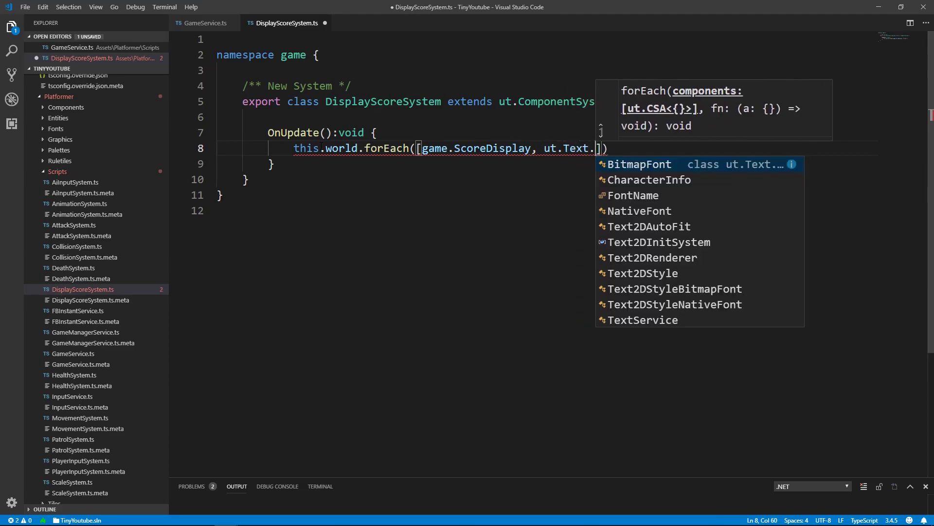
{"action": "type", "text": "te"}
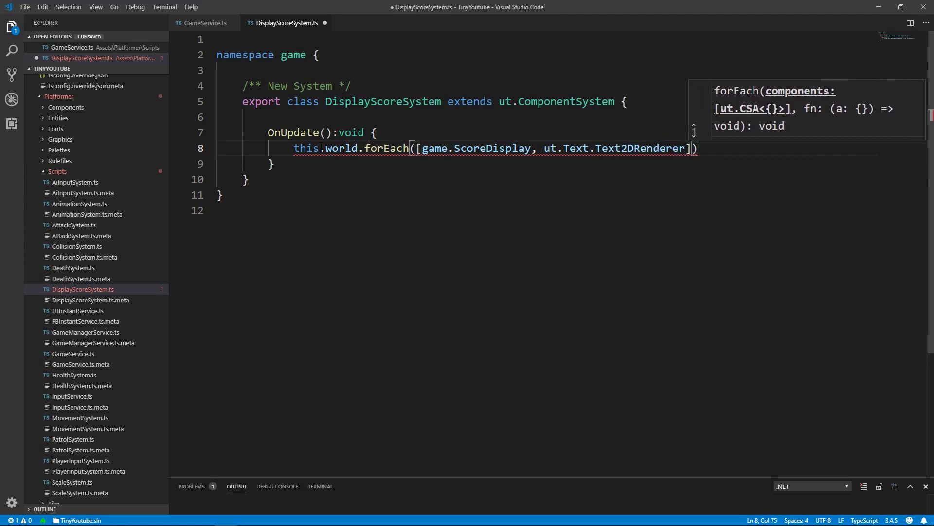
Add the (score, tr) => { } callback, close the forEach and save the script.
{"action": "type", "text": ", ()"}
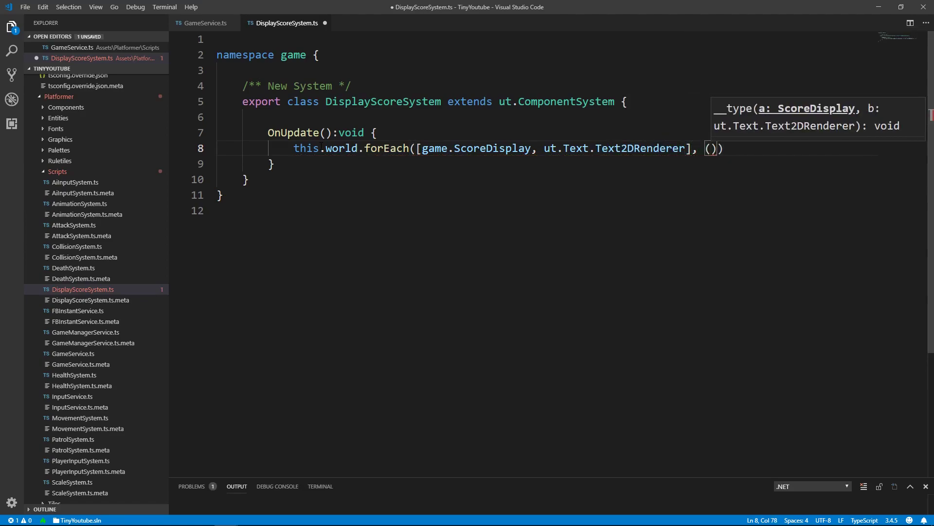
{"action": "type", "text": "score, tr"}
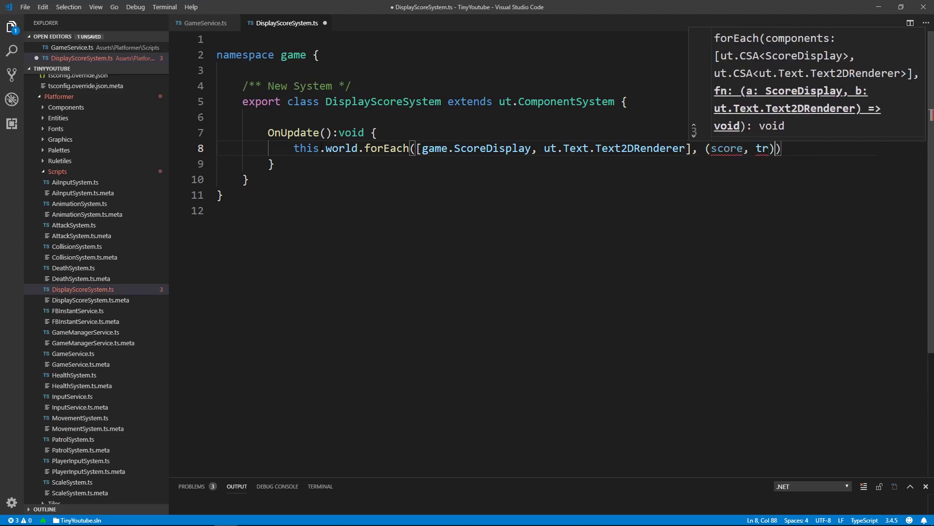
{"action": "type", "text": "=> {"}
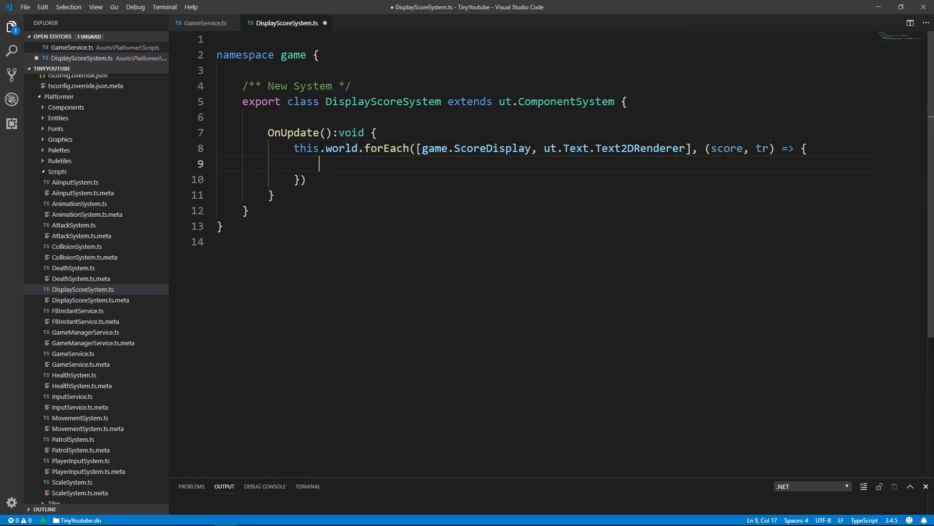
{"action": "type", "text": ";"}
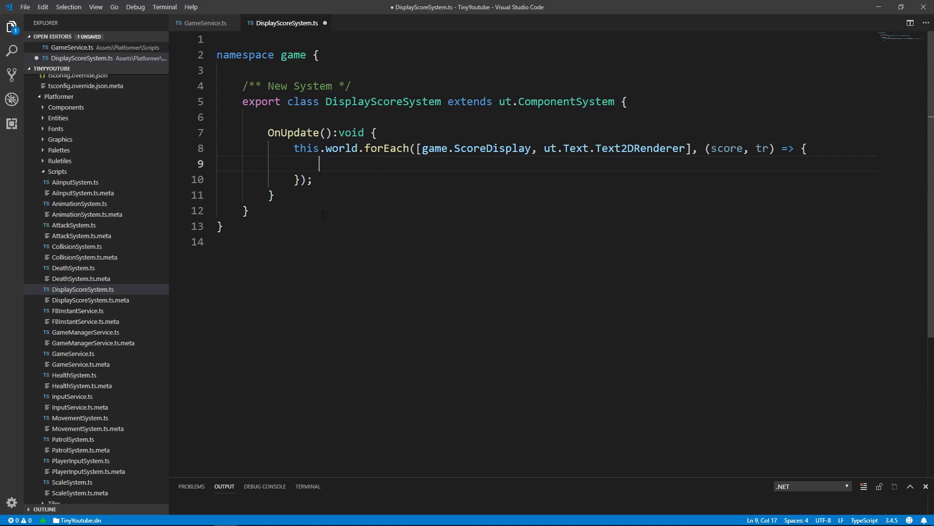
{"action": "key", "text": "ctrl+s"}
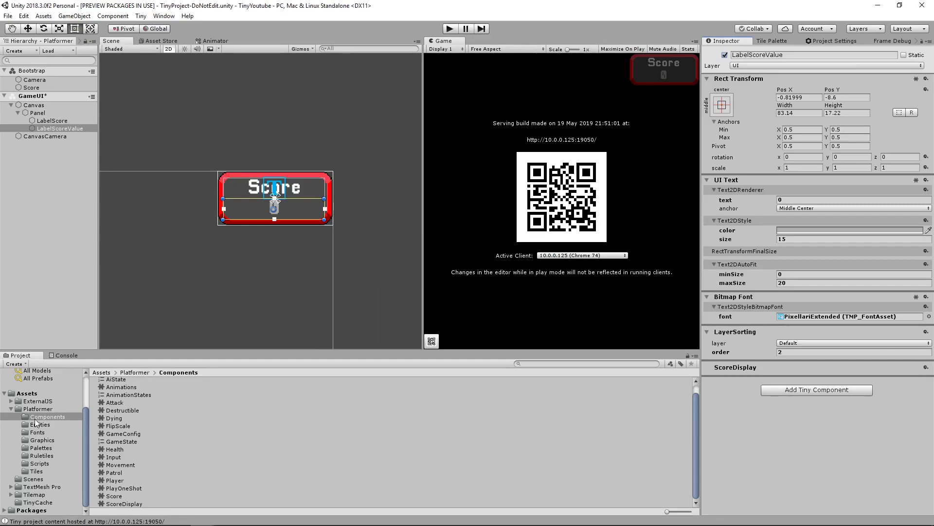
Create another Tiny TypeScript System in Scripts and start naming it ScoreService.
{"action": "right_click", "coordinate": [37, 463]}
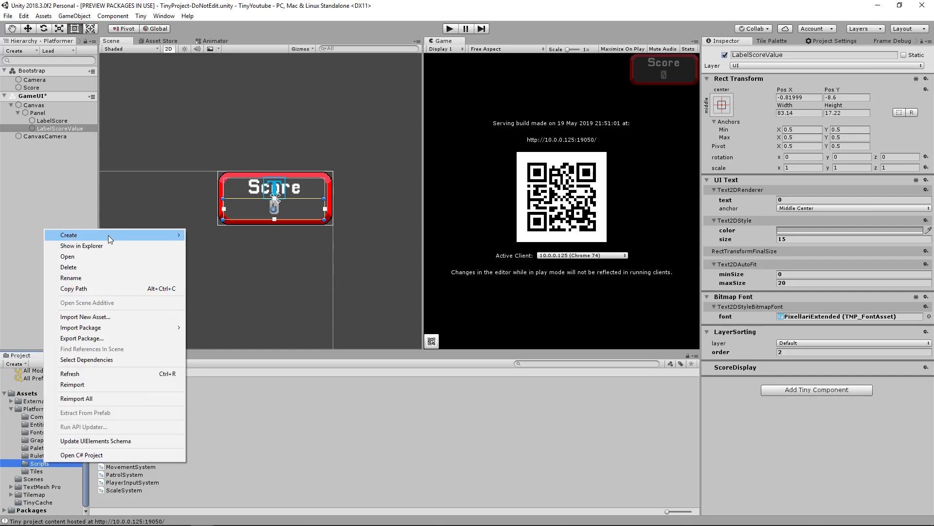
{"action": "mouse_move", "coordinate": [205, 216]}
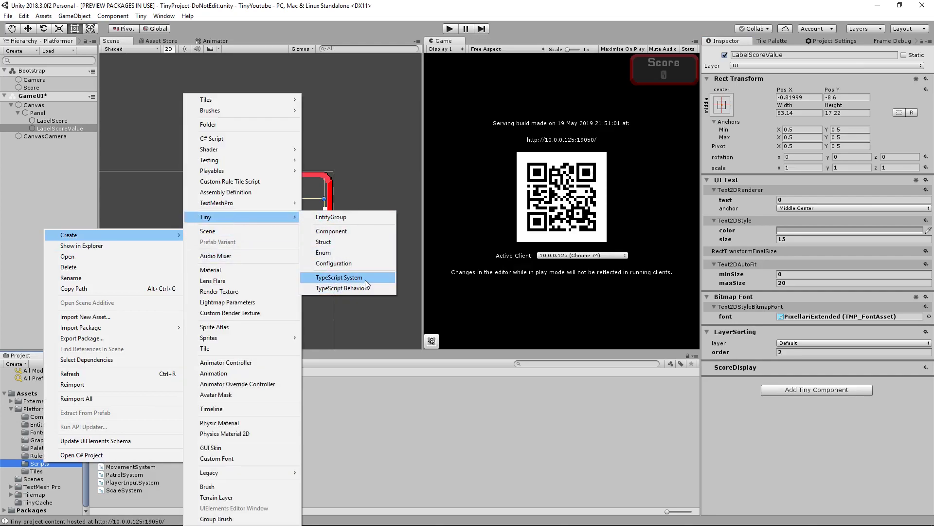
{"action": "left_click", "coordinate": [339, 277]}
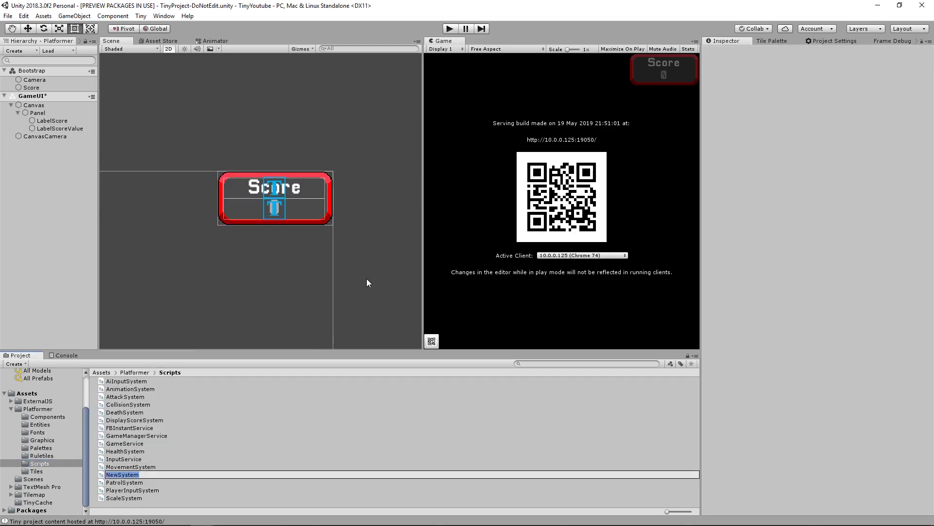
{"action": "type", "text": "Scor"}
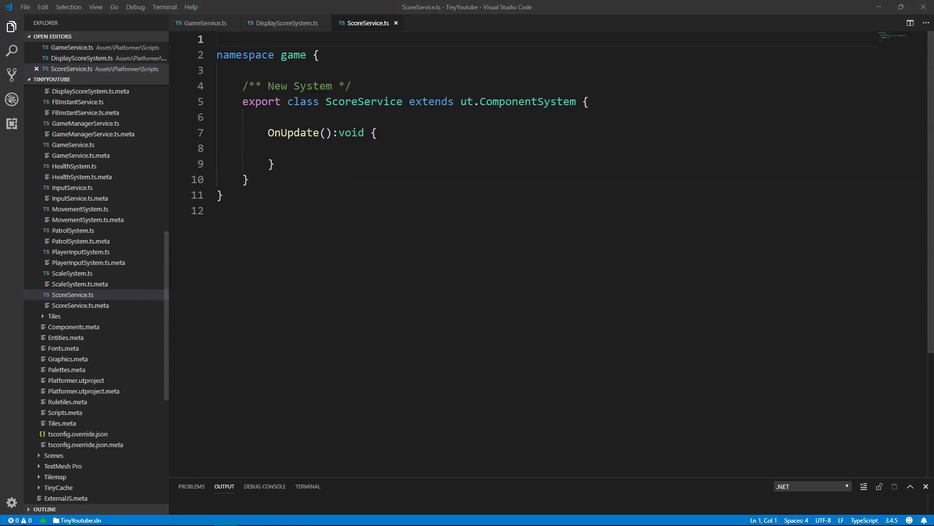
Remove the 'extends ut.ComponentSystem' clause so ScoreService is a plain class.
{"action": "left_click", "coordinate": [269, 116]}
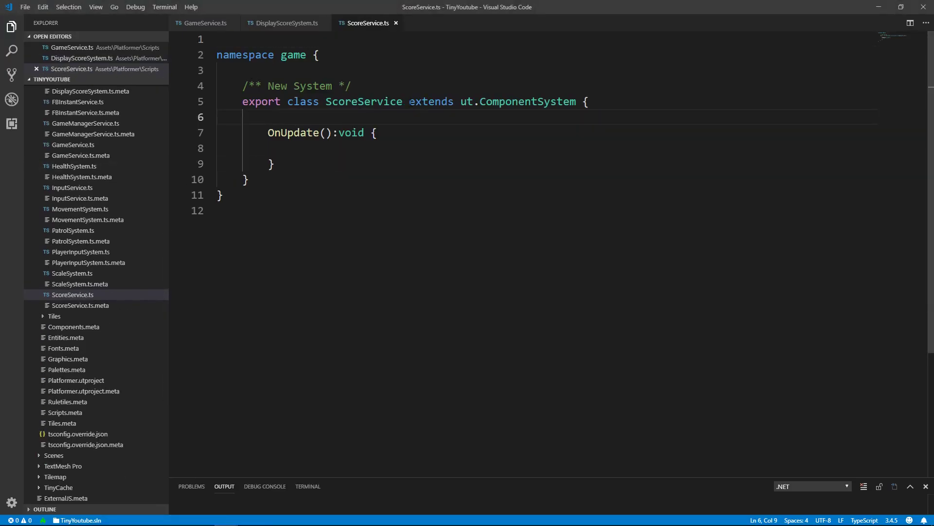
{"action": "left_click_drag", "start_coordinate": [408, 101], "coordinate": [580, 102]}
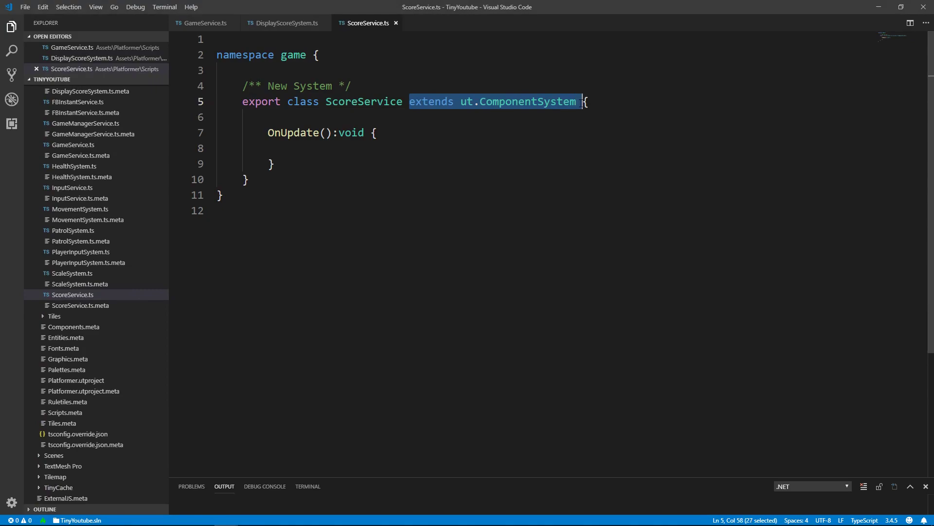
{"action": "key", "text": "Delete"}
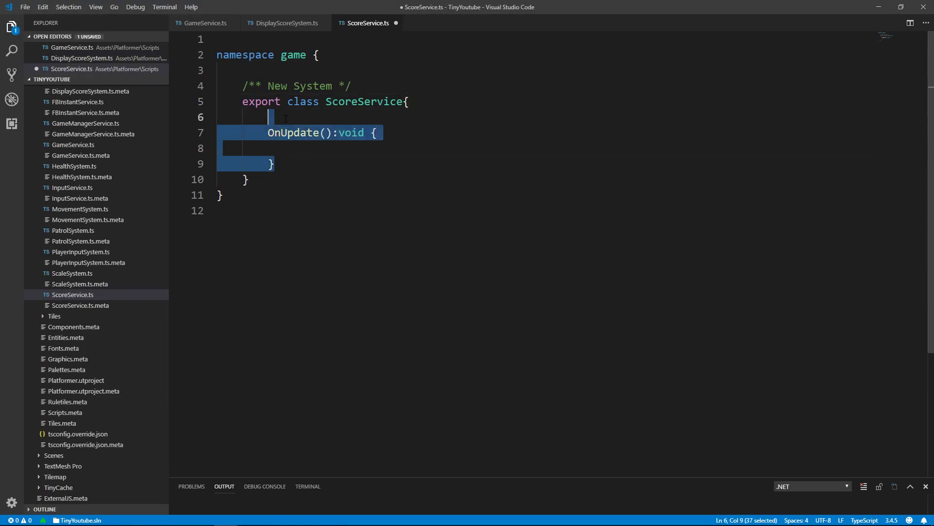
Declare 'static ScoreEntity: ut.Entity;' and begin a second static member.
{"action": "type", "text": "staitc"}
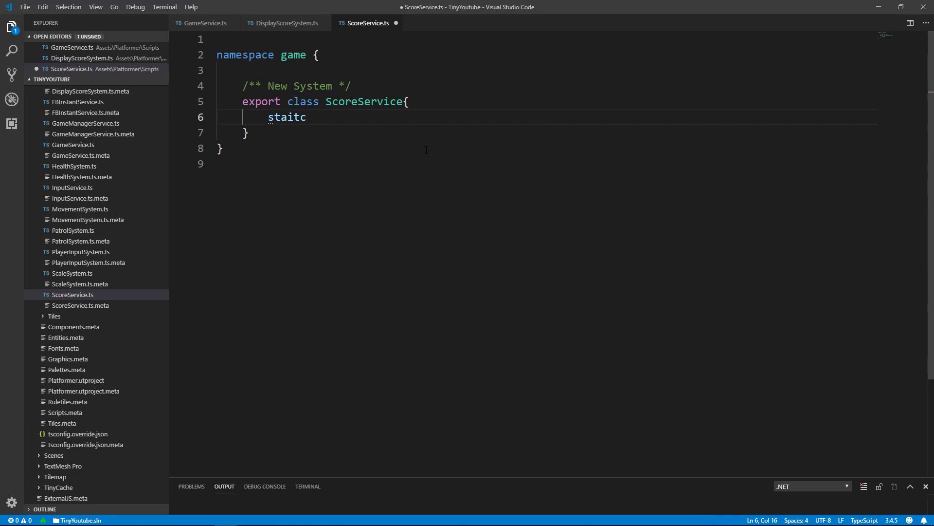
{"action": "type", "text": "ScoreEntity:"}
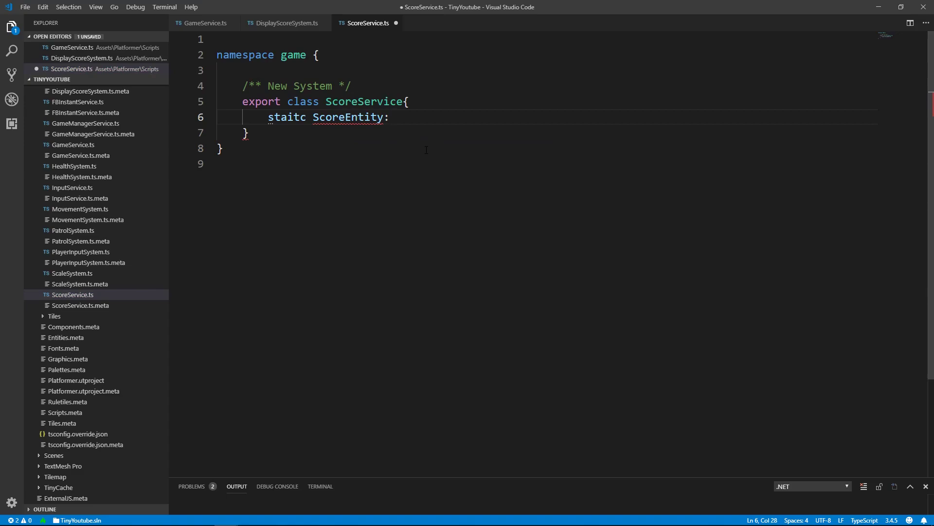
{"action": "type", "text": "ut.e"}
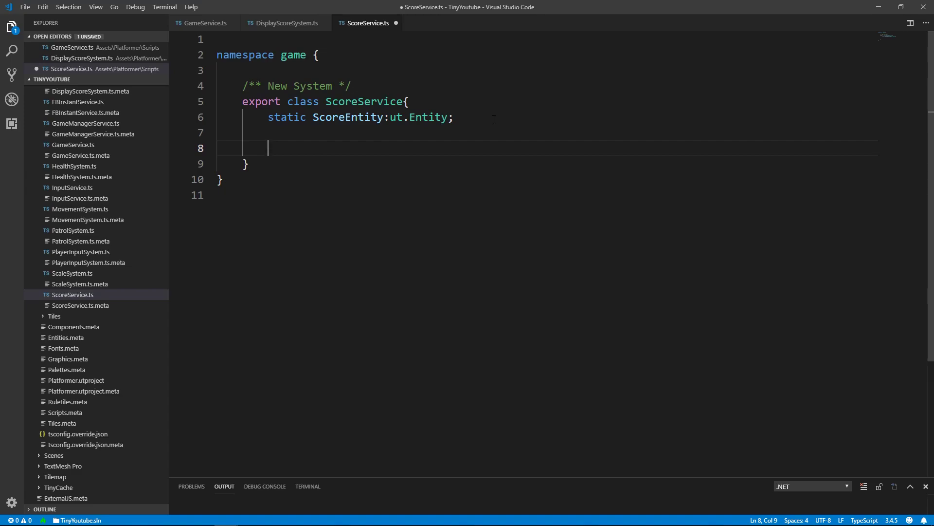
{"action": "type", "text": "static"}
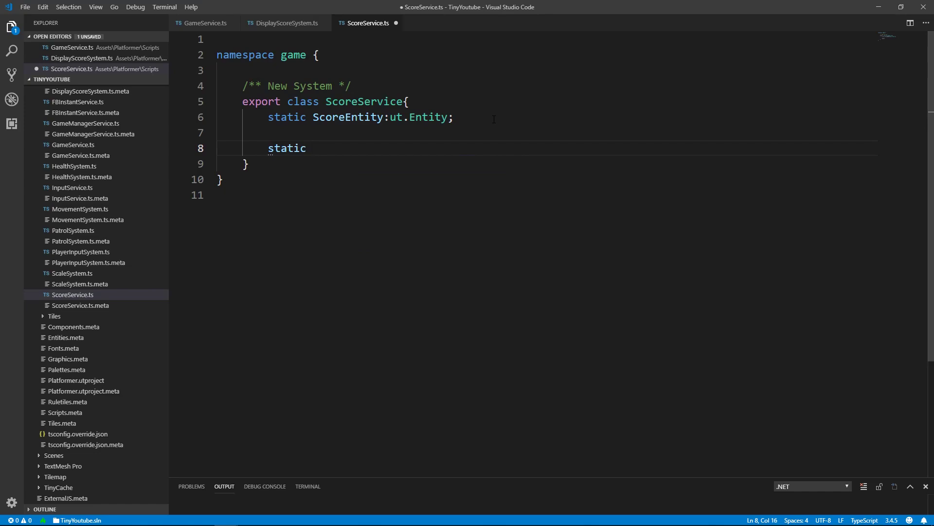
Write the static getScore(world: ut.World): game.Score method signature.
{"action": "type", "text": "getScore(){}"}
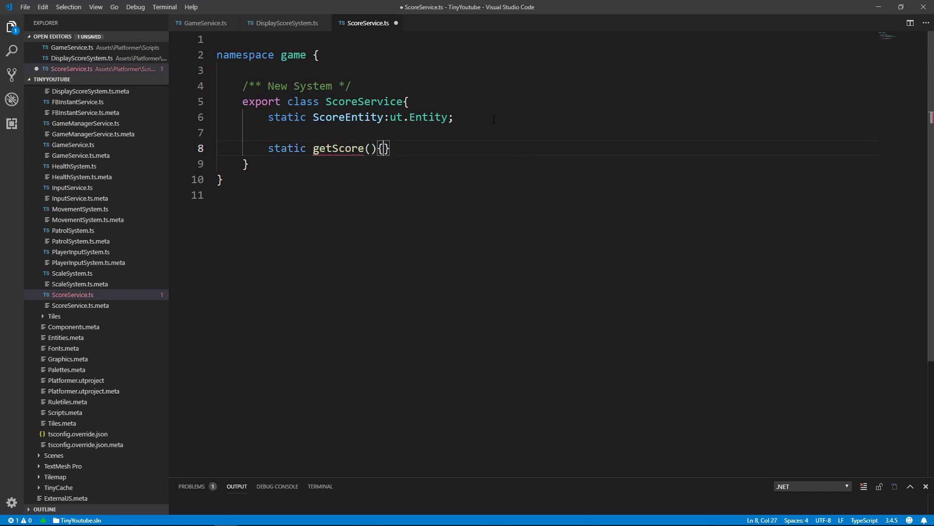
{"action": "type", "text": ":g"}
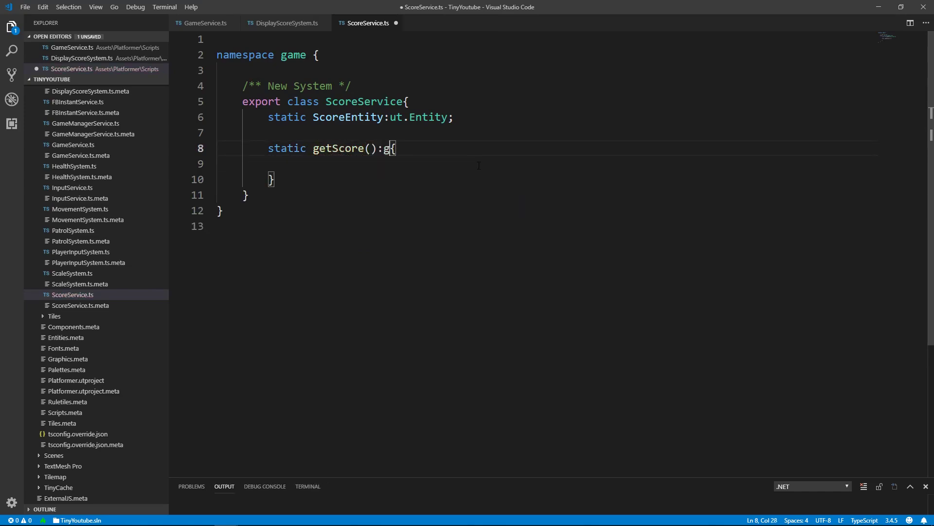
{"action": "type", "text": "ame.Score"}
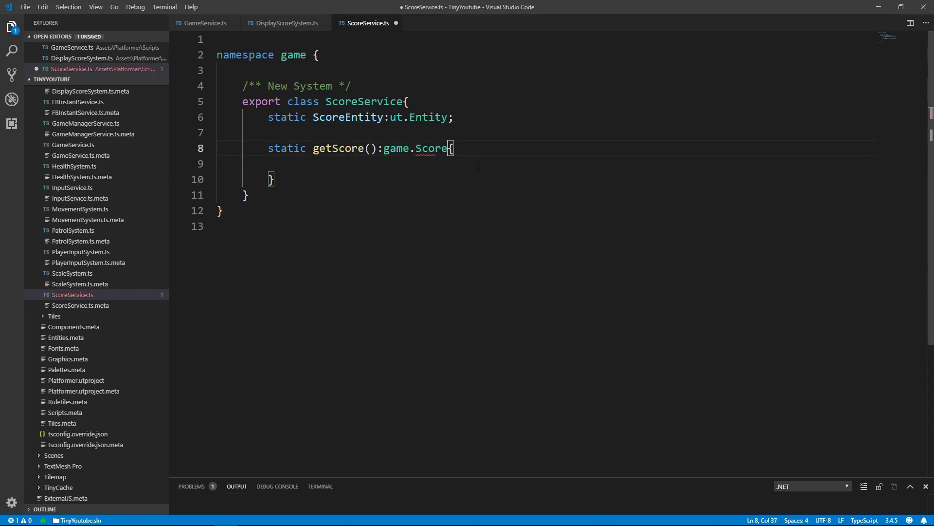
{"action": "type", "text": "world:ut.World"}
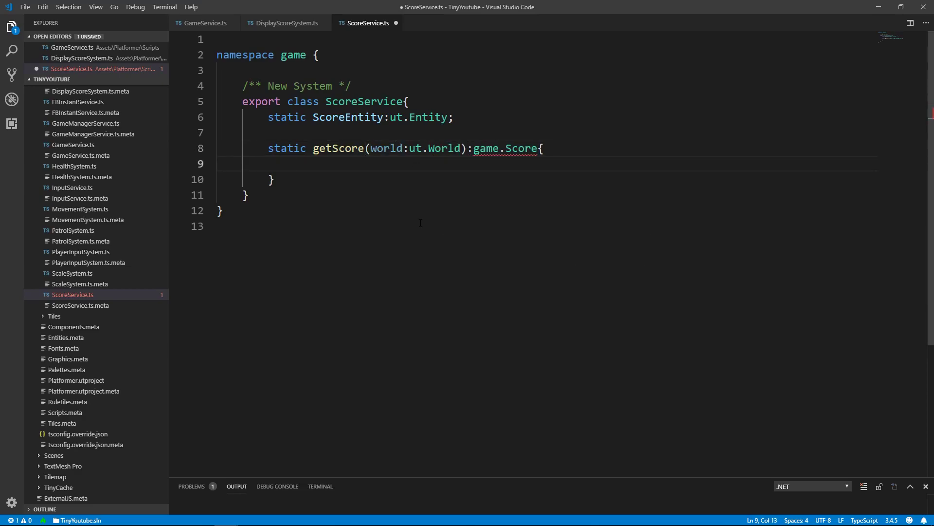
Inside it, if !world.exists(this.ScoreEntity), reassign ScoreEntity from world.getEntityByName("").
{"action": "type", "text": "if(!"}
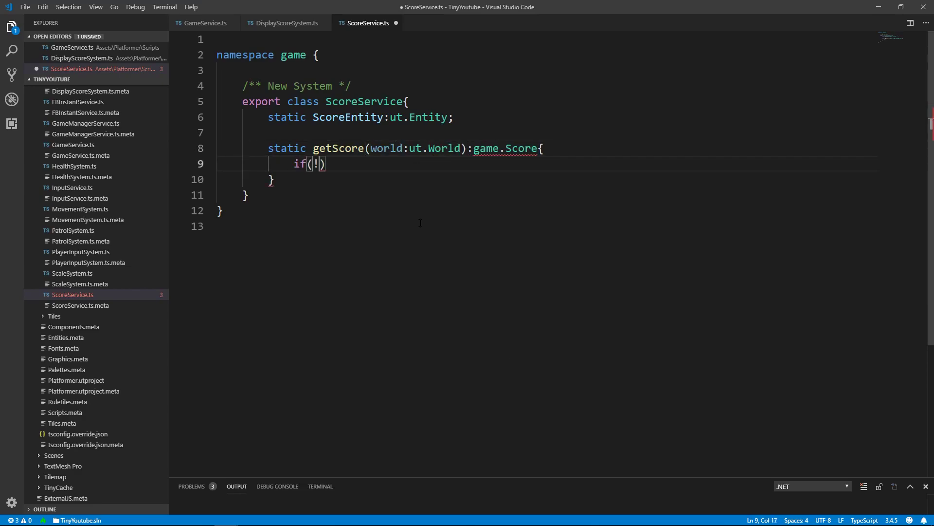
{"action": "type", "text": "world"}
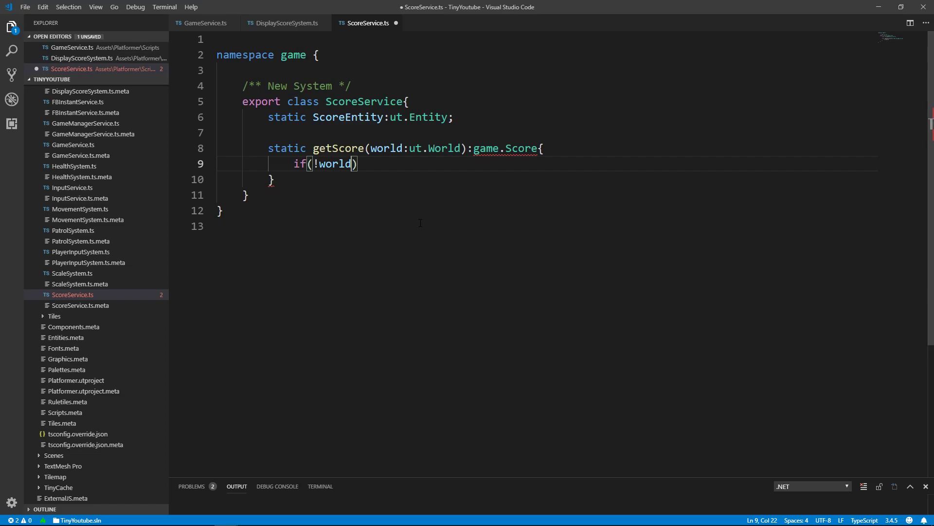
{"action": "type", "text": ".exists"}
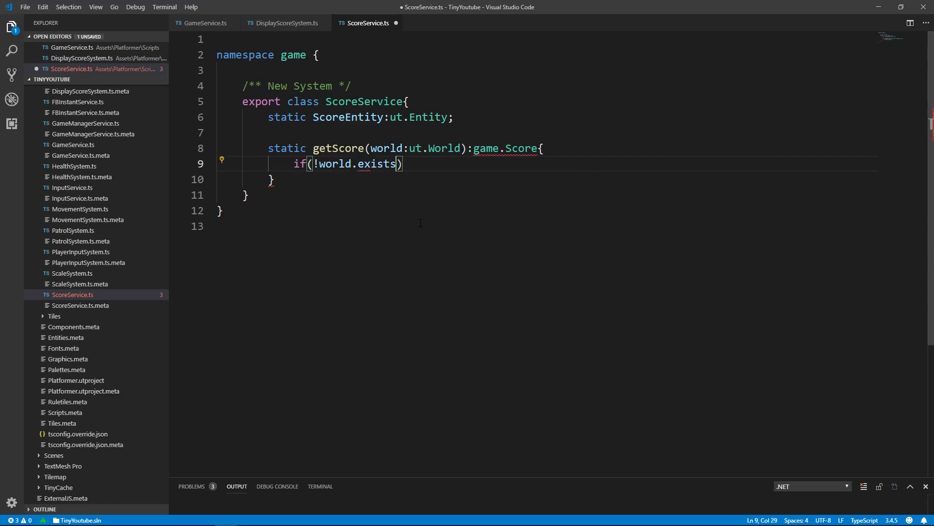
{"action": "type", "text": "(this.e"}
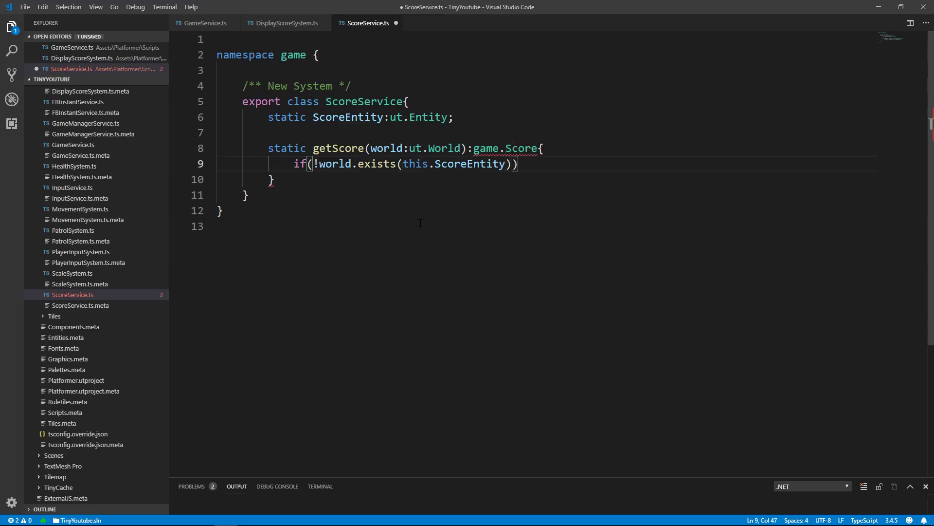
{"action": "type", "text": "{"}
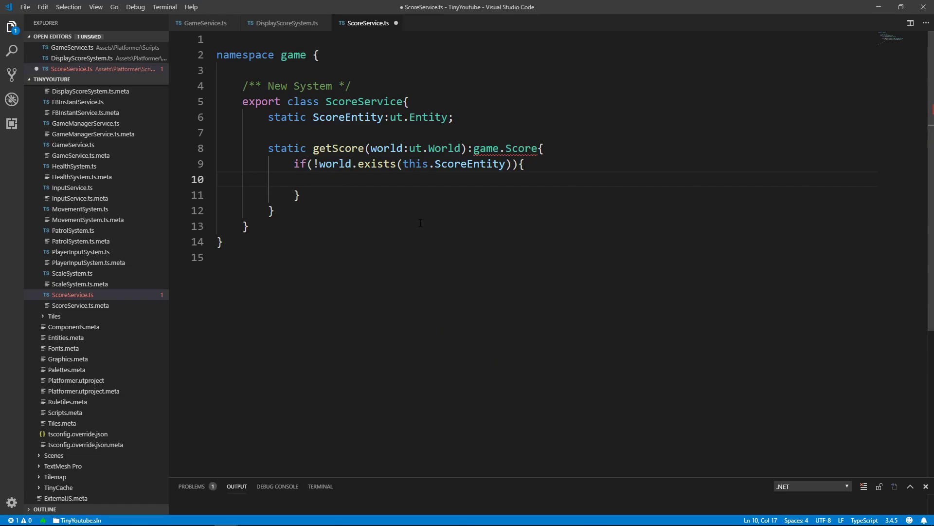
{"action": "type", "text": "this.sc"}
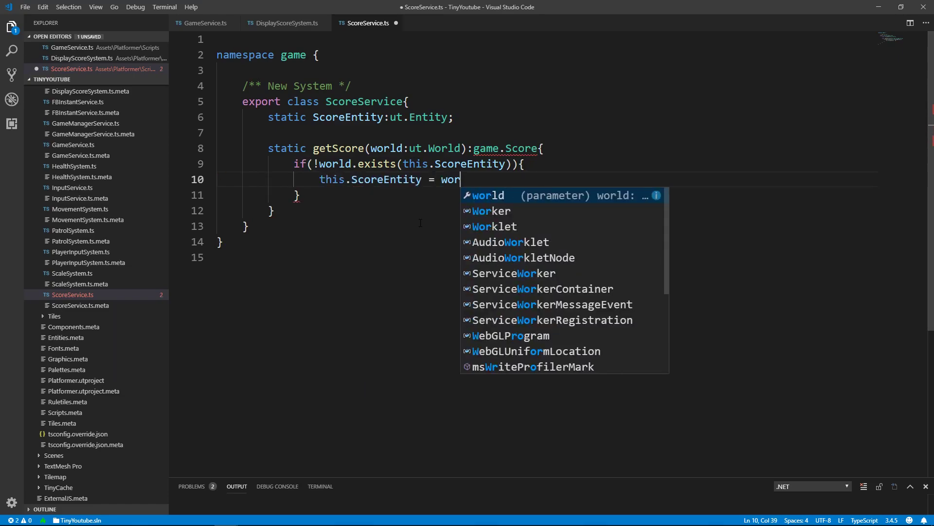
{"action": "type", "text": "ld.geten"}
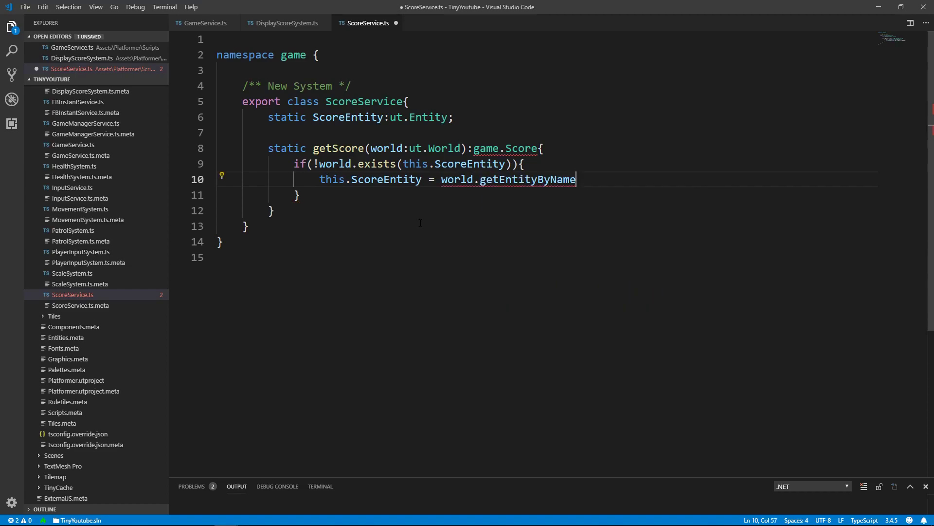
{"action": "type", "text": "(\"\")"}
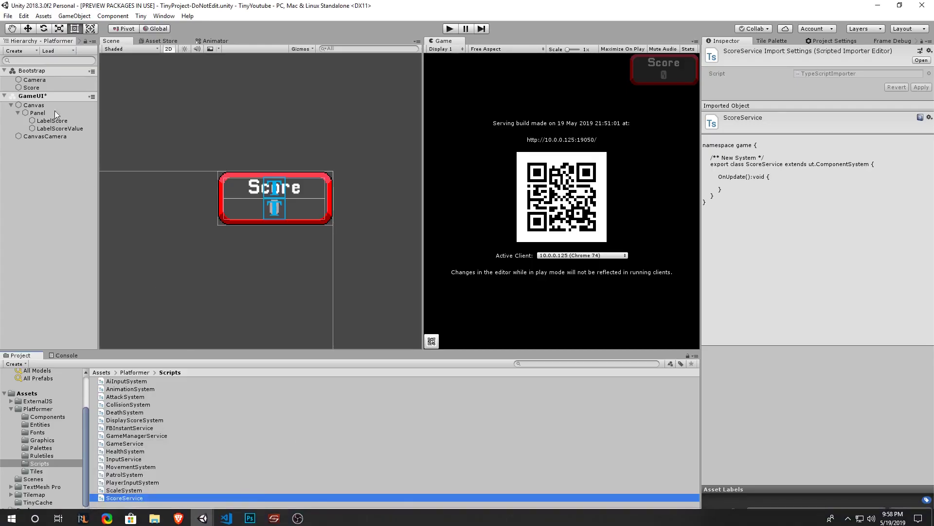
{"action": "left_click", "coordinate": [31, 86]}
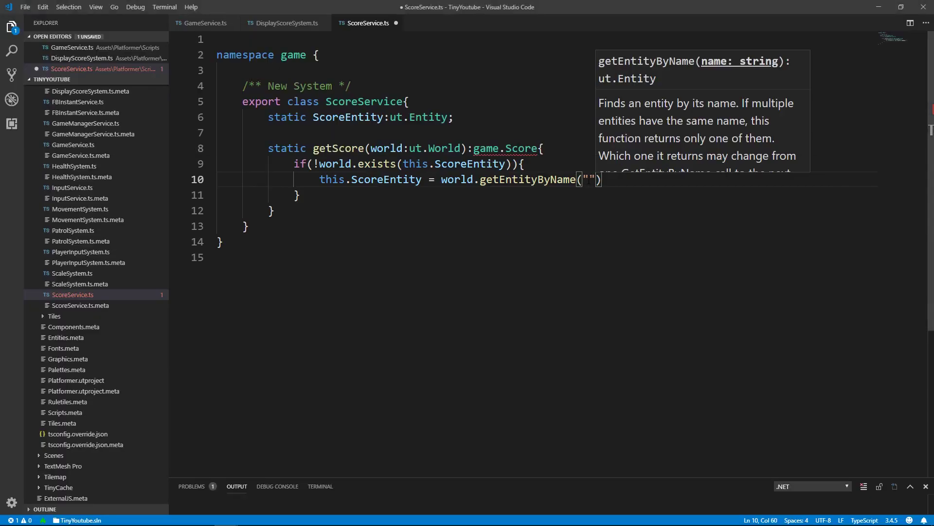
Look up the entity named "Score", null ScoreEntity if it still doesn't exist and return null.
{"action": "type", "text": "Score"}
{"action": "type", "text": "if("}
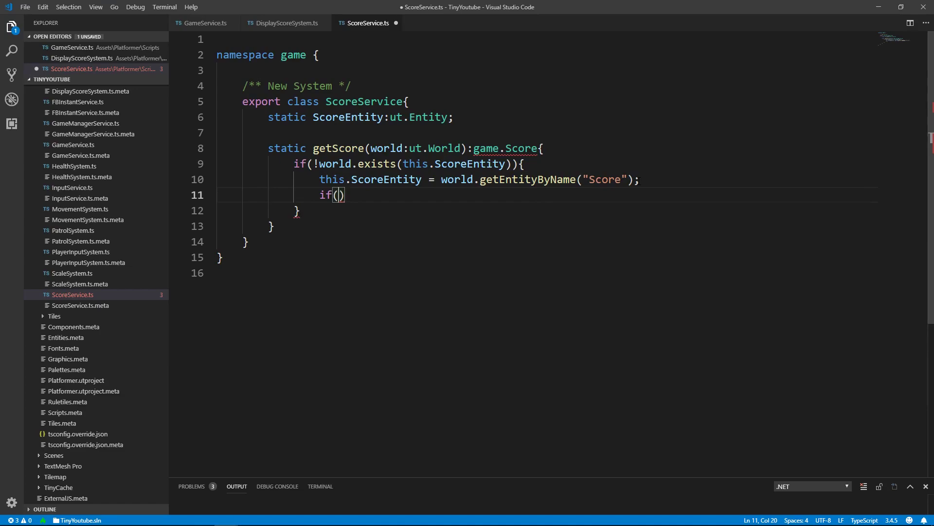
{"action": "type", "text": "!world.exists("}
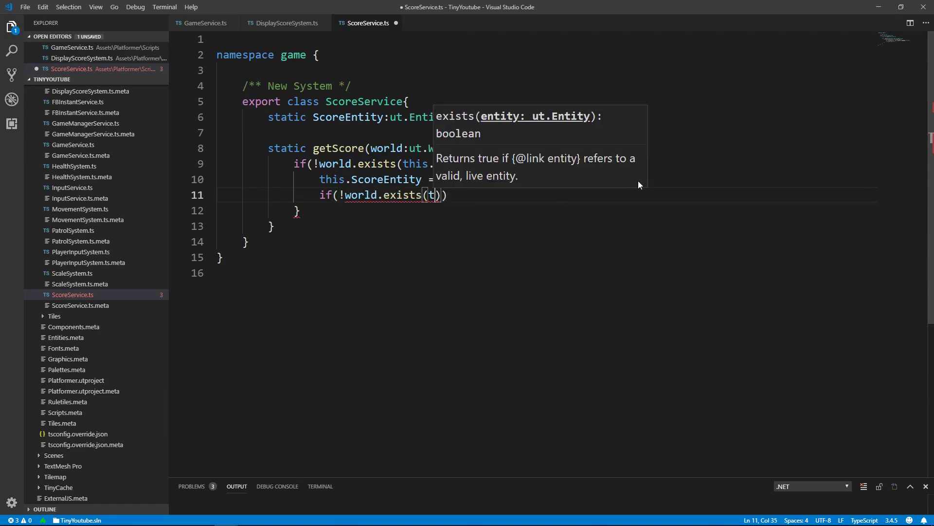
{"action": "type", "text": "this.ScoreEntity"}
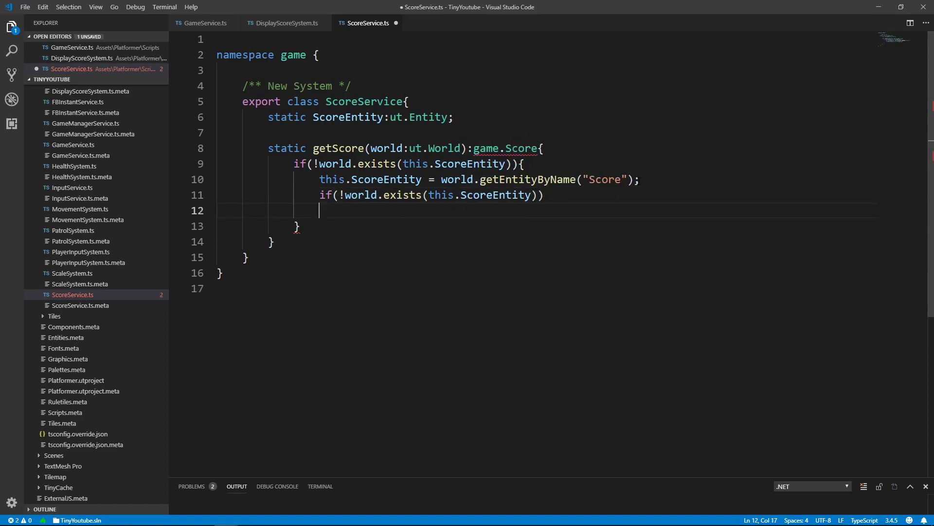
{"action": "type", "text": "this.ScoreEntity = null;"}
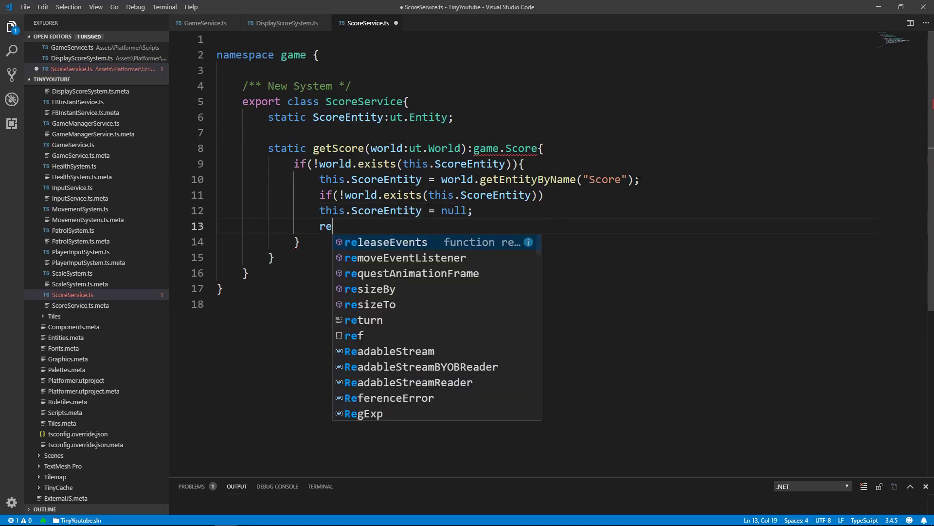
{"action": "type", "text": "turn null;"}
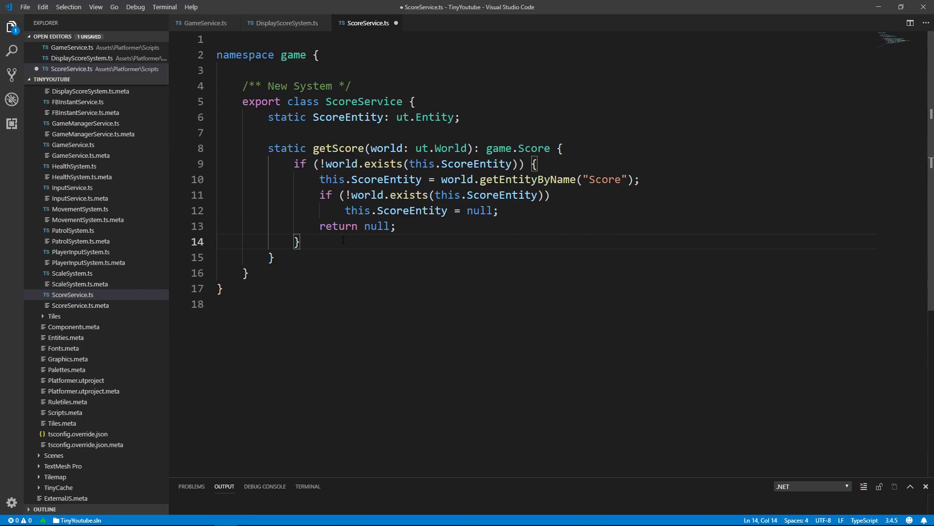
Otherwise return world.getComponentData(this.ScoreEntity, game.Score).
{"action": "key", "text": "Enter"}
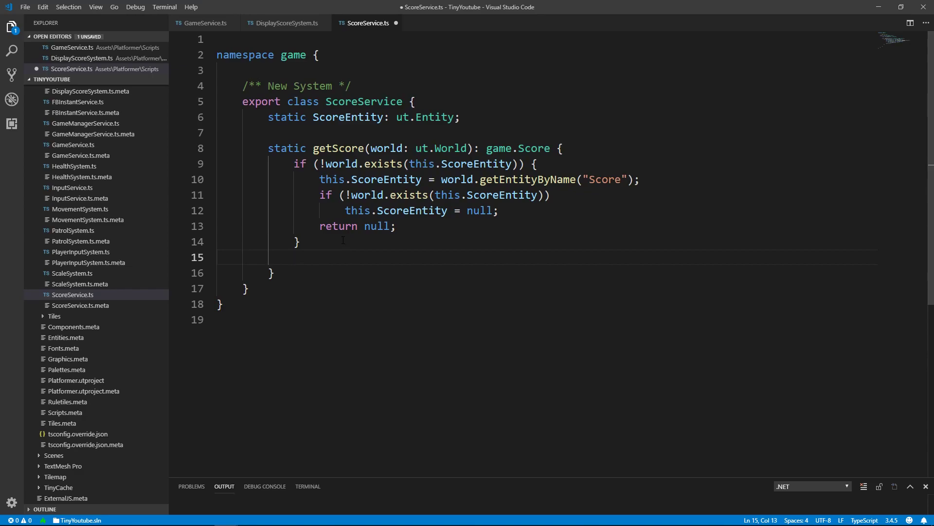
{"action": "type", "text": "return"}
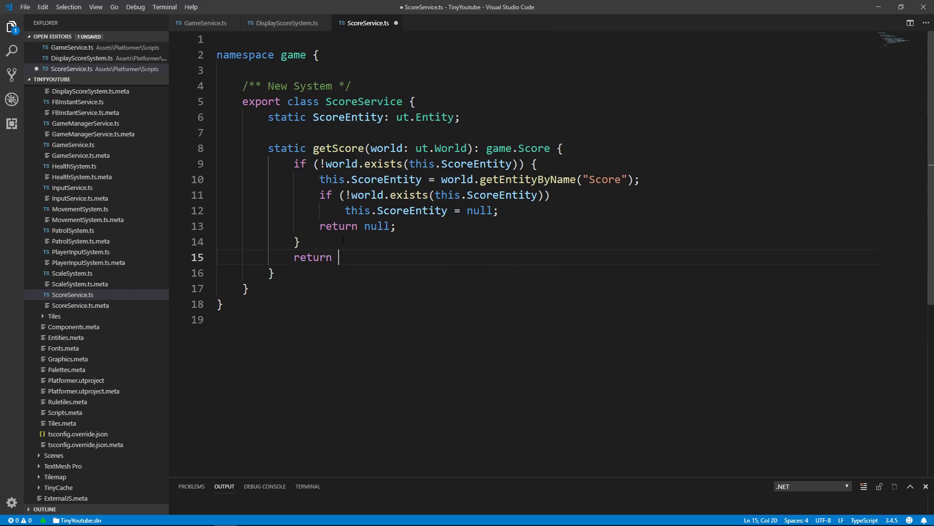
{"action": "type", "text": "world.getco"}
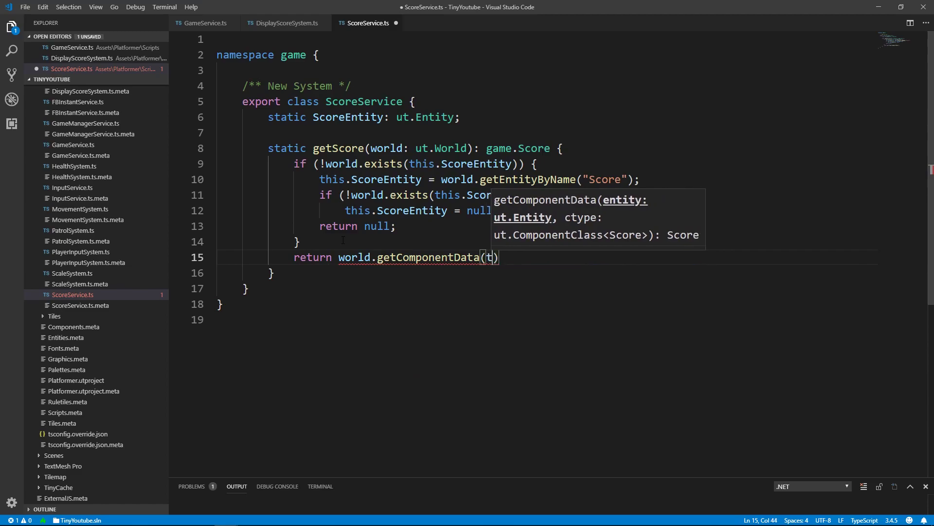
{"action": "type", "text": "his.ScoreEntity,"}
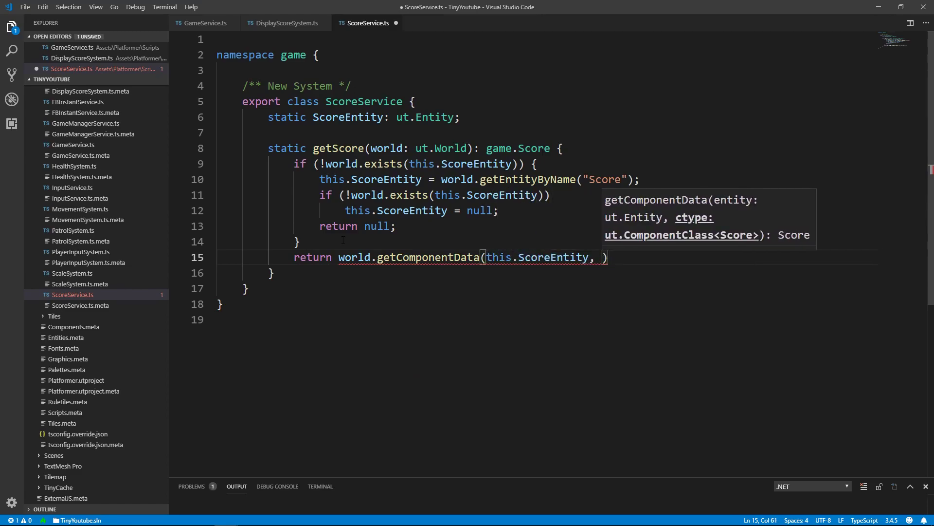
{"action": "type", "text": "game.Score0"}
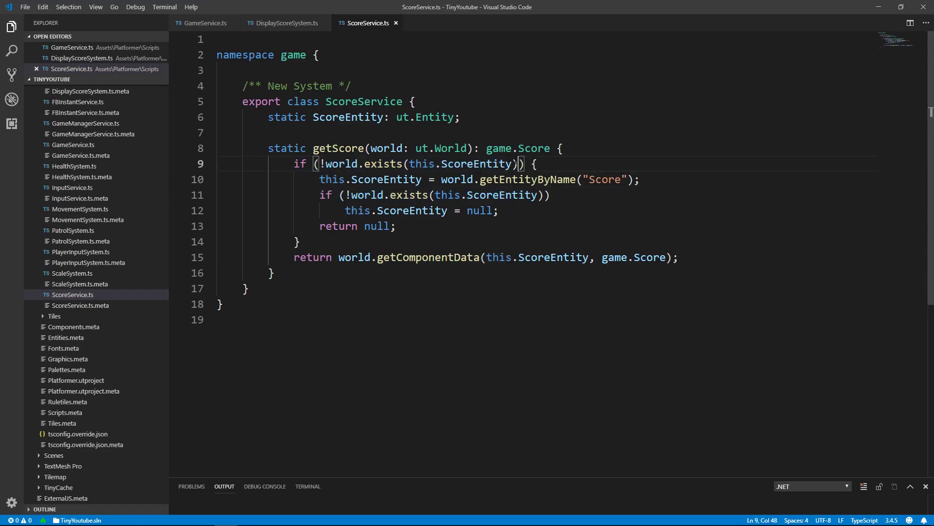
Brace the inner existence check as a proper block around the null assignment and save ScoreService.ts.
{"action": "double_click", "coordinate": [460, 163]}
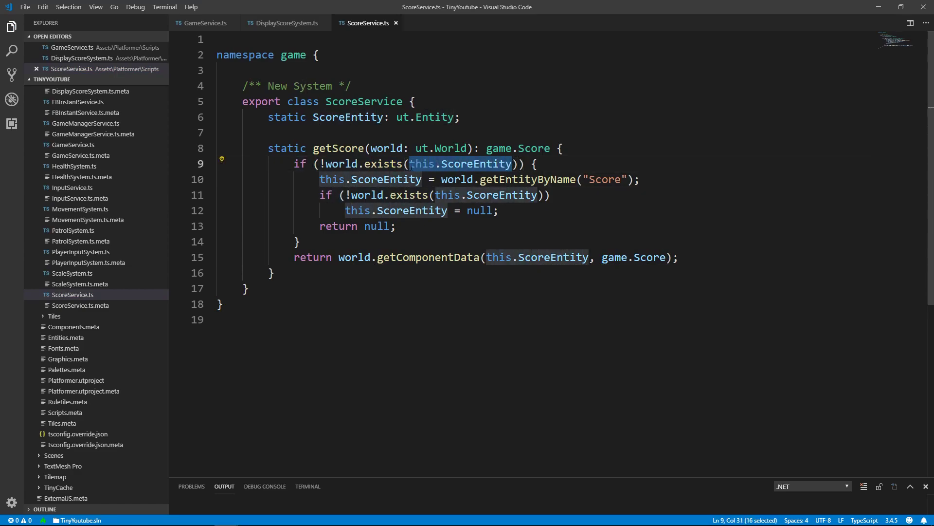
{"action": "double_click", "coordinate": [370, 179]}
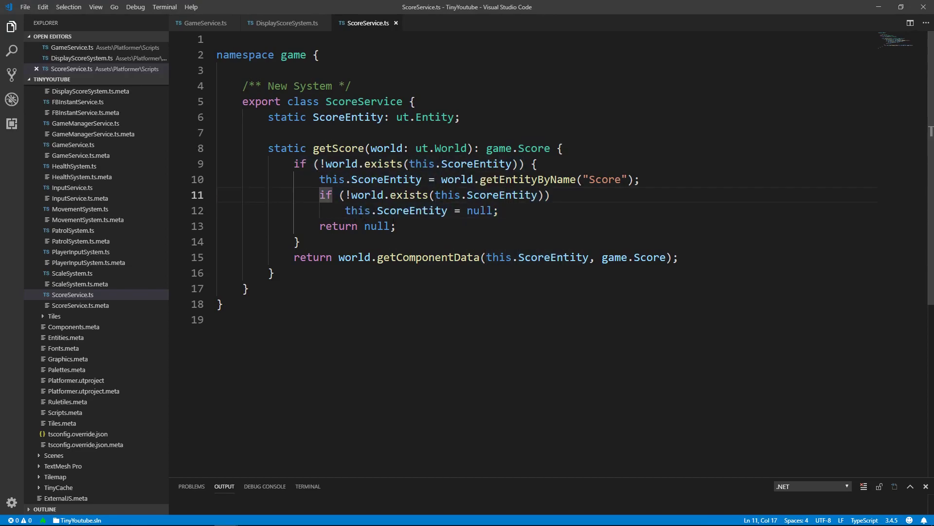
{"action": "left_click", "coordinate": [548, 195]}
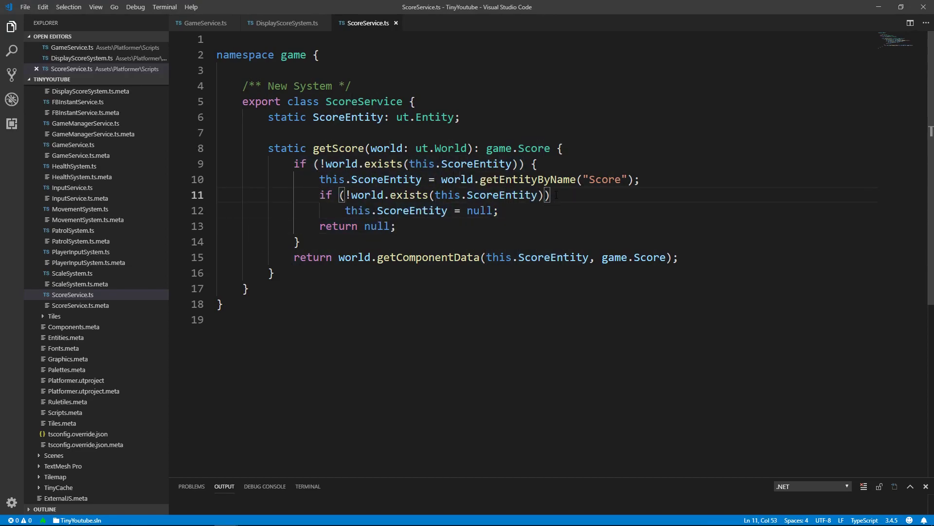
{"action": "type", "text": "{"}
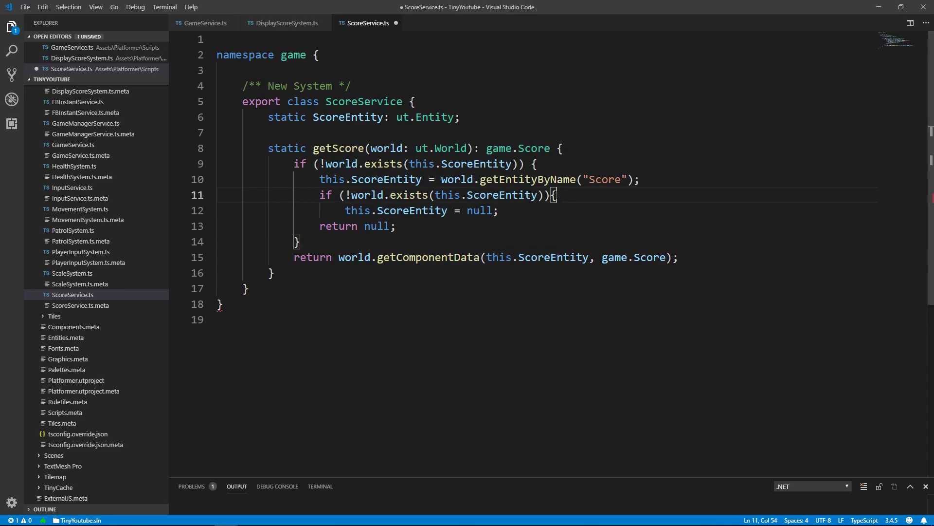
{"action": "key", "text": "enter"}
{"action": "type", "text": "}"}
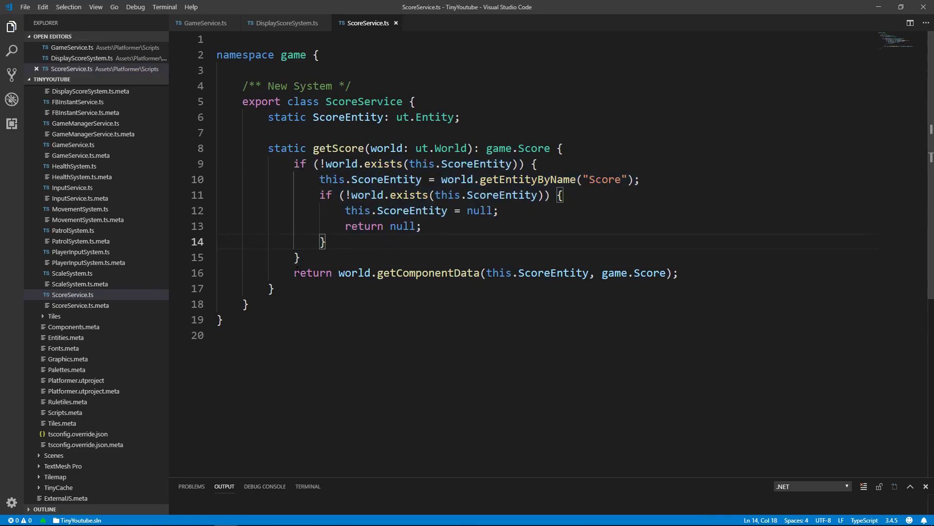
{"action": "left_click", "coordinate": [579, 272]}
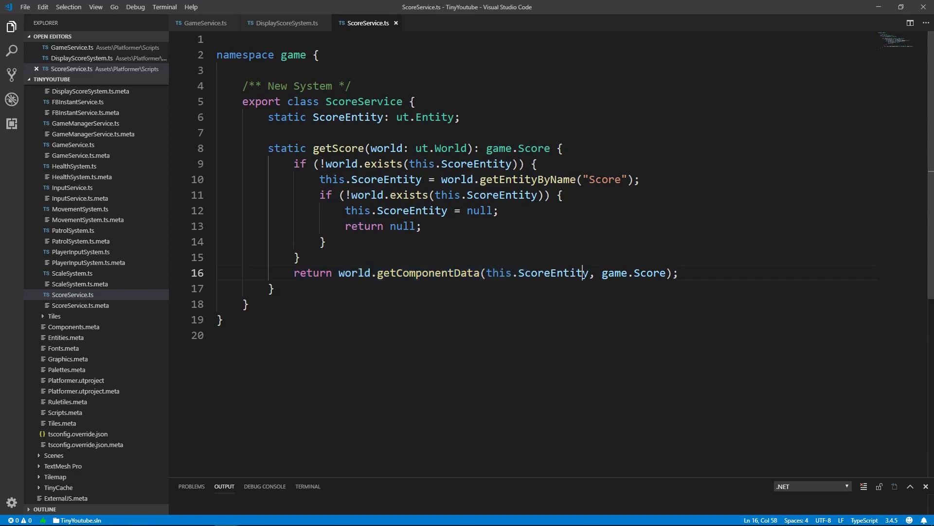
{"action": "double_click", "coordinate": [409, 210]}
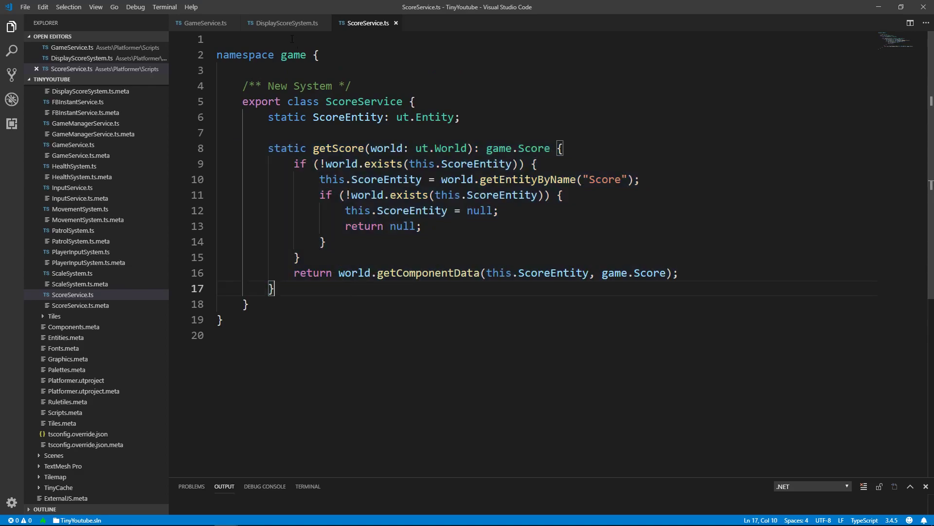
{"action": "left_click", "coordinate": [285, 22]}
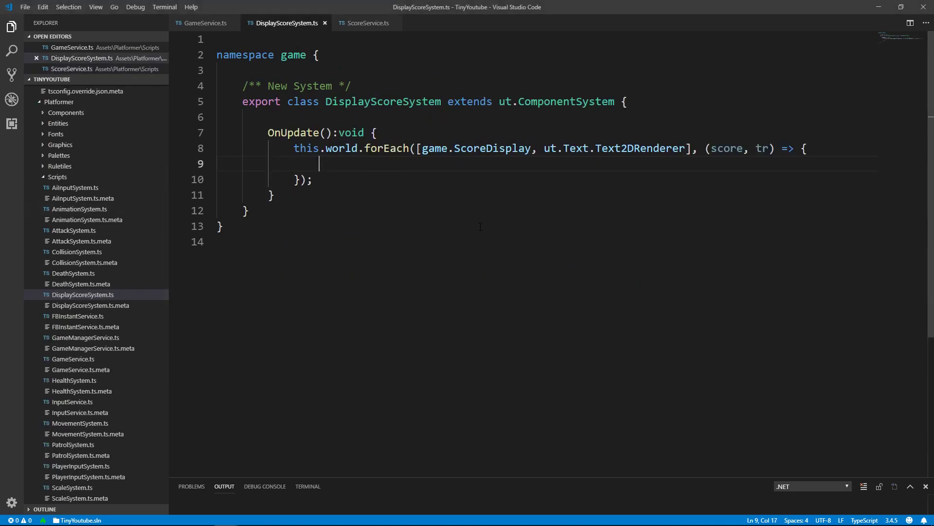
Read let scoreValue = game.ScoreService.getScore(this.world).Value.toString().
{"action": "type", "text": "let score"}
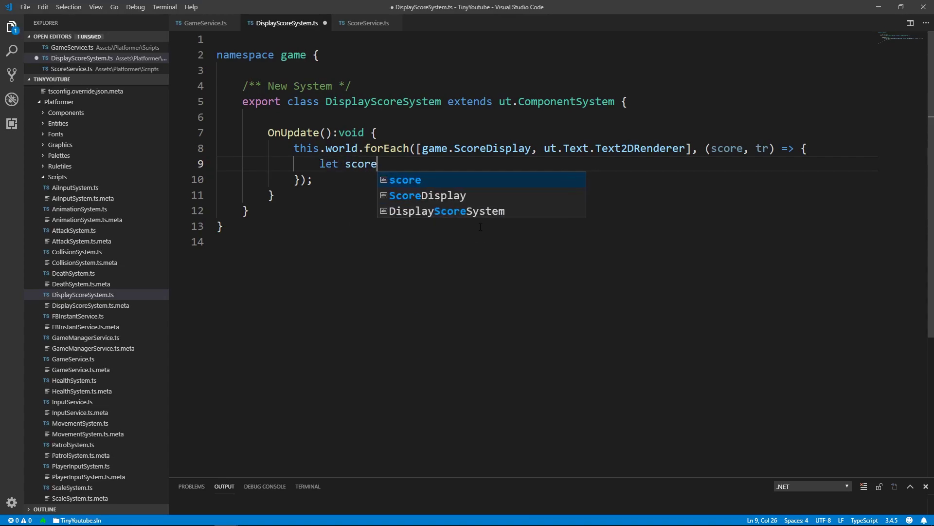
{"action": "type", "text": "Value"}
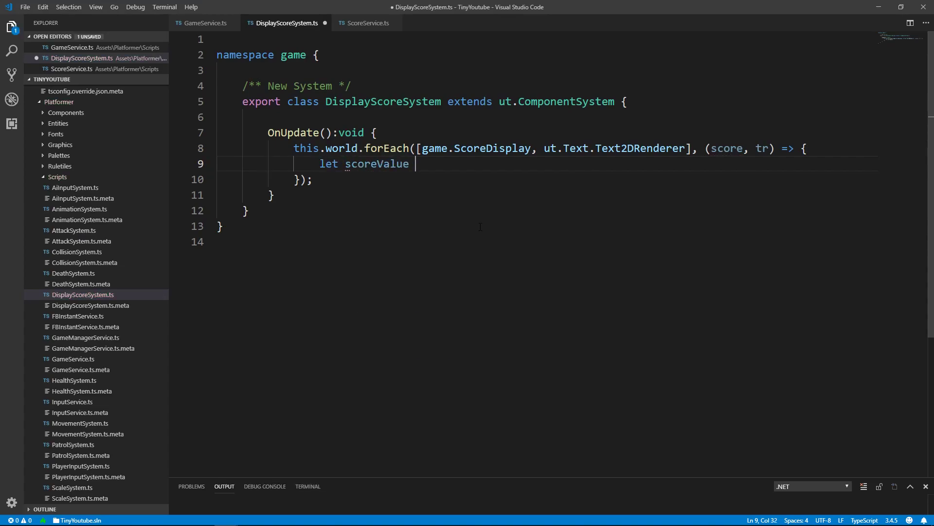
{"action": "type", "text": "= gamer"}
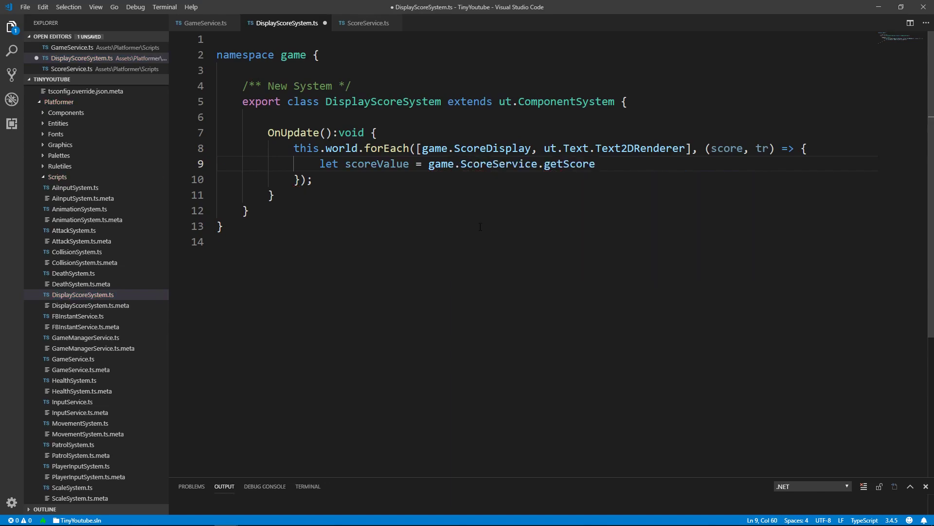
{"action": "type", "text": "(this.world)"}
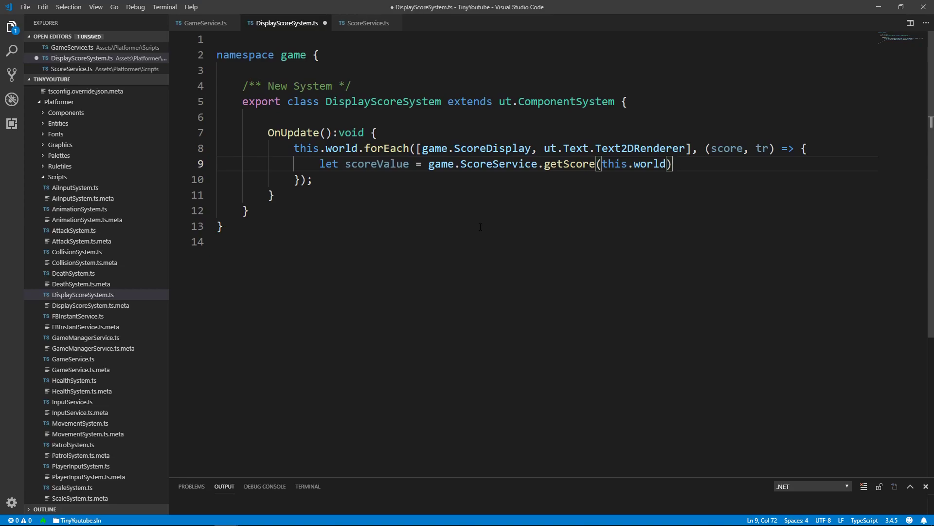
{"action": "type", "text": ".Value"}
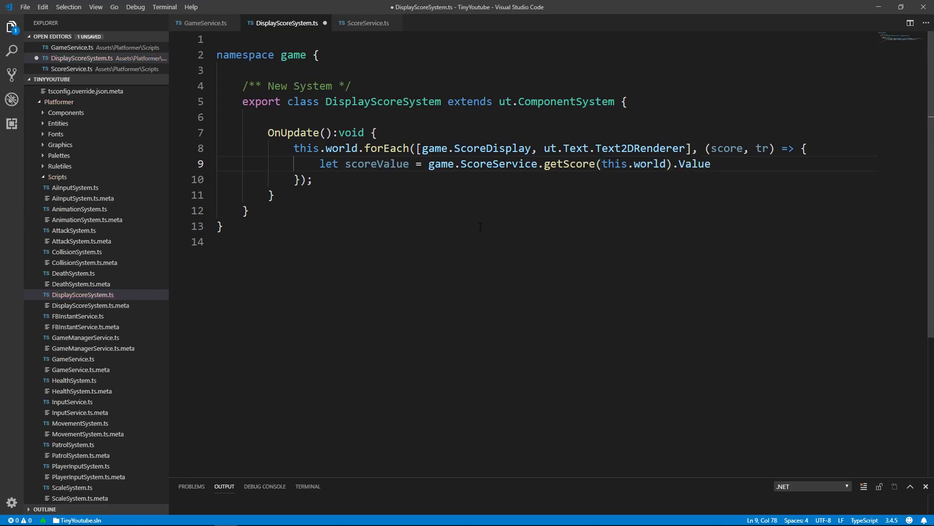
{"action": "type", "text": ".tos"}
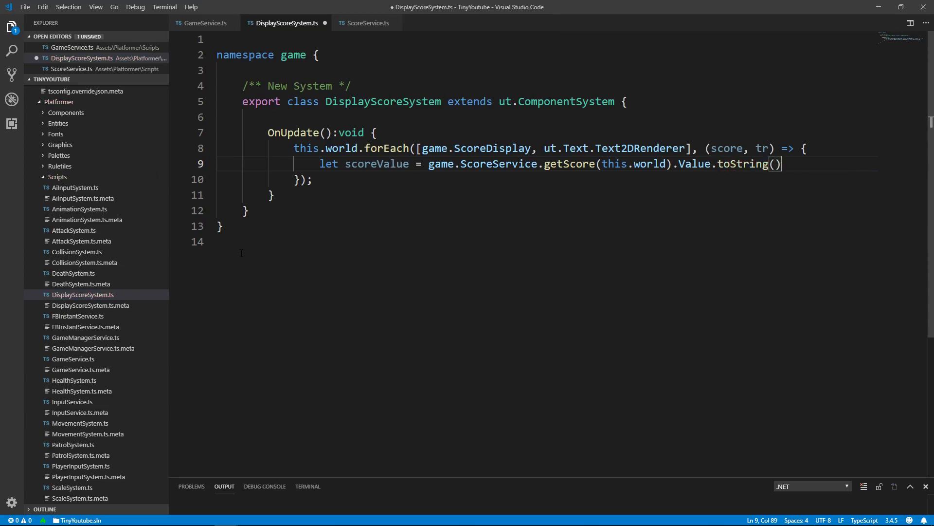
{"action": "key", "text": "enter"}
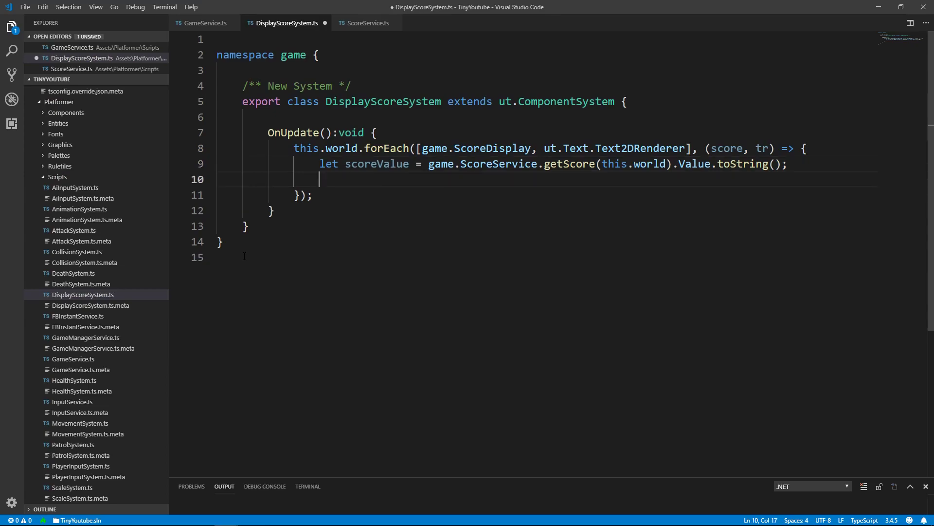
If scoreValue != tr.text, set tr.text = scoreValue.
{"action": "type", "text": "if(scoreValue )"}
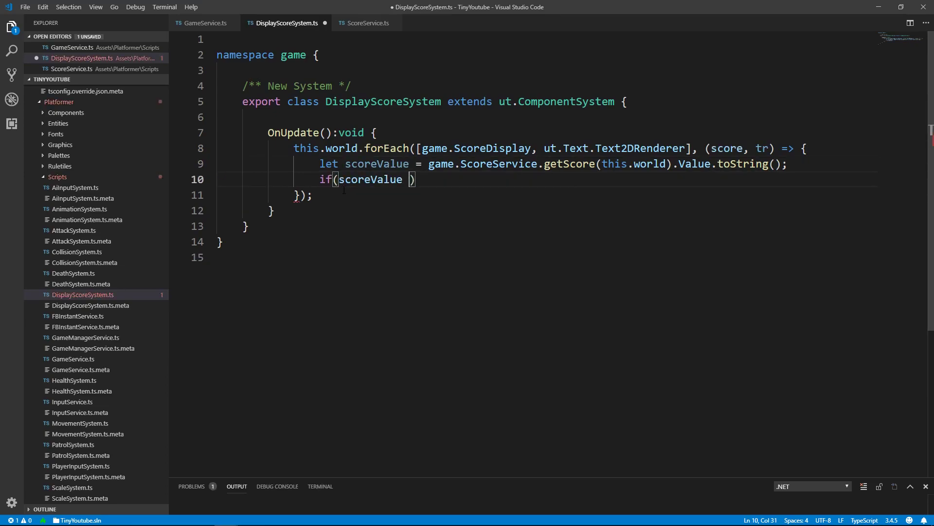
{"action": "type", "text": "!= tr."}
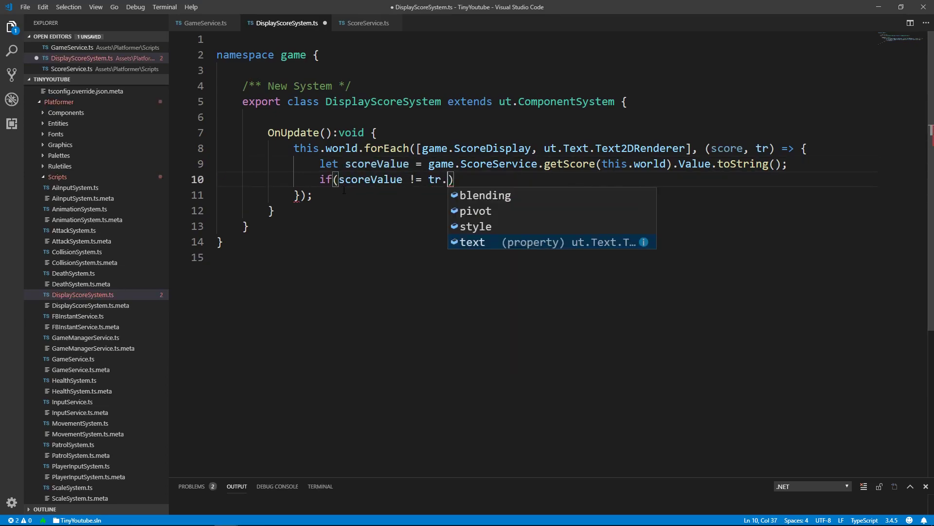
{"action": "type", "text": "text"}
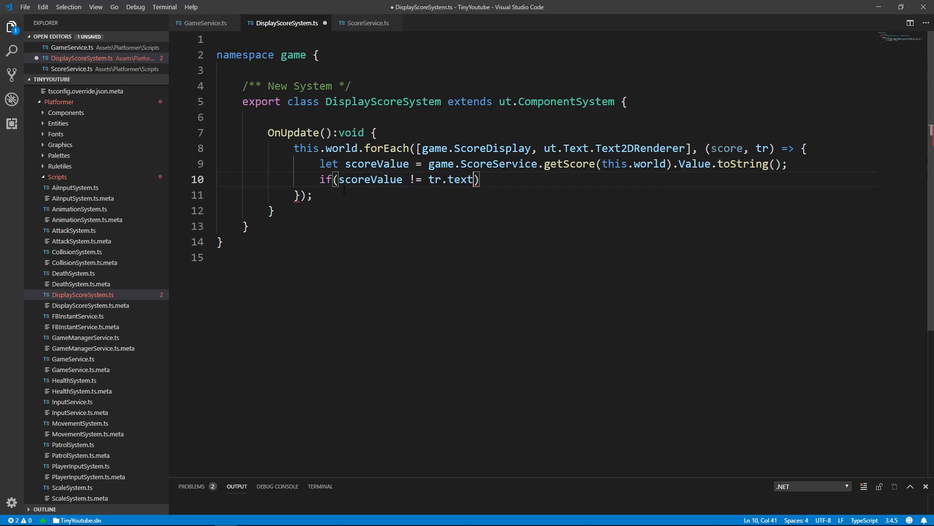
{"action": "key", "text": "Enter"}
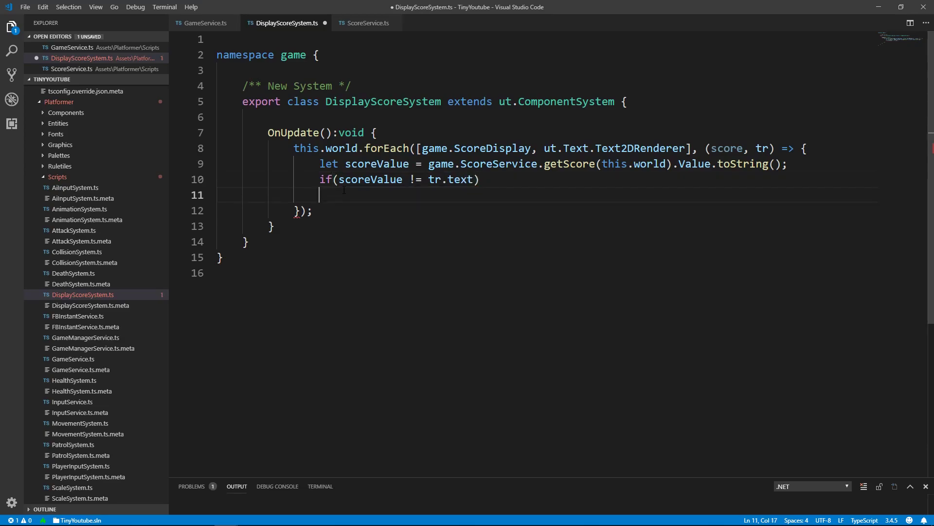
{"action": "type", "text": "tr"}
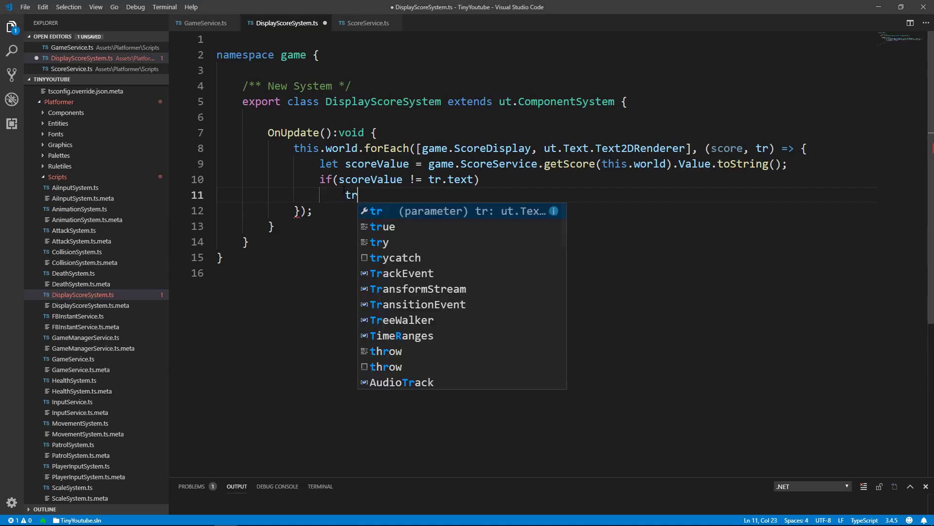
{"action": "type", "text": ".text ="}
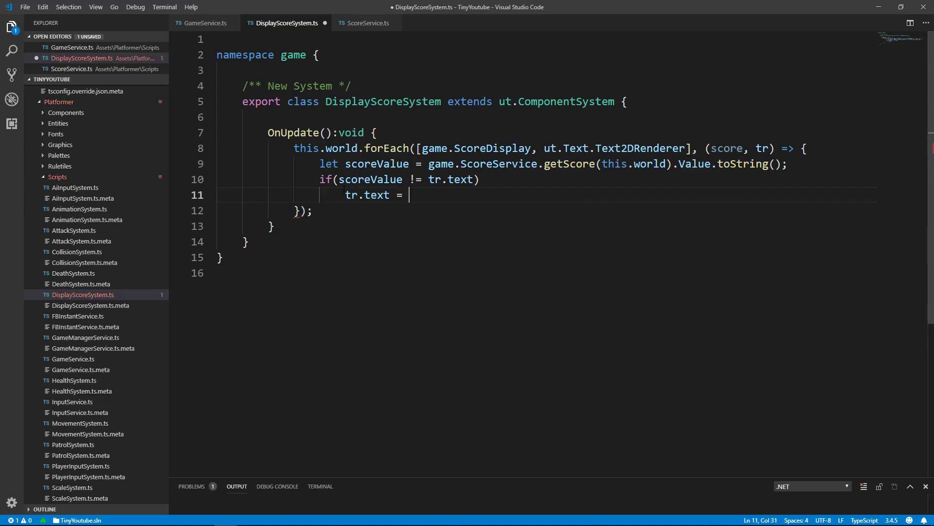
{"action": "type", "text": "scoreValue;"}
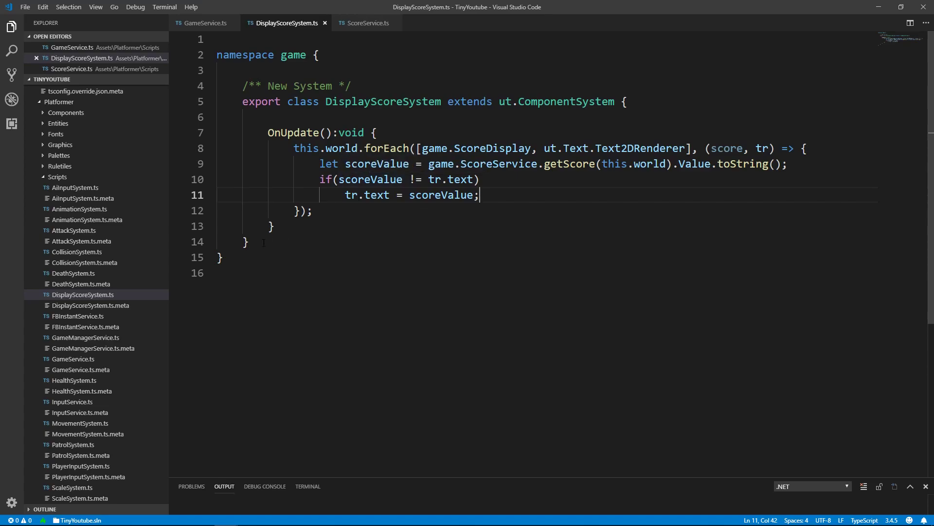
In ScoreService add static AdjustScore(world: ut.World, value: number) signature.
{"action": "left_click", "coordinate": [365, 23]}
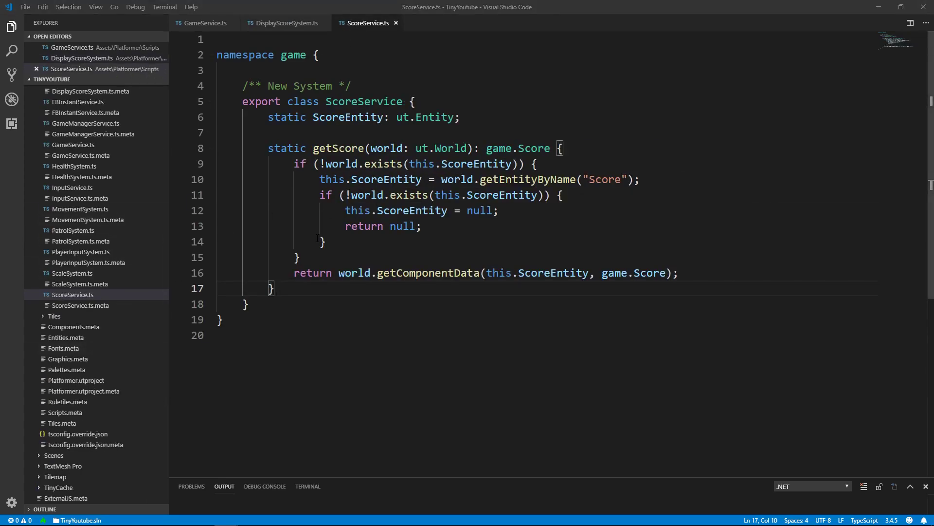
{"action": "scroll", "scroll_direction": "down", "scroll_amount": 3}
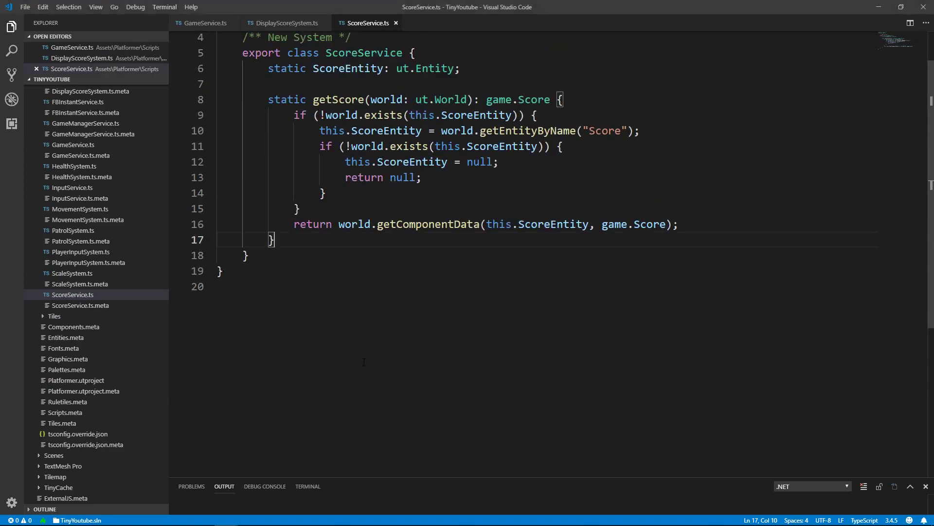
{"action": "type", "text": "static"}
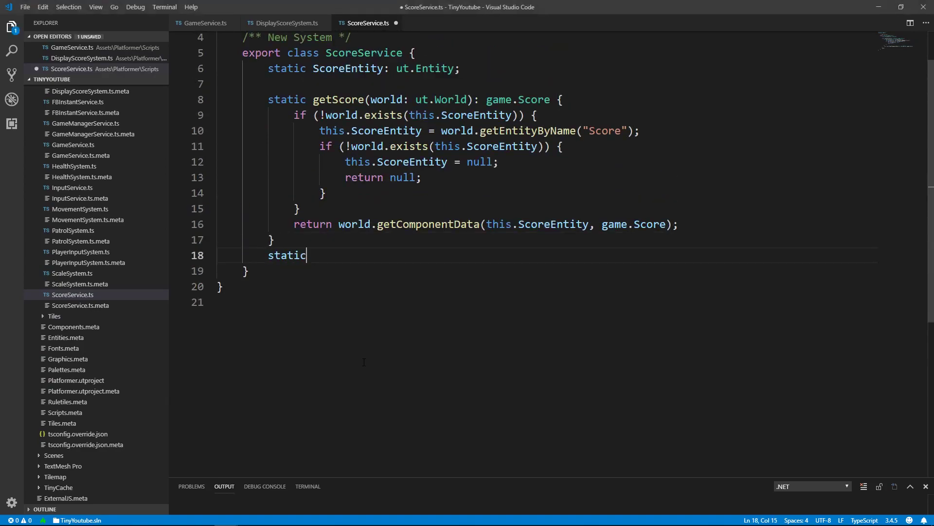
{"action": "type", "text": "AdjustSco"}
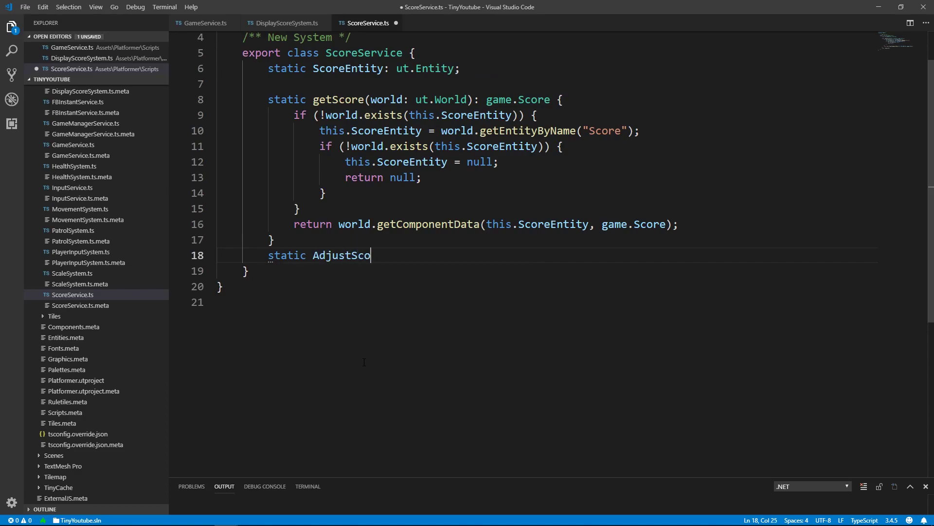
{"action": "type", "text": "re()"}
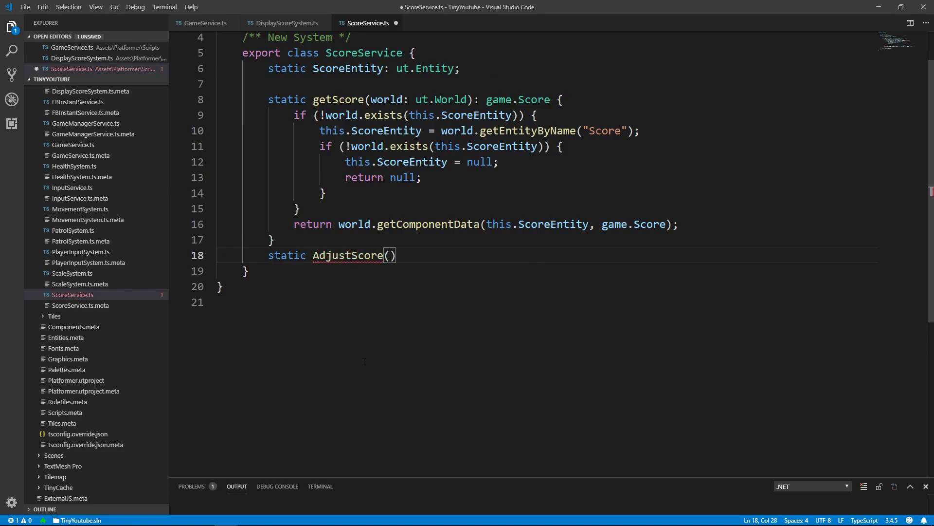
{"action": "type", "text": "world"}
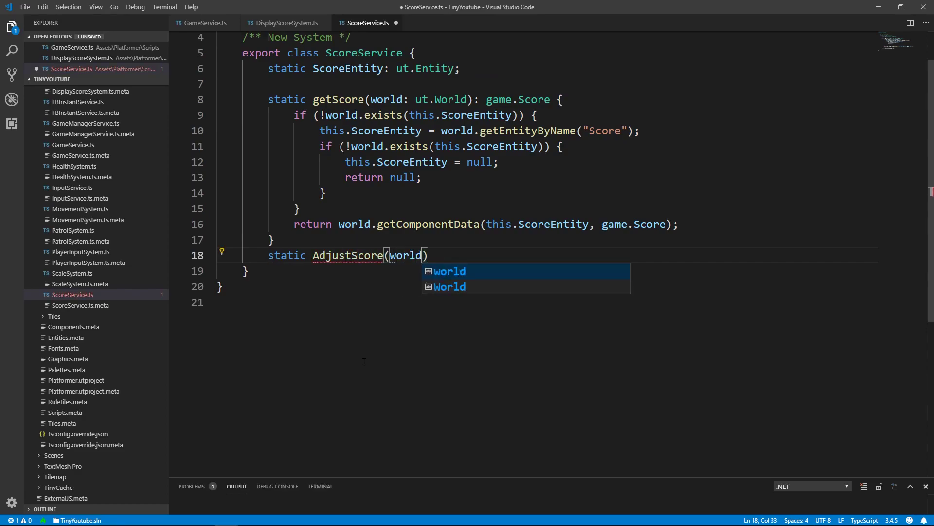
{"action": "type", "text": ":ut.World"}
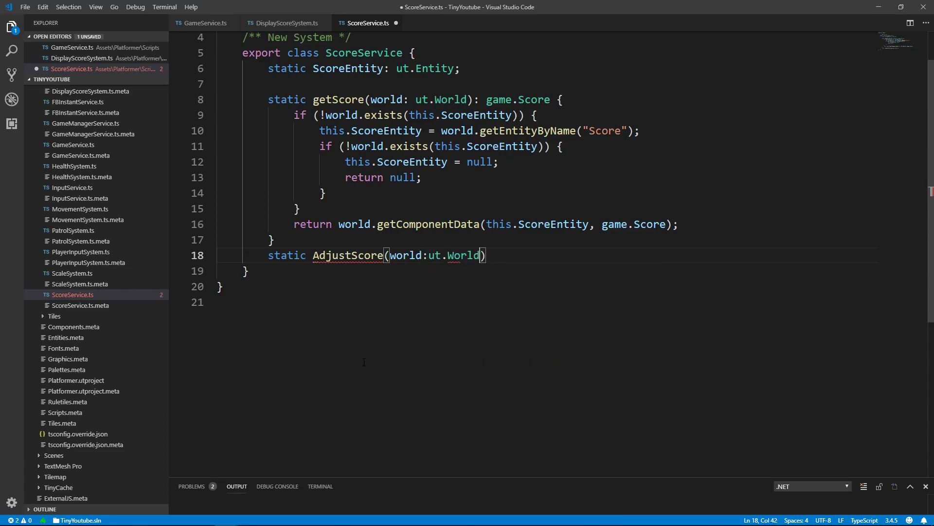
{"action": "type", "text": ", value"}
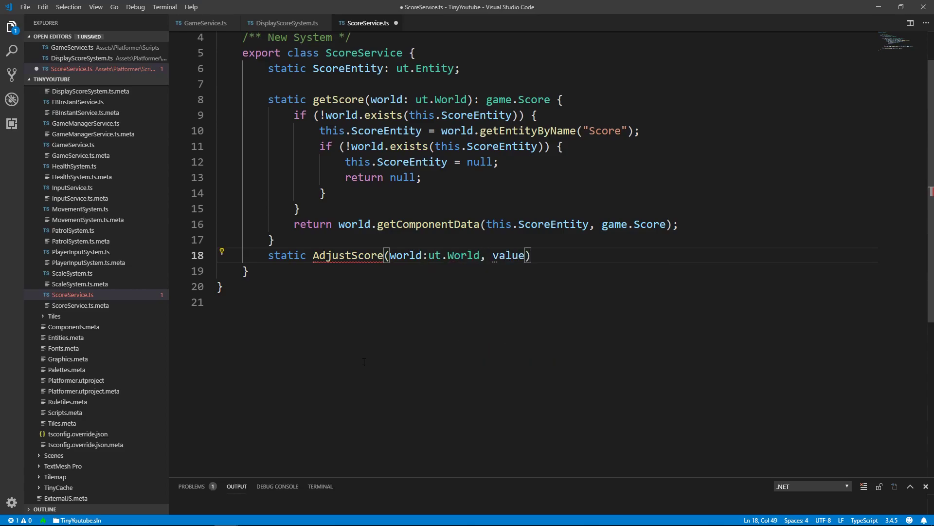
{"action": "type", "text": ":number"}
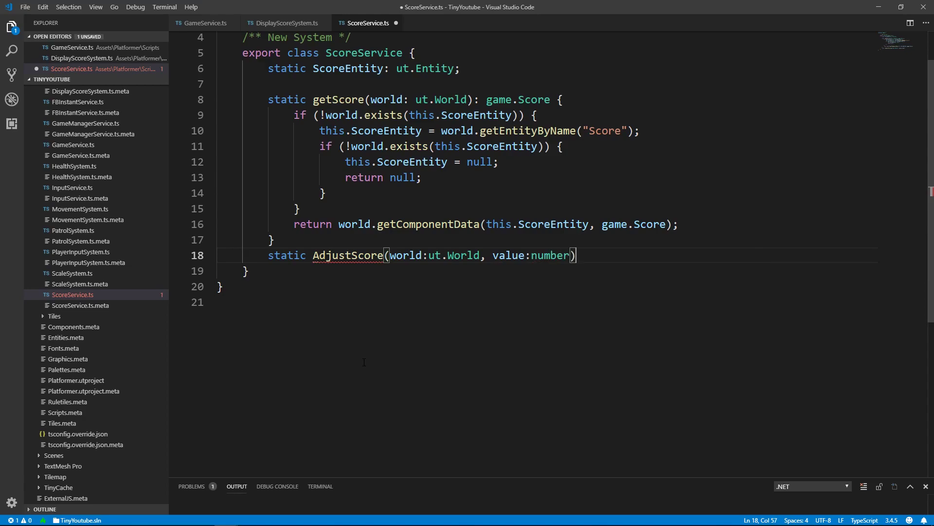
{"action": "type", "text": "{"}
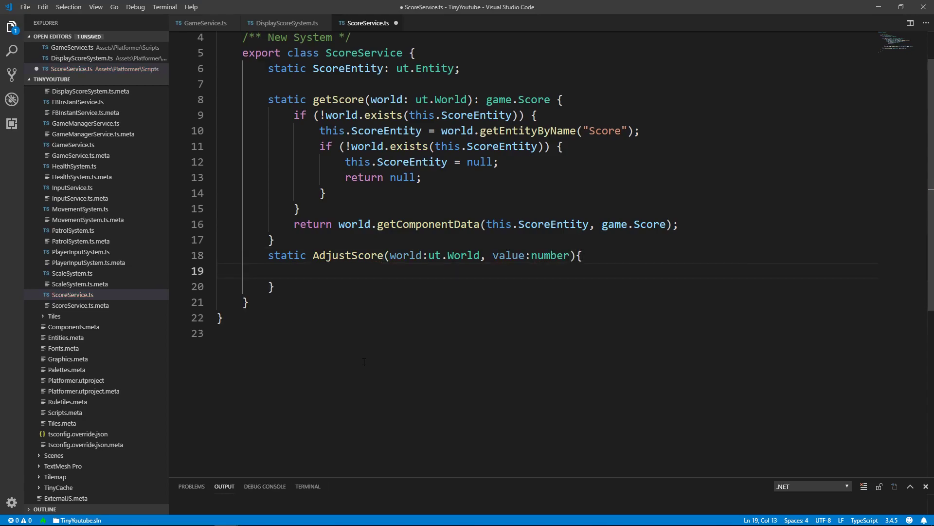
Get the score via this.getScore(world) and add value to score.Value.
{"action": "type", "text": "let score = t"}
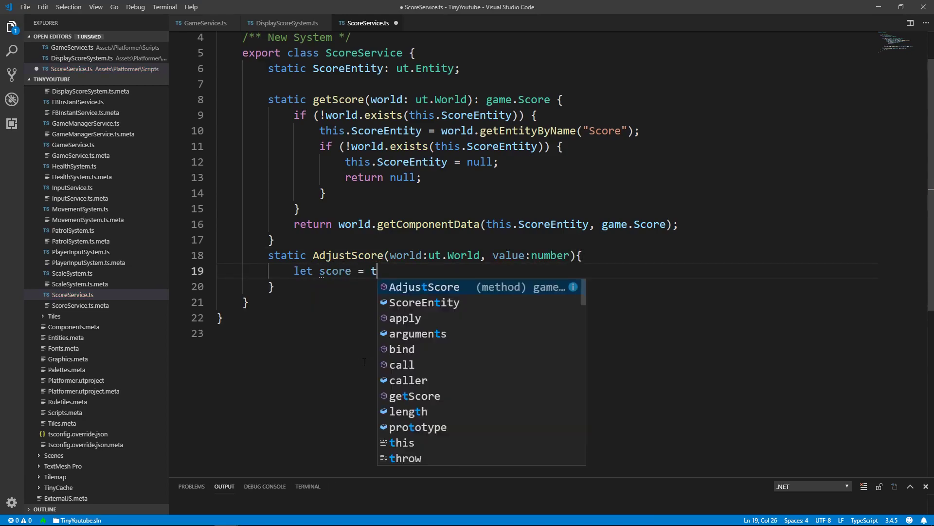
{"action": "type", "text": "his.getScore"}
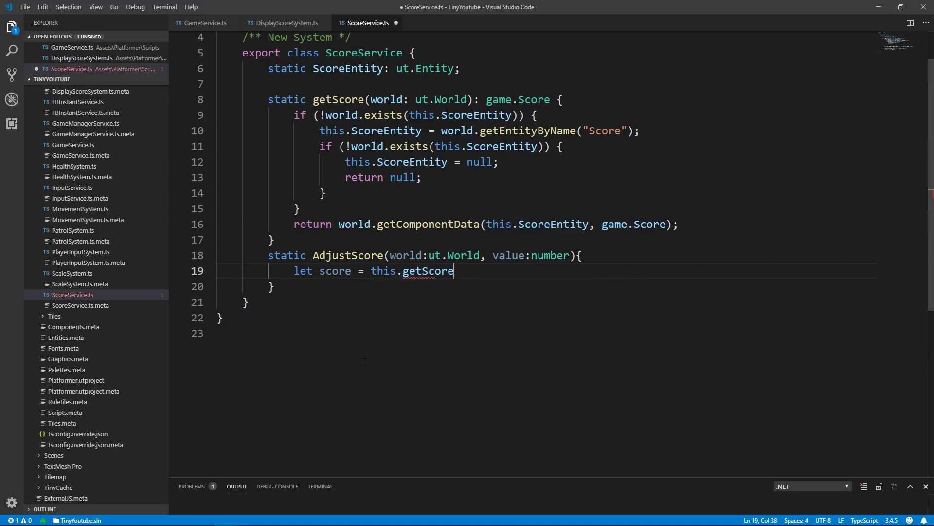
{"action": "type", "text": "(world);"}
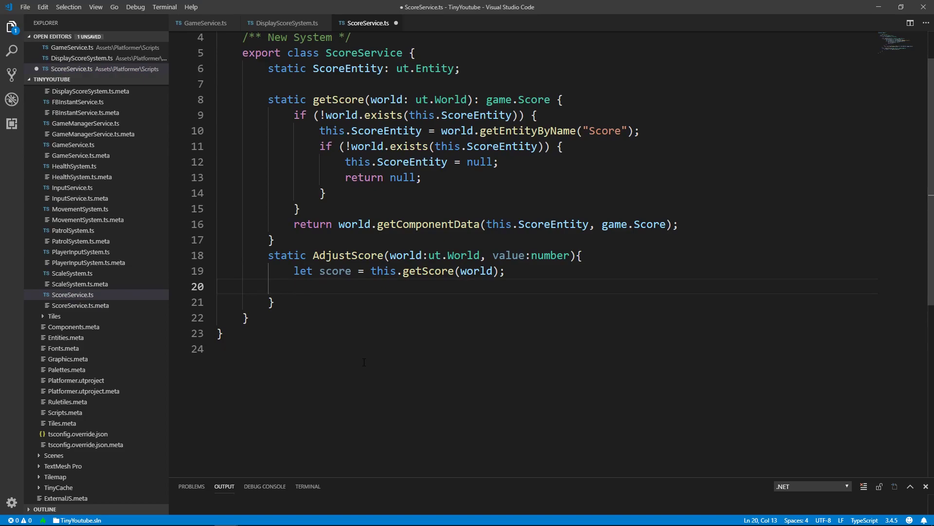
{"action": "type", "text": "score.va"}
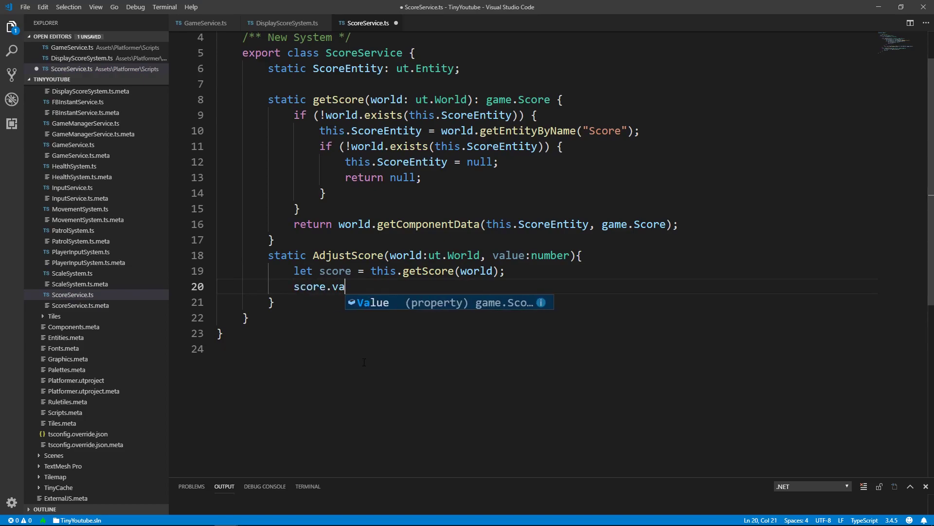
{"action": "type", "text": "lue +="}
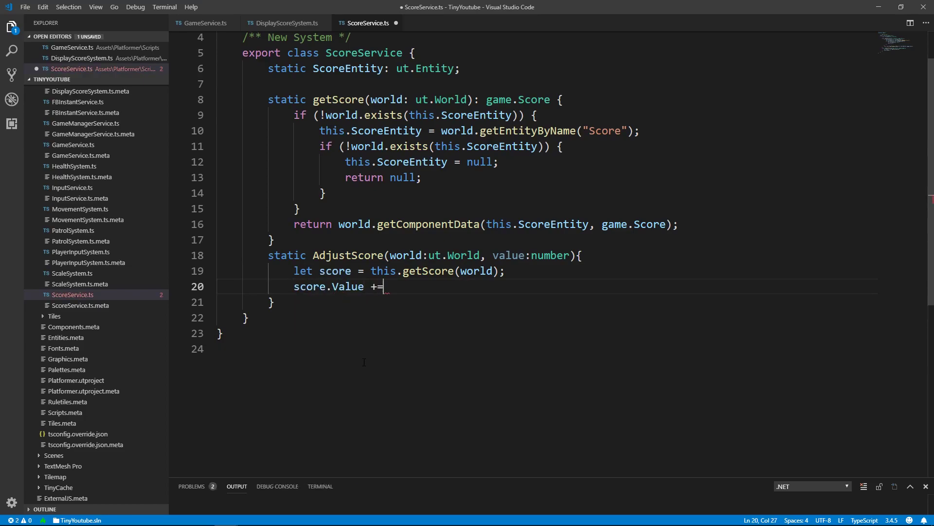
{"action": "type", "text": "value;"}
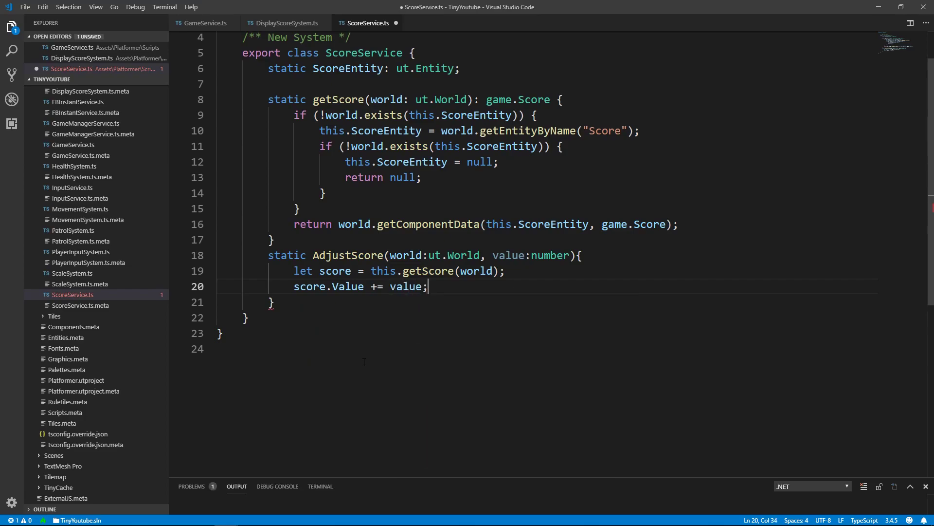
Store it back with world.setComponentData(this.ScoreEntity, score), not setSharedComponentData.
{"action": "type", "text": "w"}
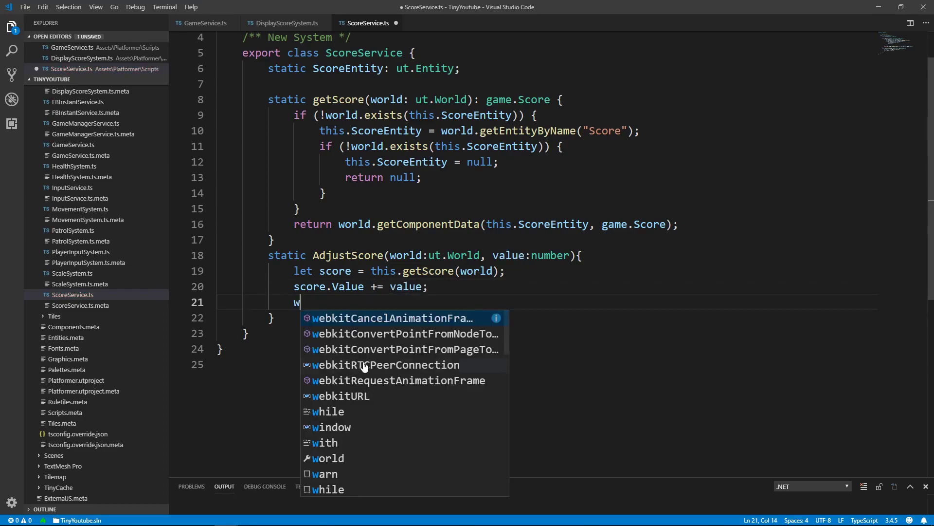
{"action": "type", "text": "orld.setSharedComponentData"}
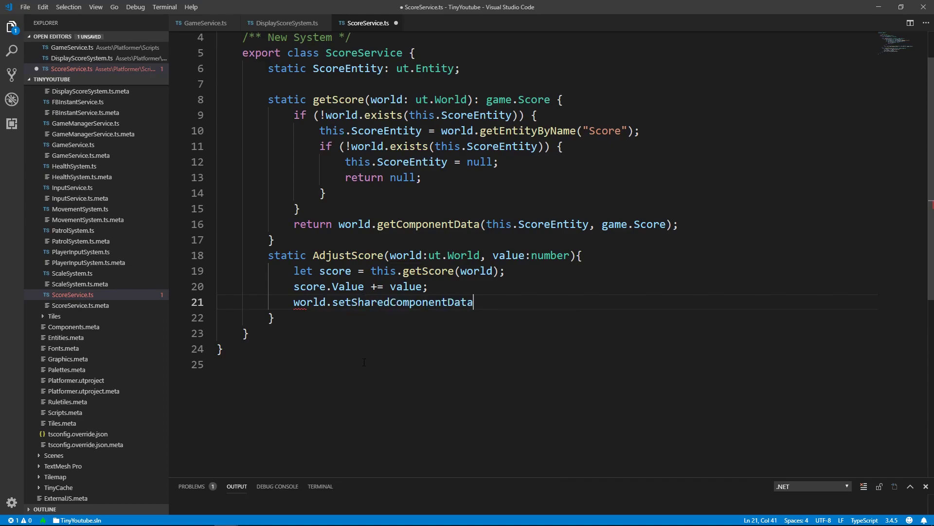
{"action": "key", "text": "Backspace"}
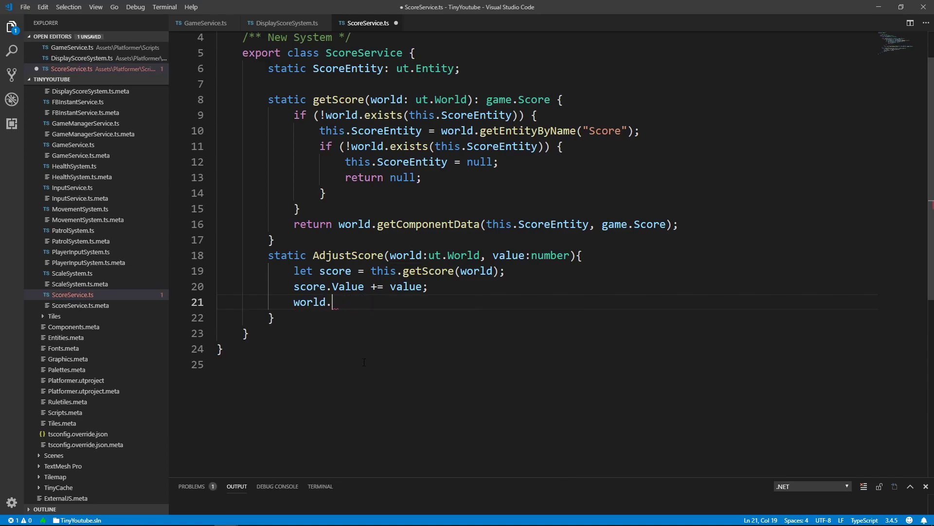
{"action": "type", "text": "setComponentData("}
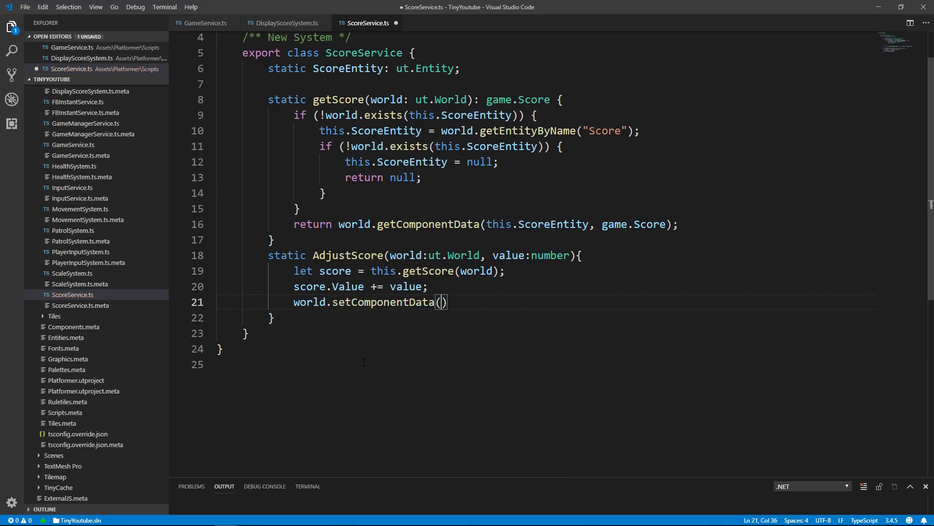
{"action": "type", "text": "this.scoreEntity, score"}
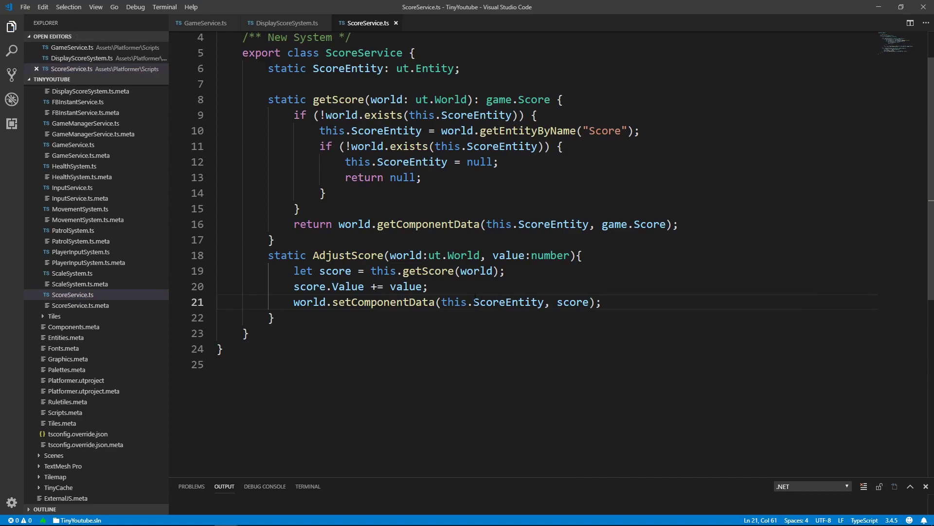
{"action": "left_click", "coordinate": [312, 255]}
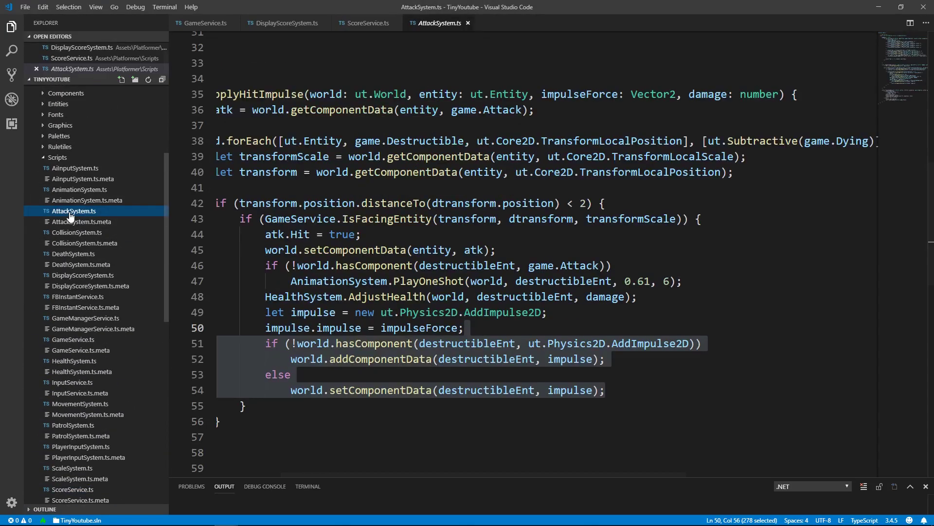
Jump from the AdjustHealth call in AttackSystem to its definition in HealthSystem.ts.
{"action": "left_click", "coordinate": [497, 274]}
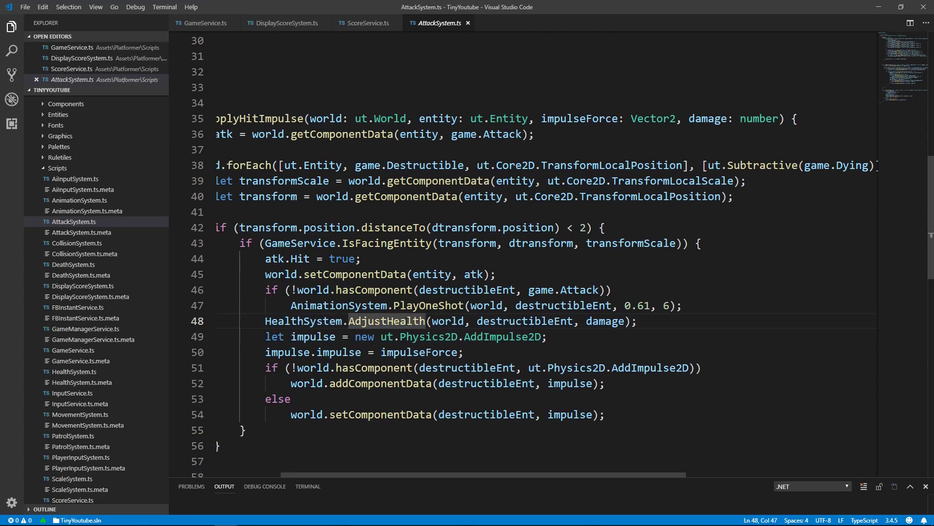
{"action": "right_click", "coordinate": [387, 320]}
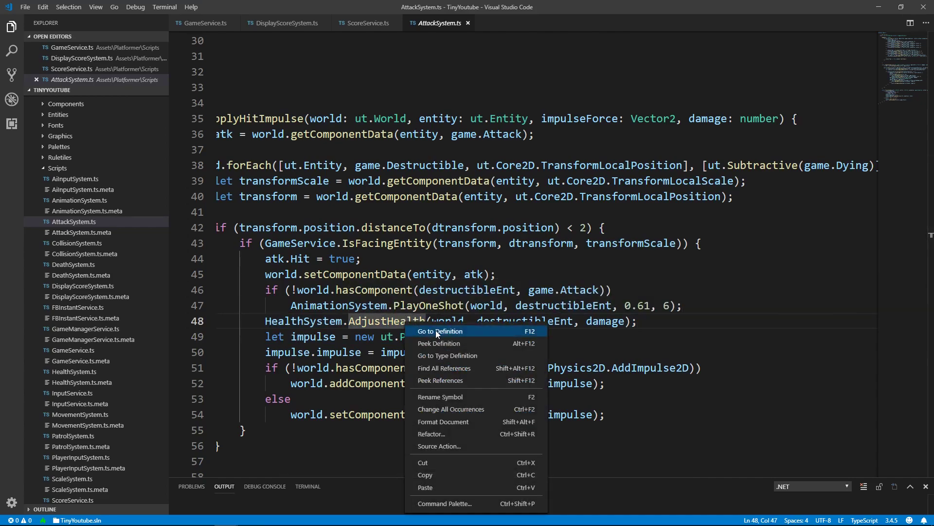
{"action": "left_click", "coordinate": [439, 331]}
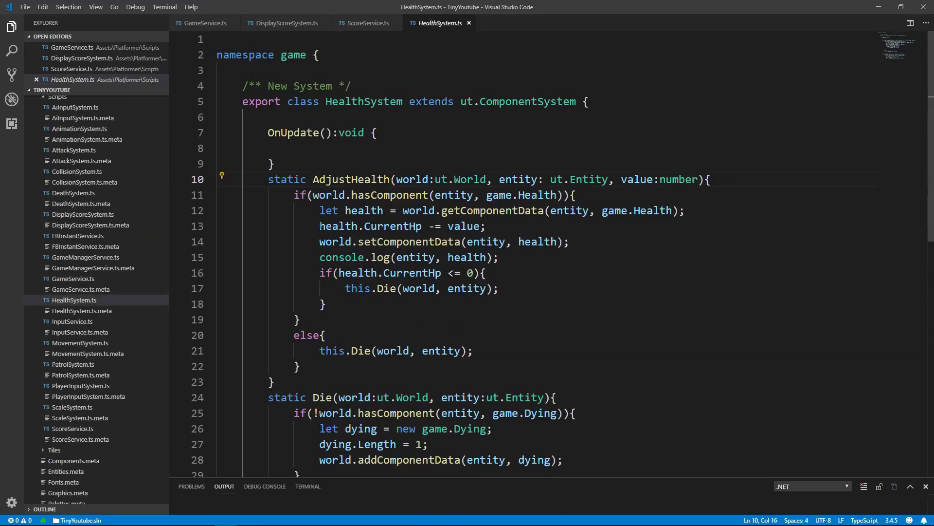
Give AdjustHealth a :boolean return type and return true after the Die call.
{"action": "scroll", "scroll_direction": "down", "scroll_amount": 3}
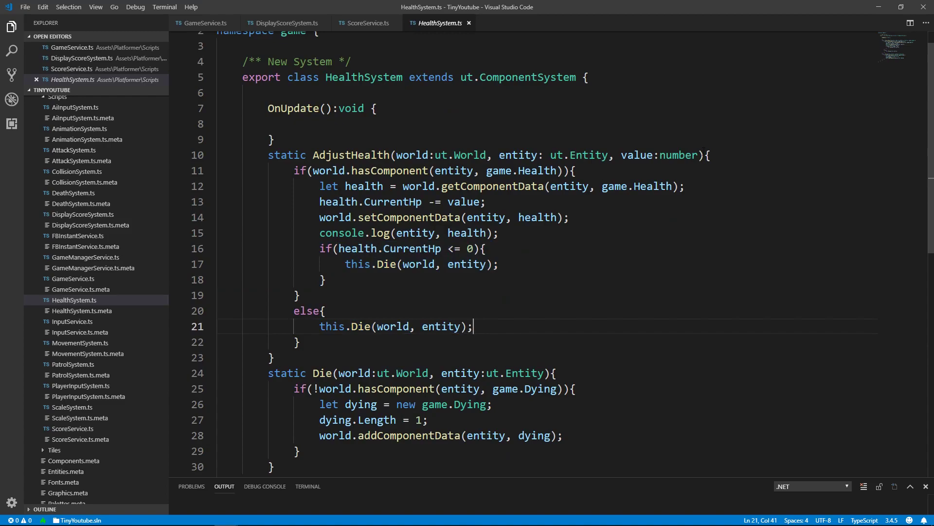
{"action": "type", "text": ":boolean"}
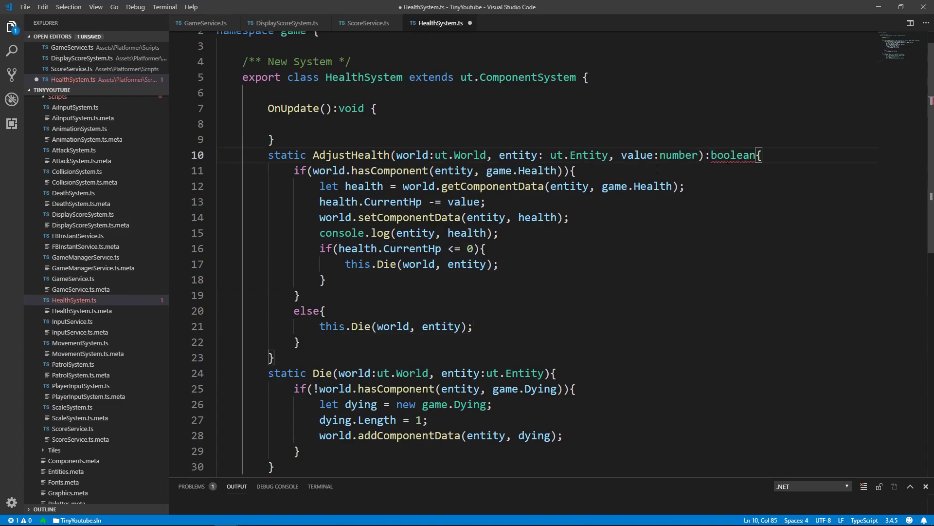
{"action": "key", "text": "Enter"}
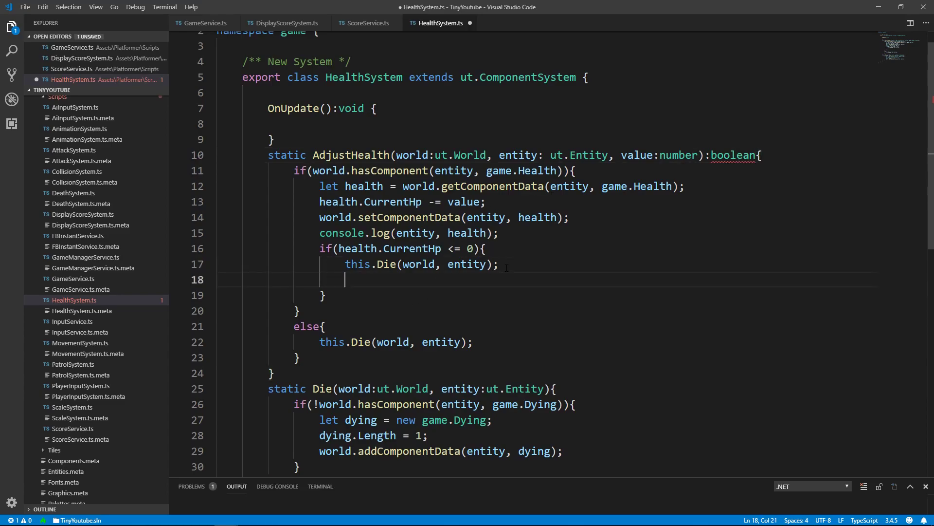
{"action": "type", "text": "return"}
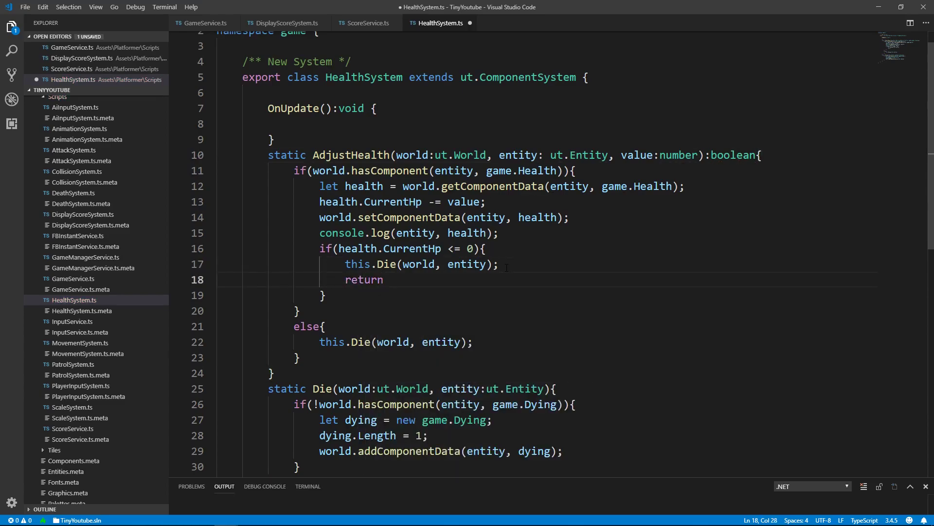
{"action": "type", "text": "true;"}
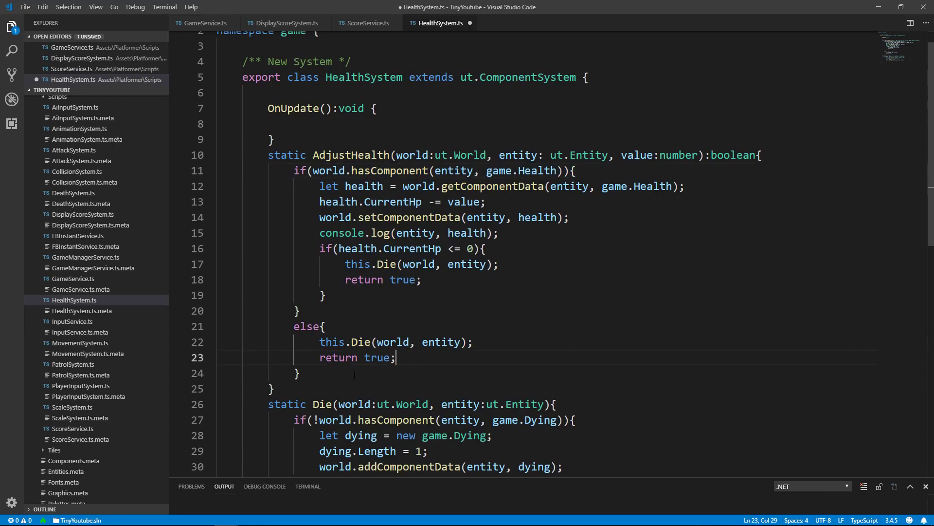
Return false at the end of AdjustHealth, then go back to AttackSystem.ts.
{"action": "key", "text": "Enter"}
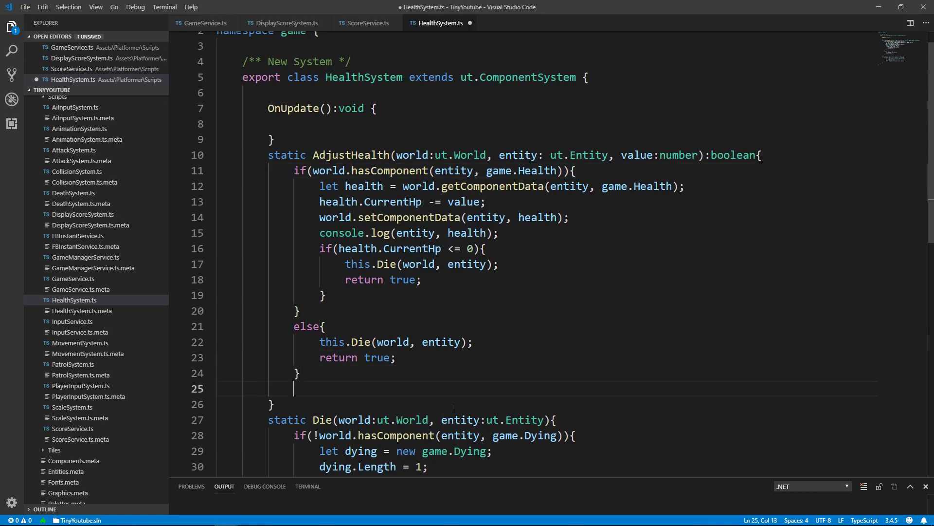
{"action": "type", "text": "return"}
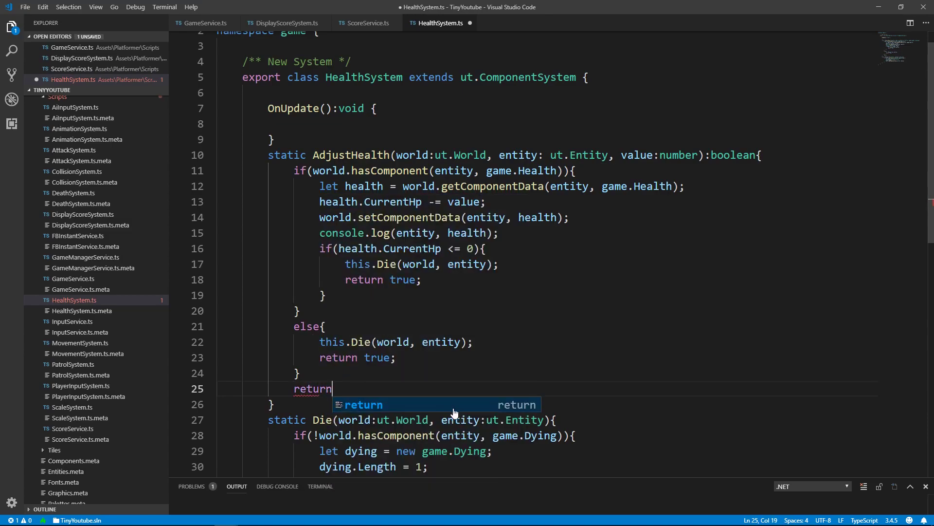
{"action": "type", "text": "false;"}
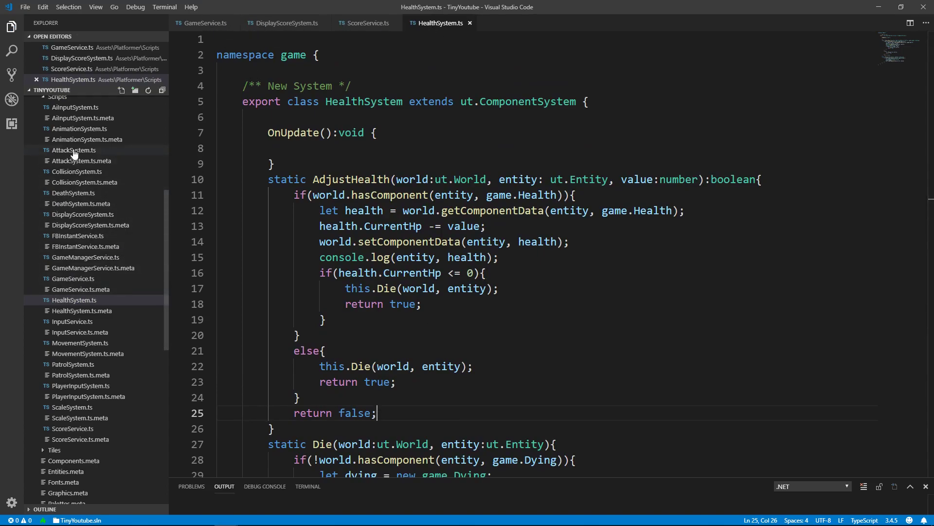
{"action": "left_click", "coordinate": [73, 150]}
{"action": "type", "text": "if(HealthSystem.AdjustHealth(world, destructibleEnt, damage)){"}
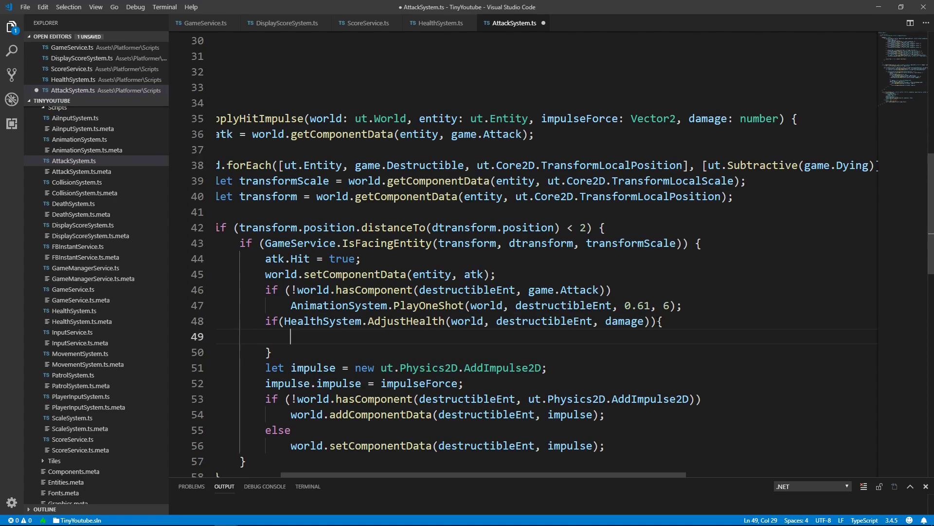
Call game.ScoreService.AdjustScore(this.world, 10) when AdjustHealth reports a death.
{"action": "type", "text": "game.sc"}
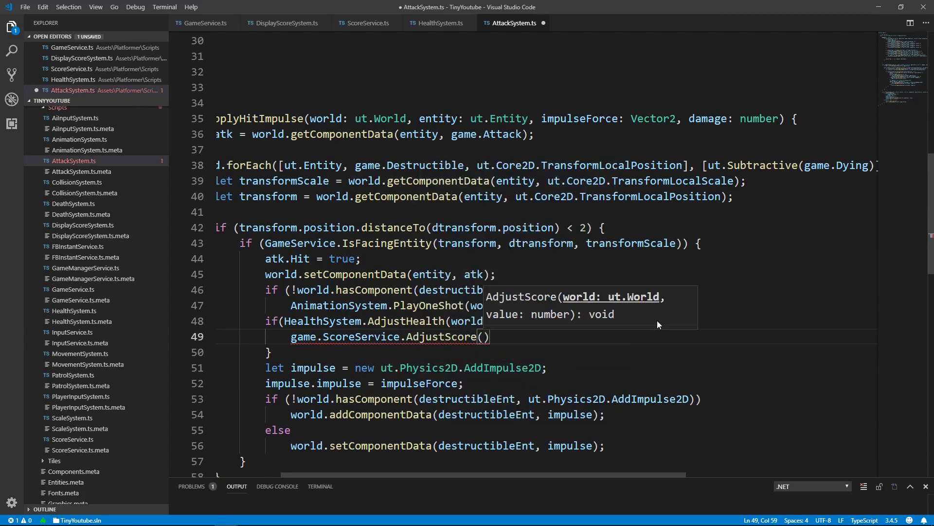
{"action": "type", "text": "this.wo"}
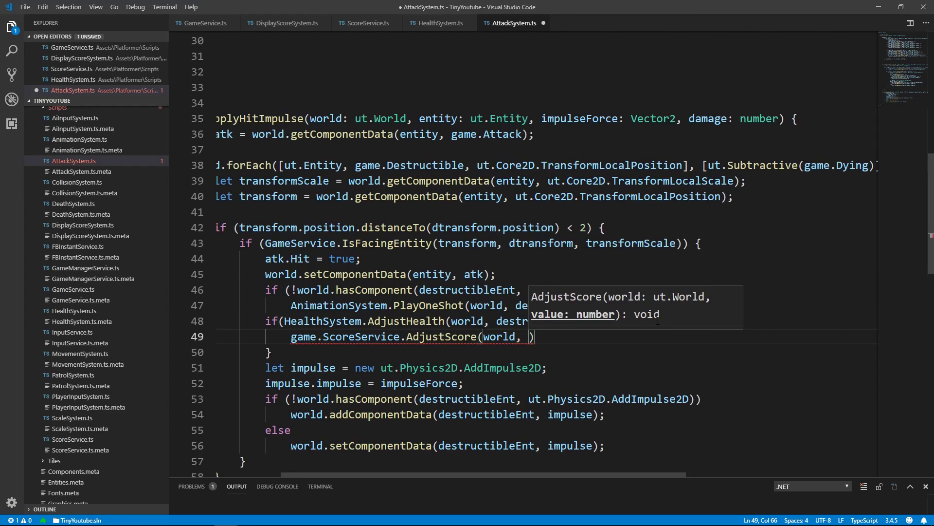
{"action": "type", "text": "10"}
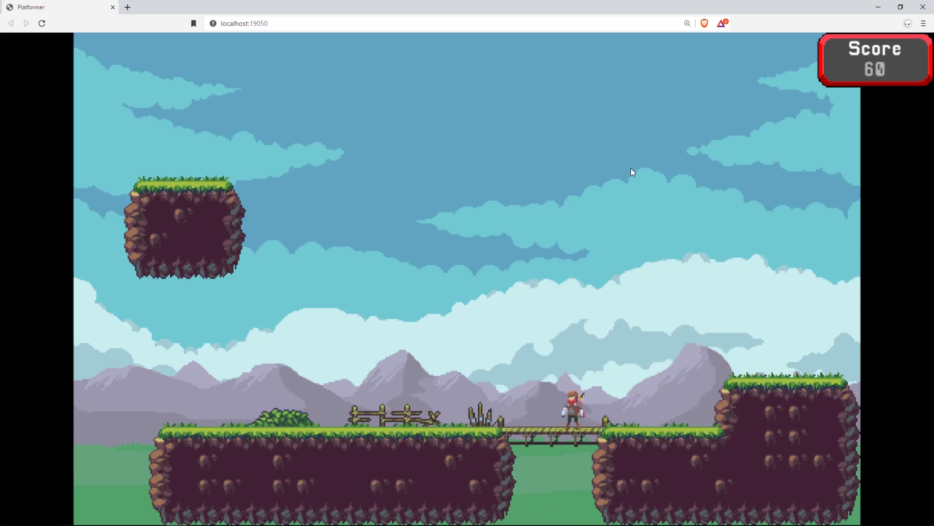
{"action": "mouse_move", "coordinate": [219, 440]}
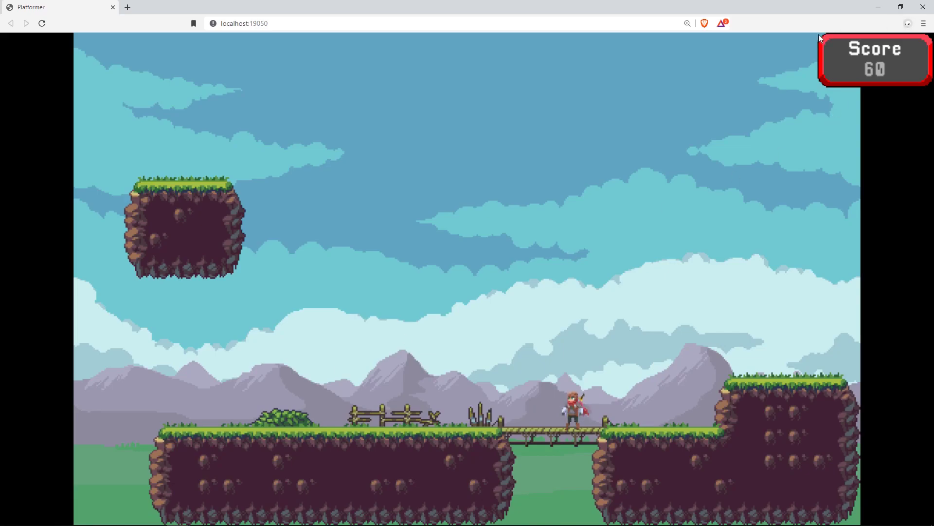
{"action": "mouse_move", "coordinate": [901, 89]}
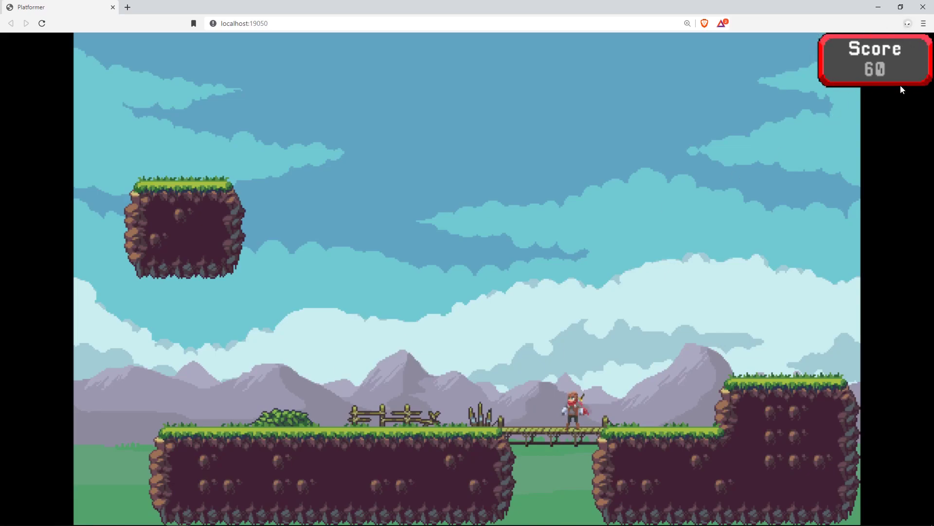